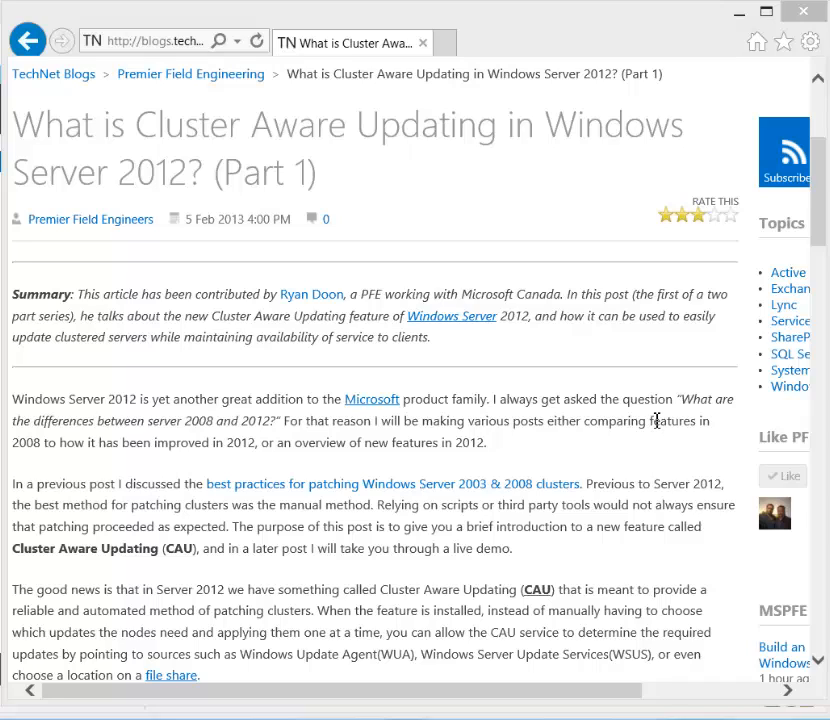
mouse_move(648, 414)
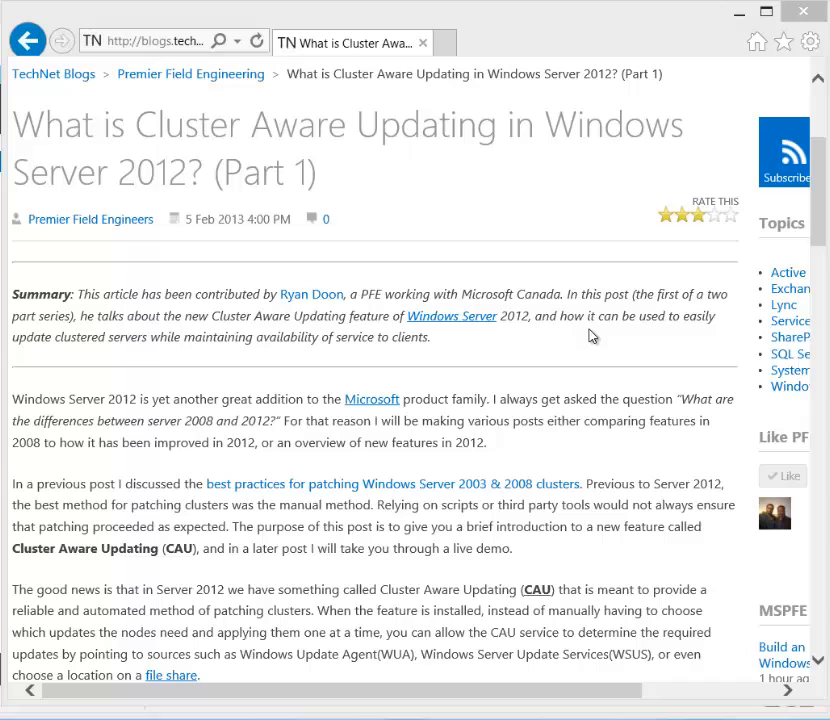
mouse_move(596, 358)
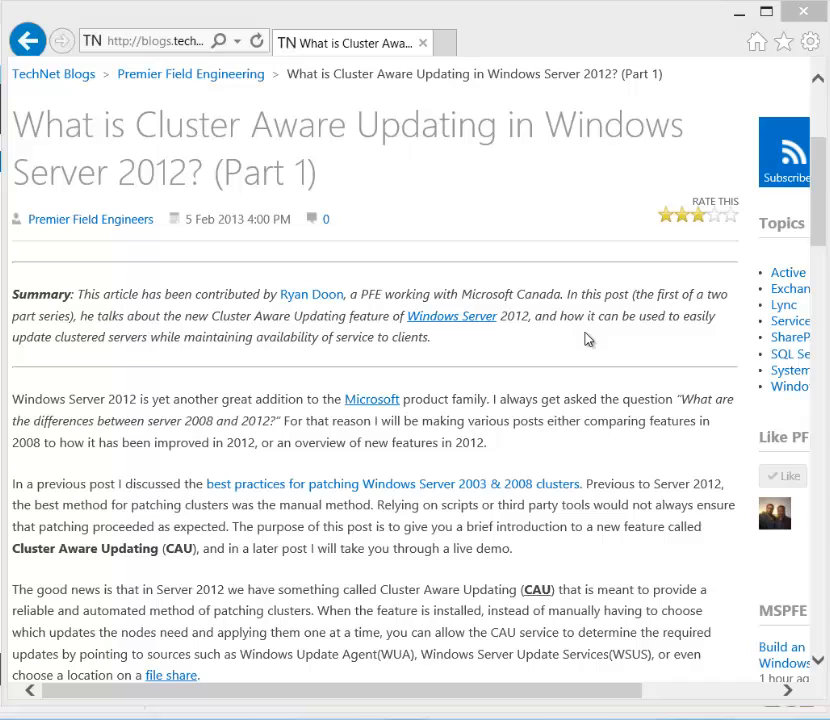
mouse_move(364, 184)
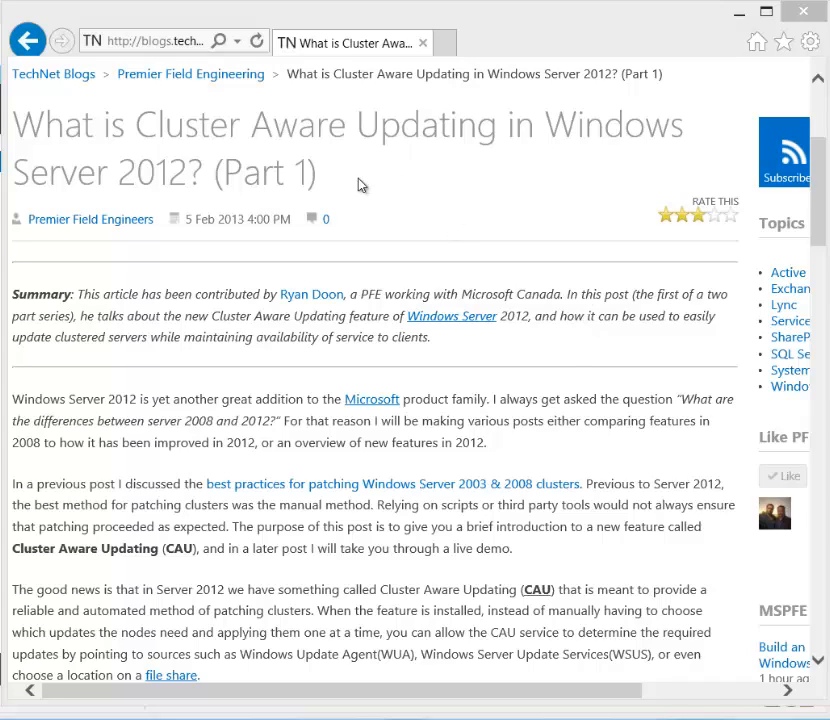
mouse_move(636, 394)
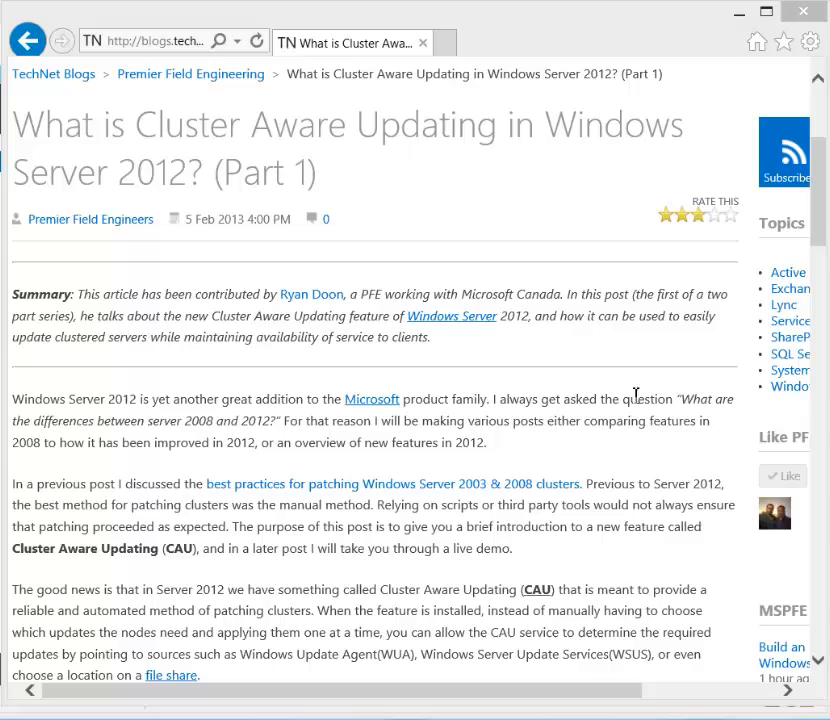
- Scroll the TechNet article down to Figure 1 and Figure 2 showing the self-updating and remote-updating modes
scroll(down, 3)
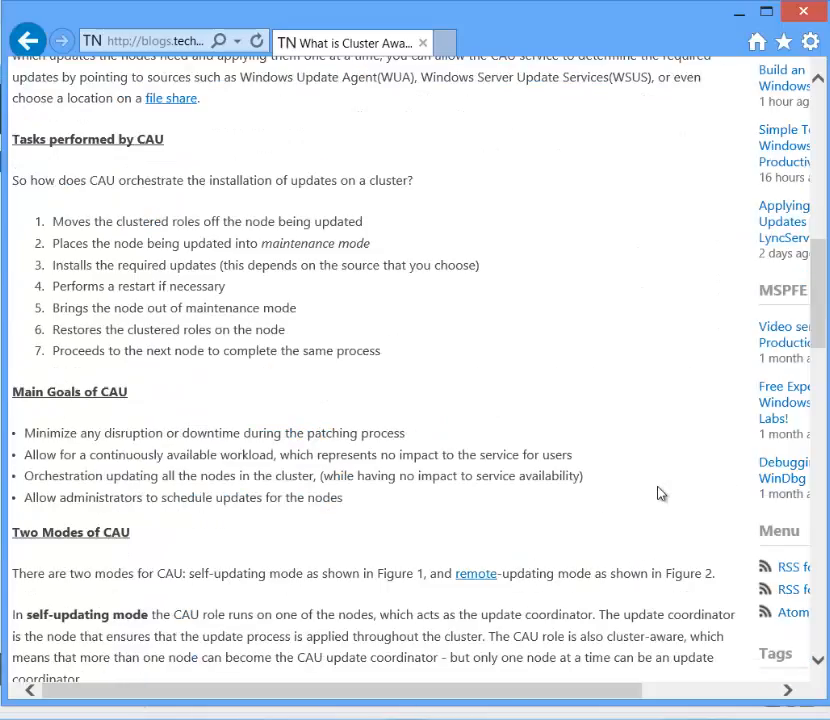
scroll(down, 3)
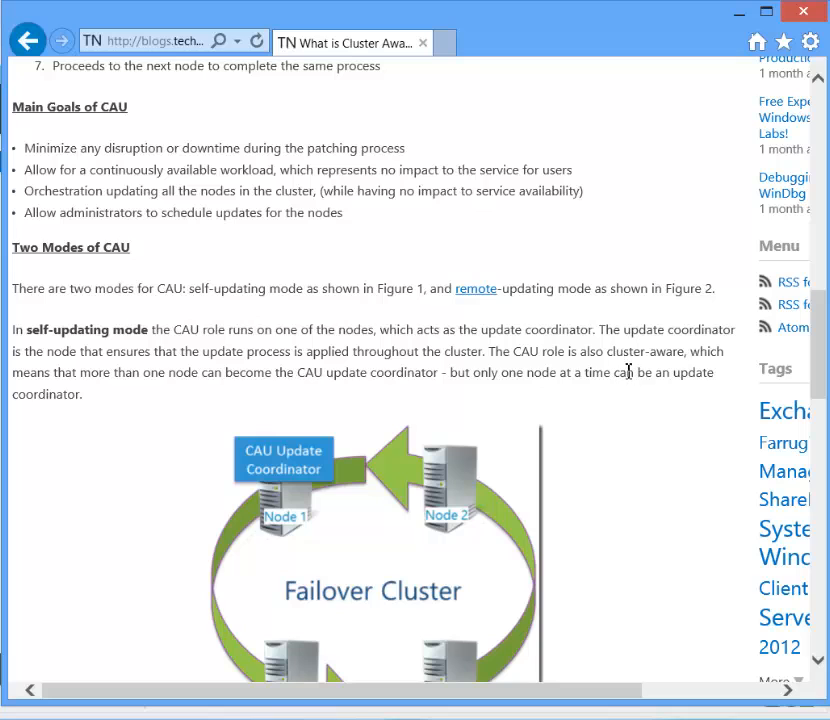
mouse_move(484, 412)
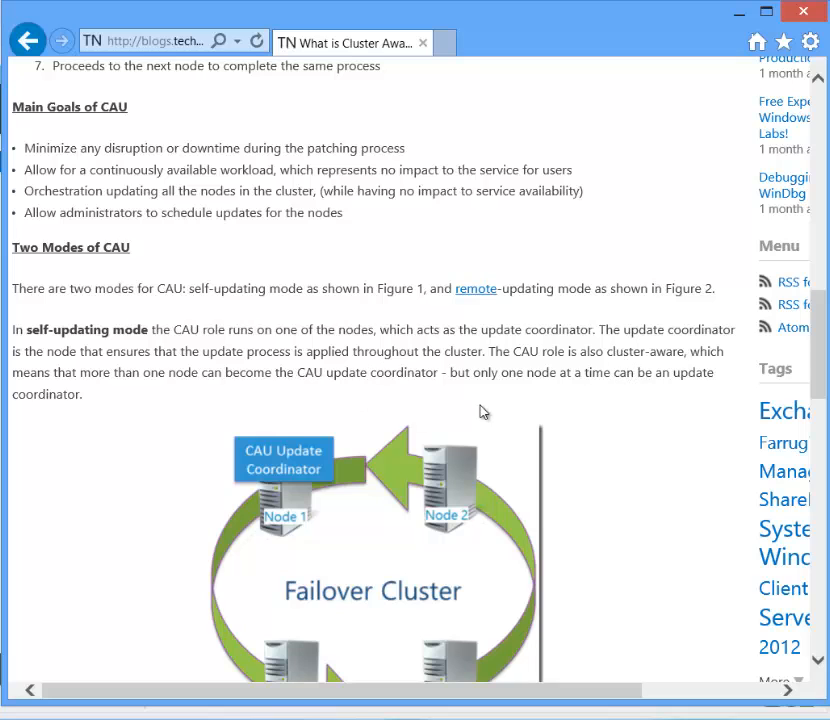
scroll(down, 3)
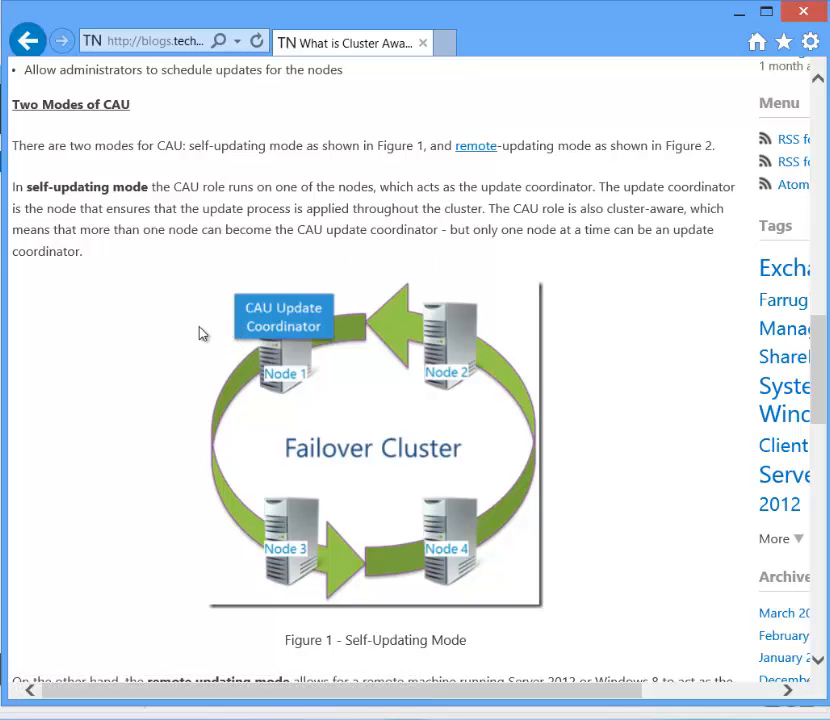
scroll(down, 3)
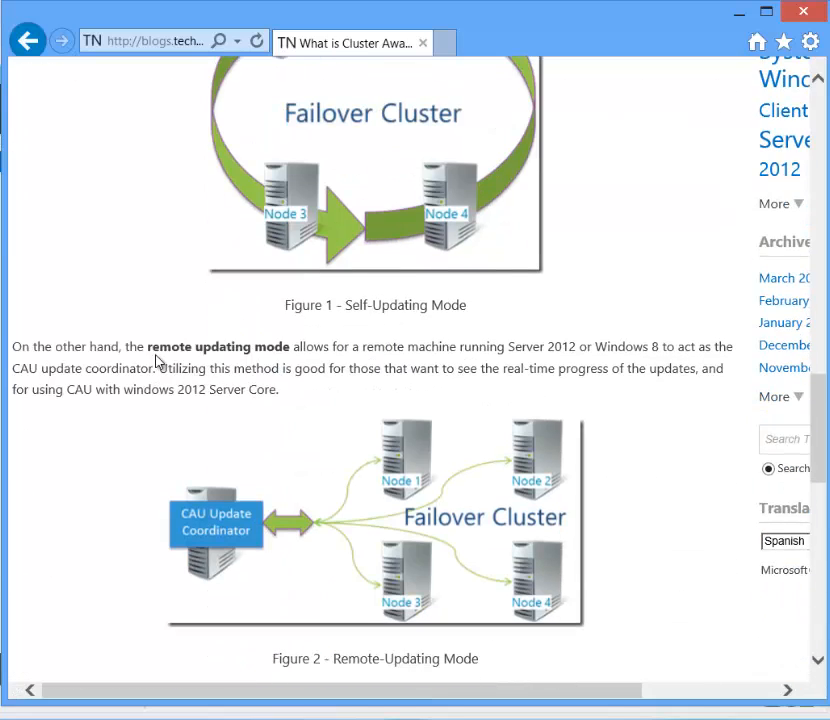
mouse_move(246, 472)
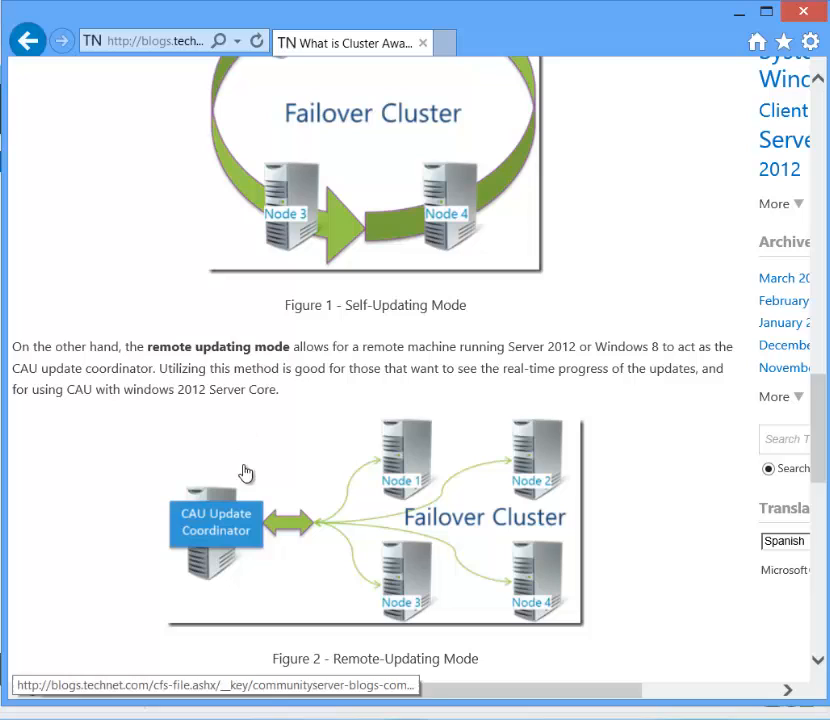
mouse_move(408, 478)
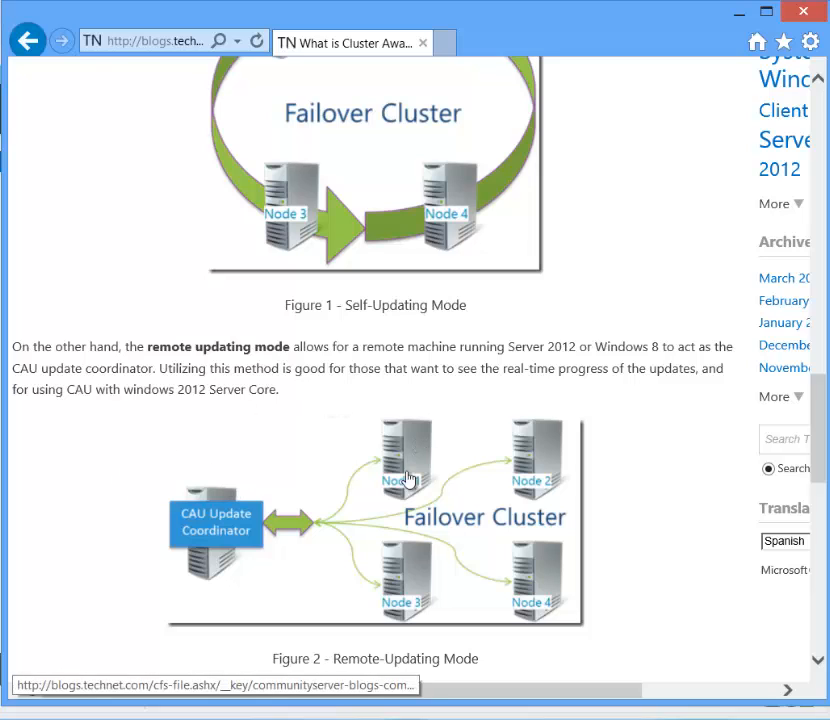
mouse_move(160, 406)
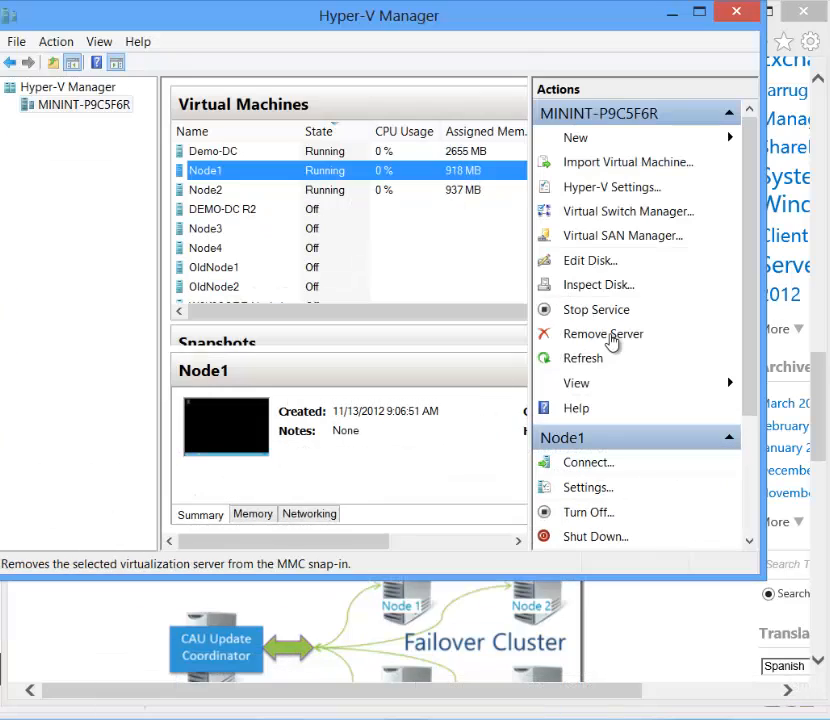
mouse_move(500, 264)
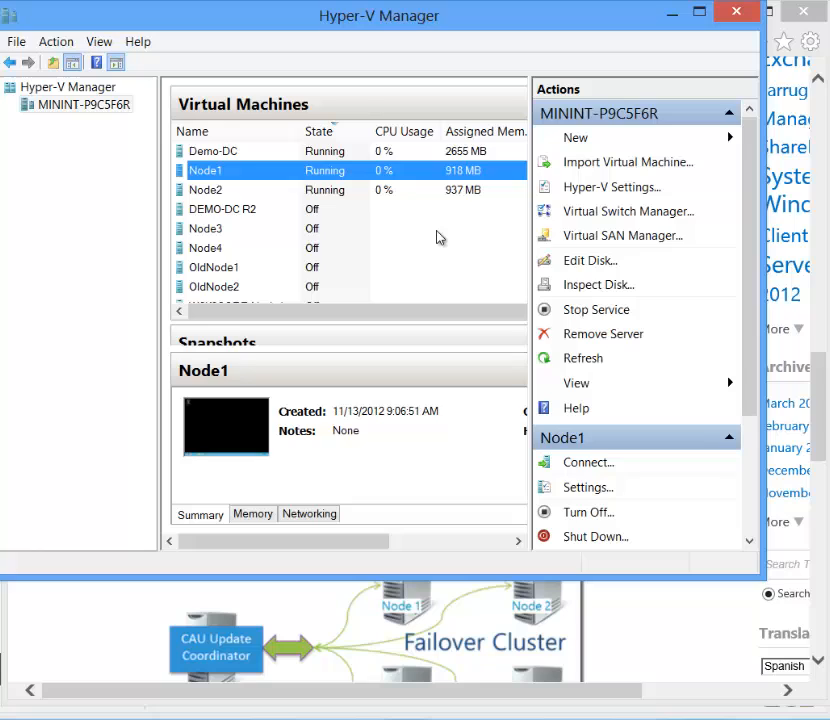
mouse_move(440, 204)
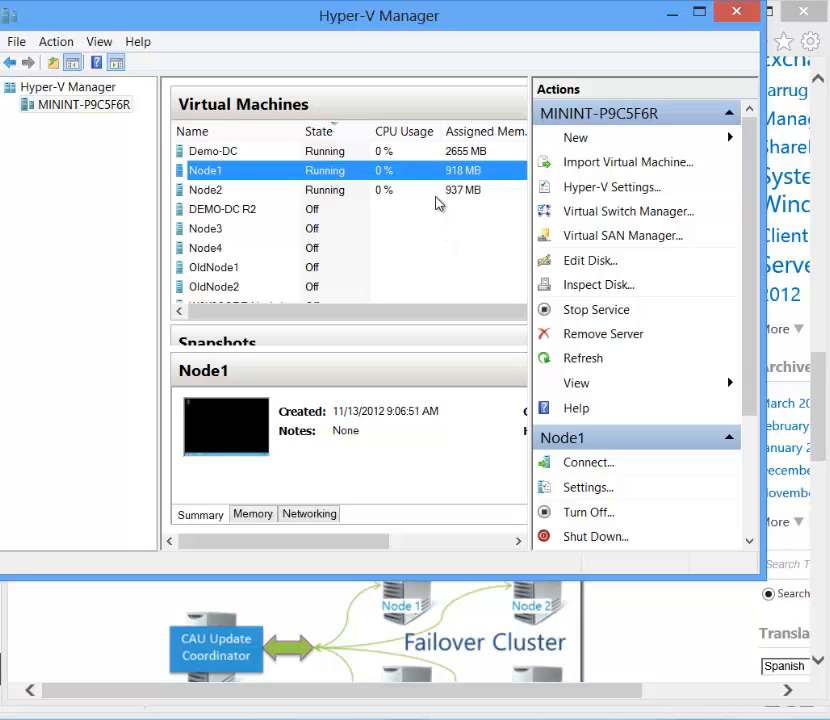
mouse_move(452, 188)
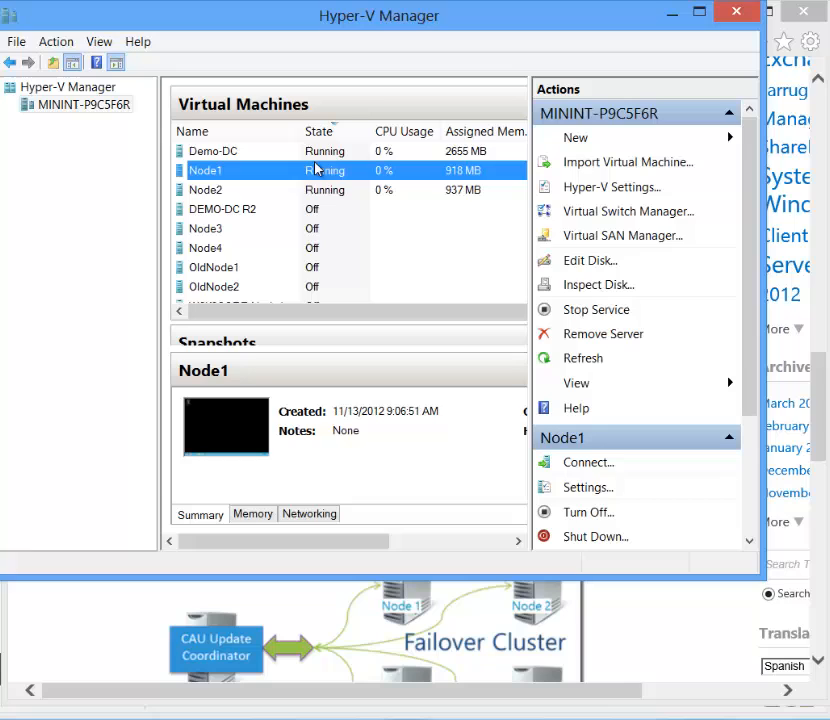
mouse_move(310, 184)
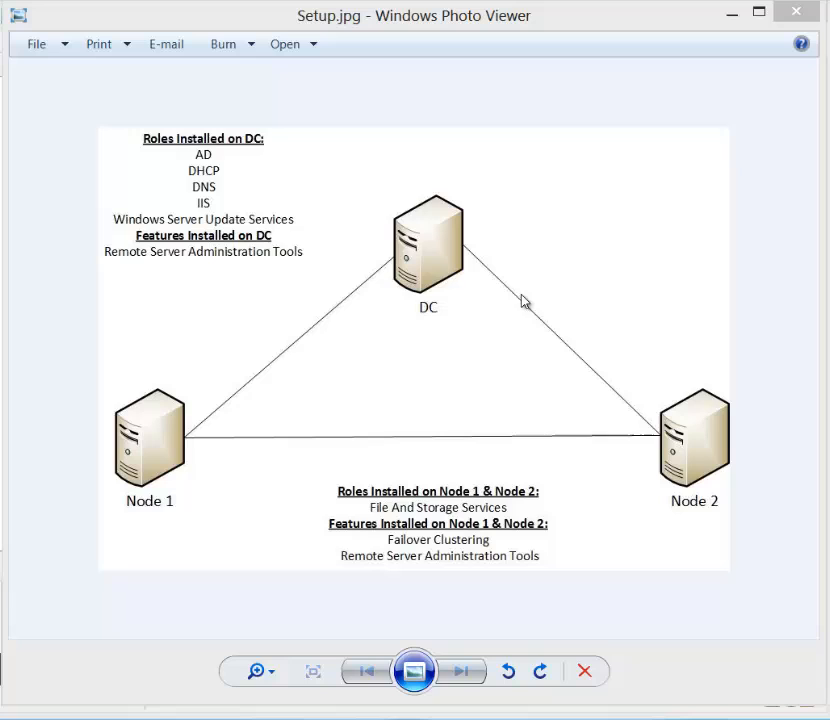
mouse_move(392, 170)
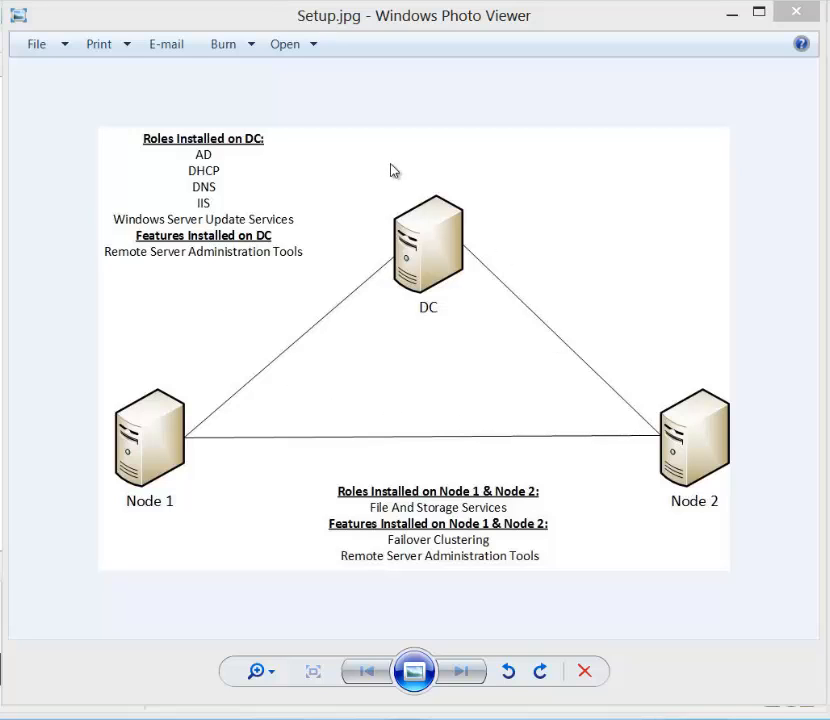
mouse_move(584, 308)
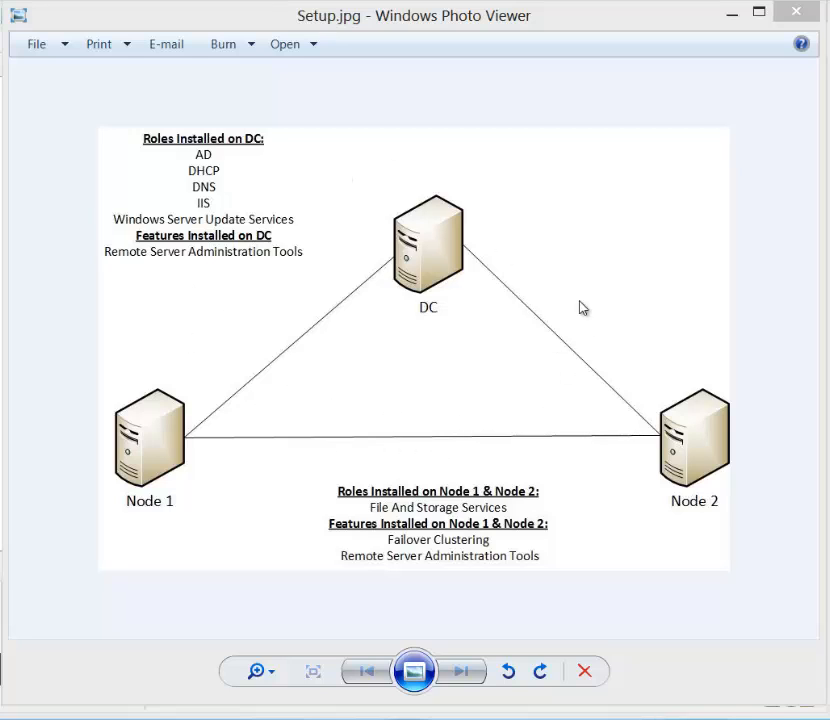
mouse_move(530, 504)
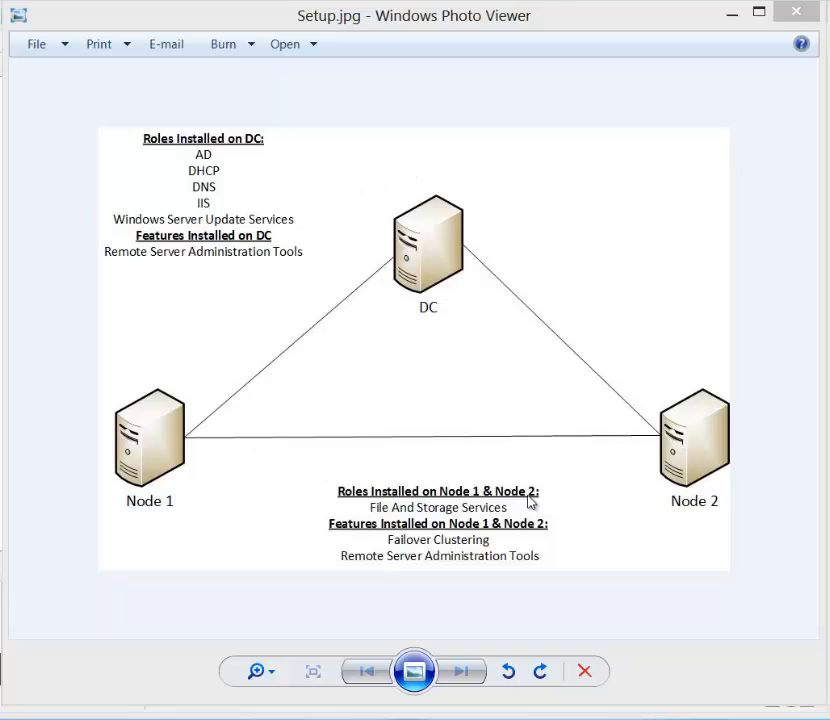
mouse_move(468, 296)
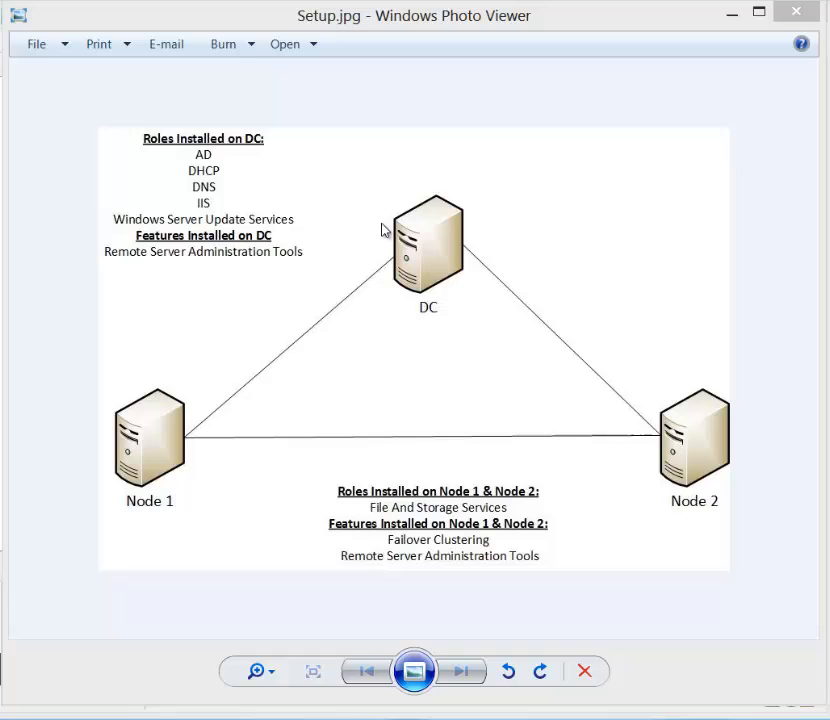
mouse_move(270, 188)
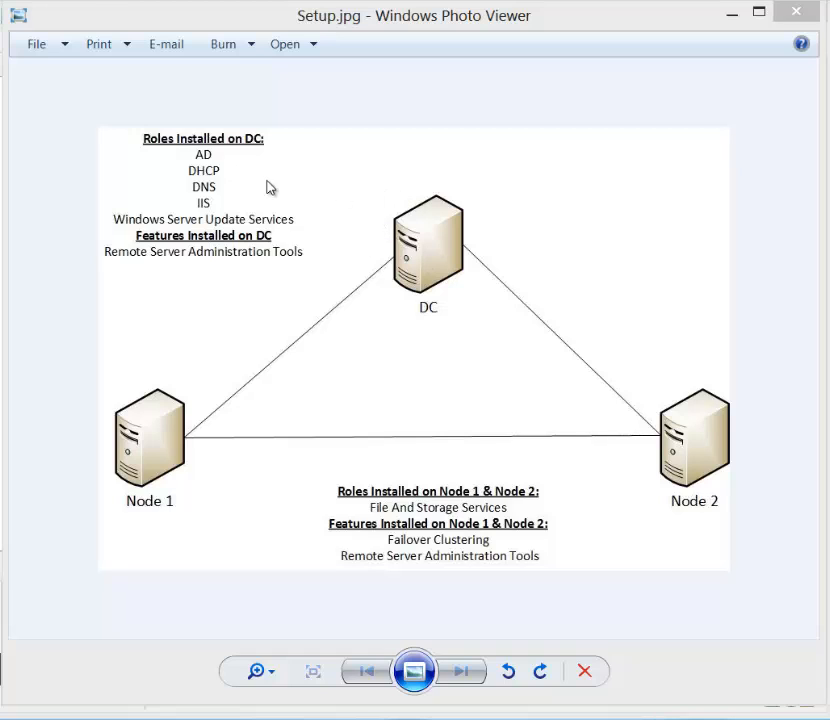
mouse_move(344, 200)
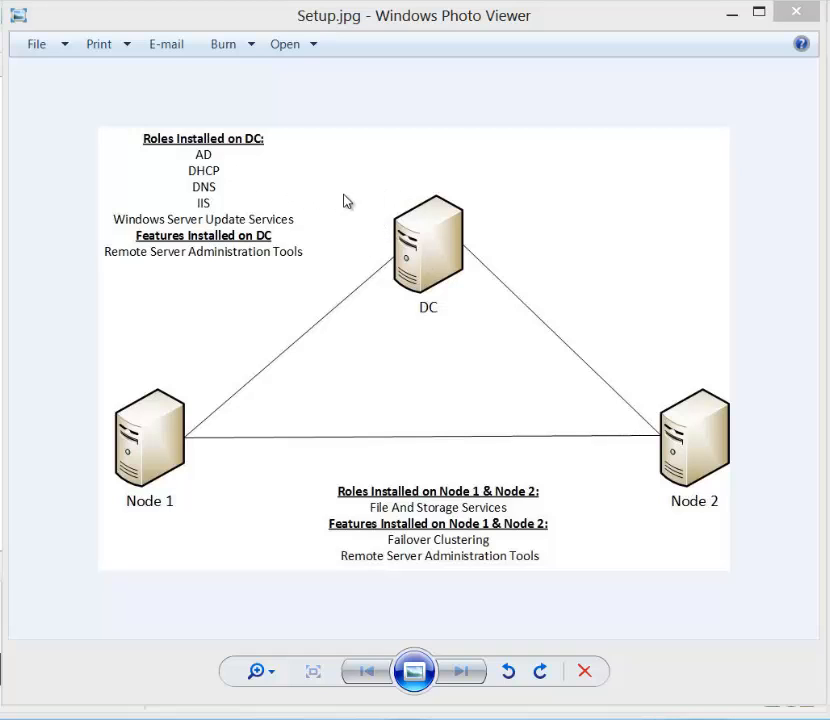
mouse_move(190, 288)
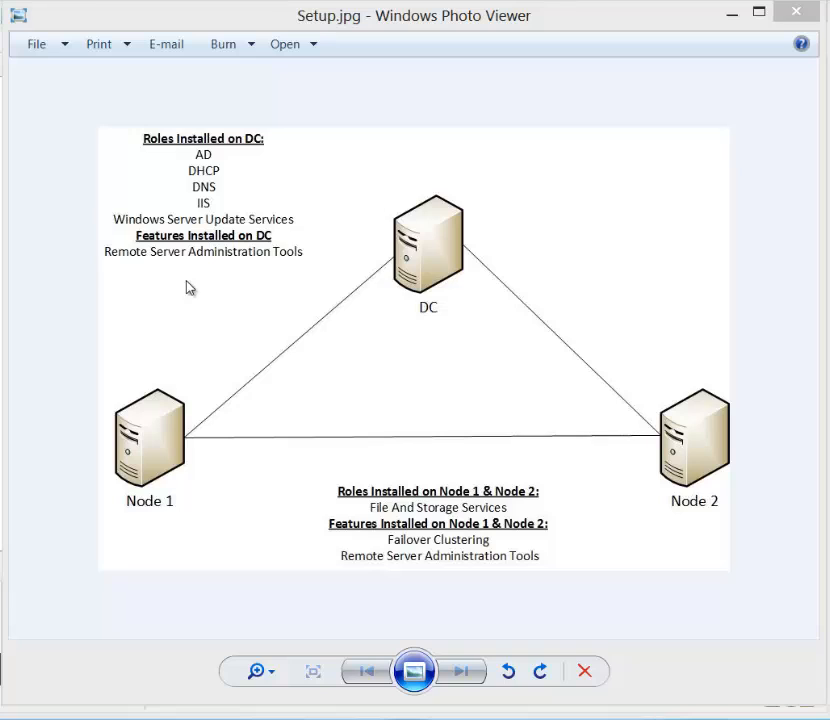
mouse_move(318, 268)
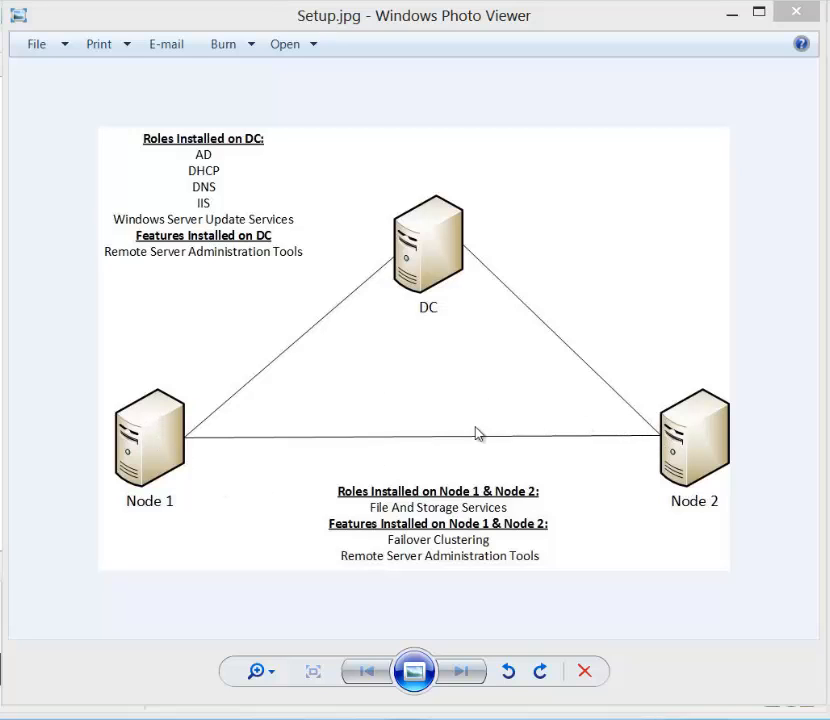
mouse_move(486, 548)
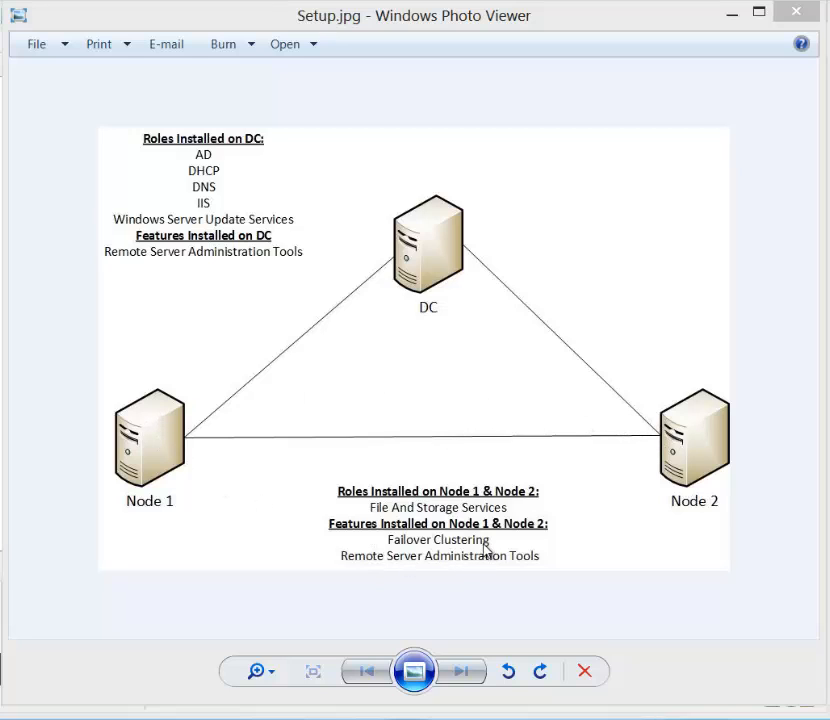
mouse_move(462, 552)
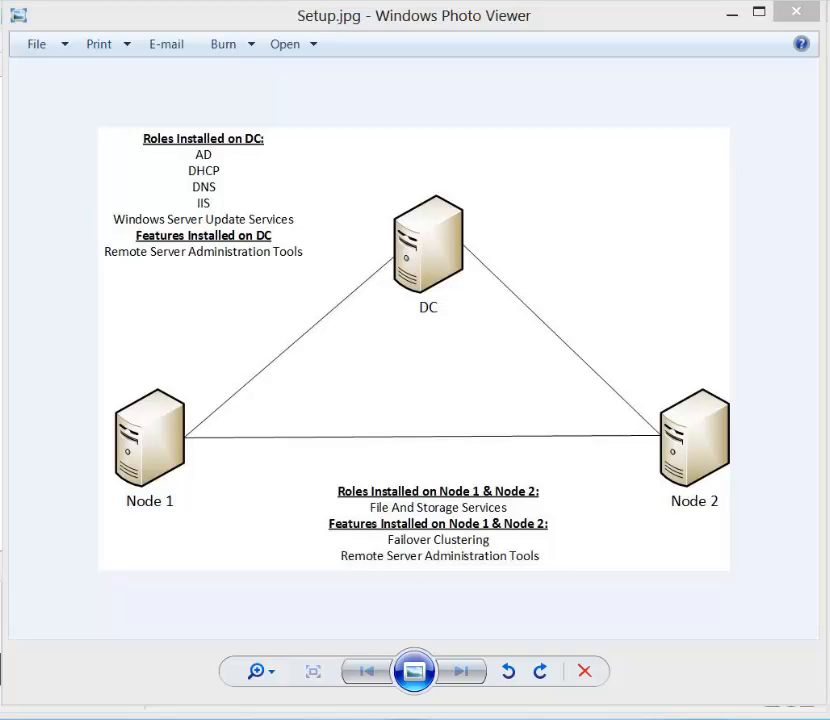
mouse_move(450, 268)
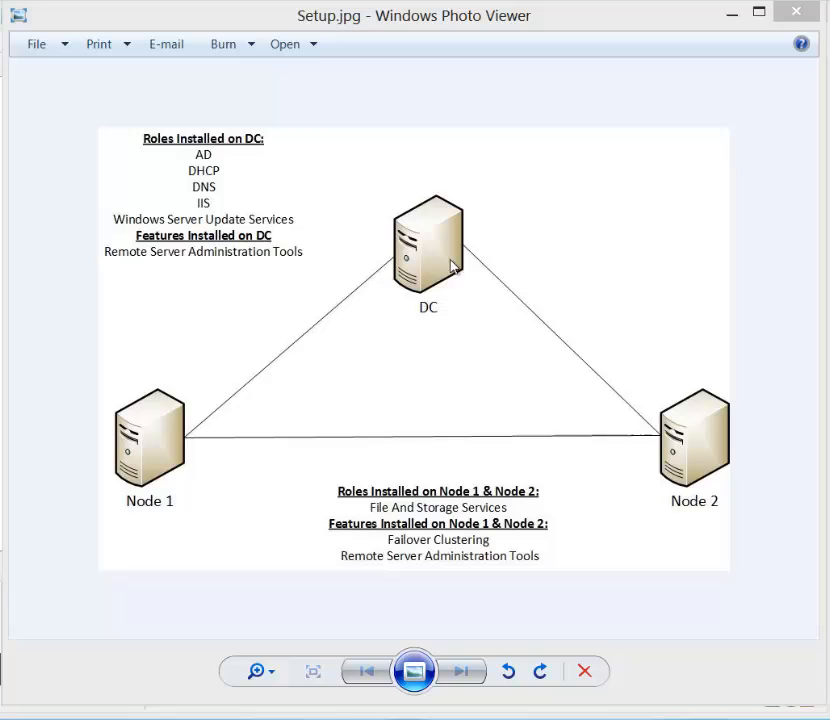
mouse_move(404, 360)
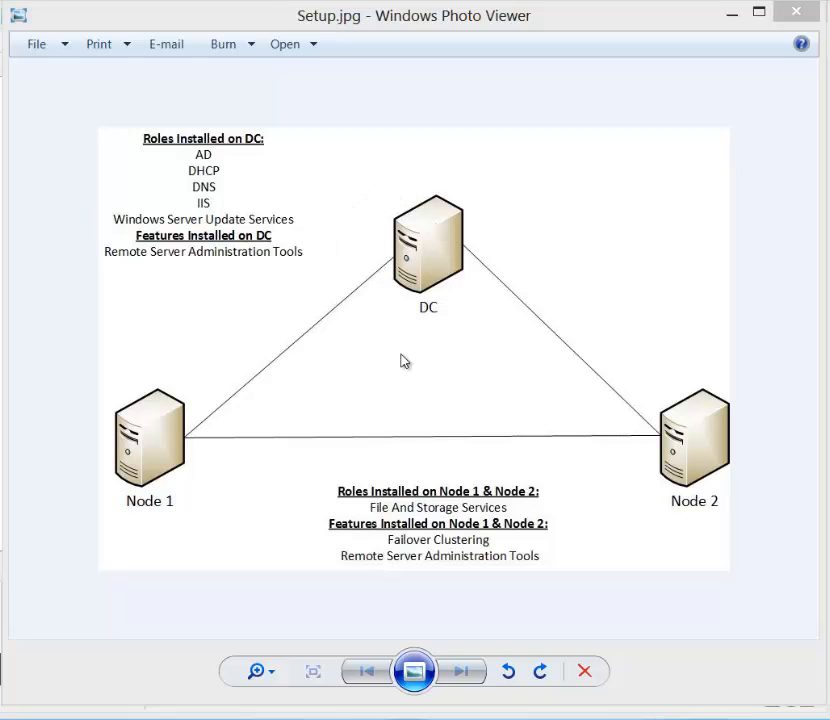
mouse_move(452, 328)
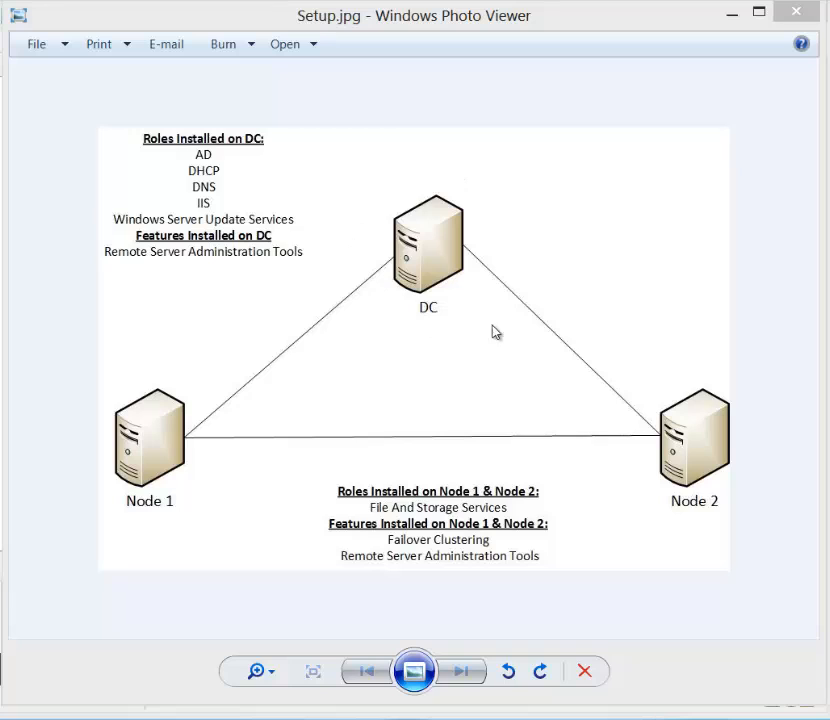
mouse_move(410, 240)
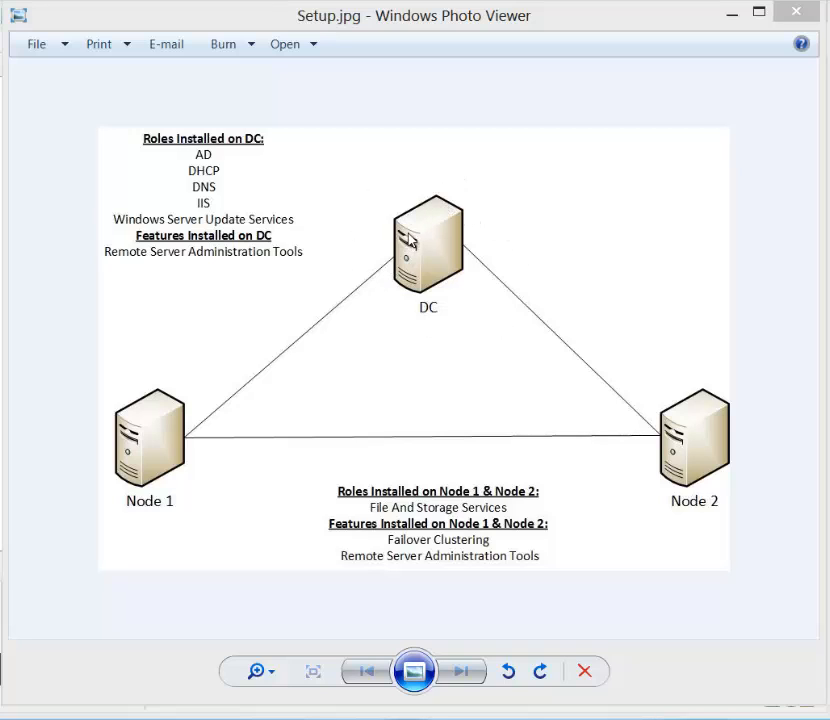
mouse_move(400, 184)
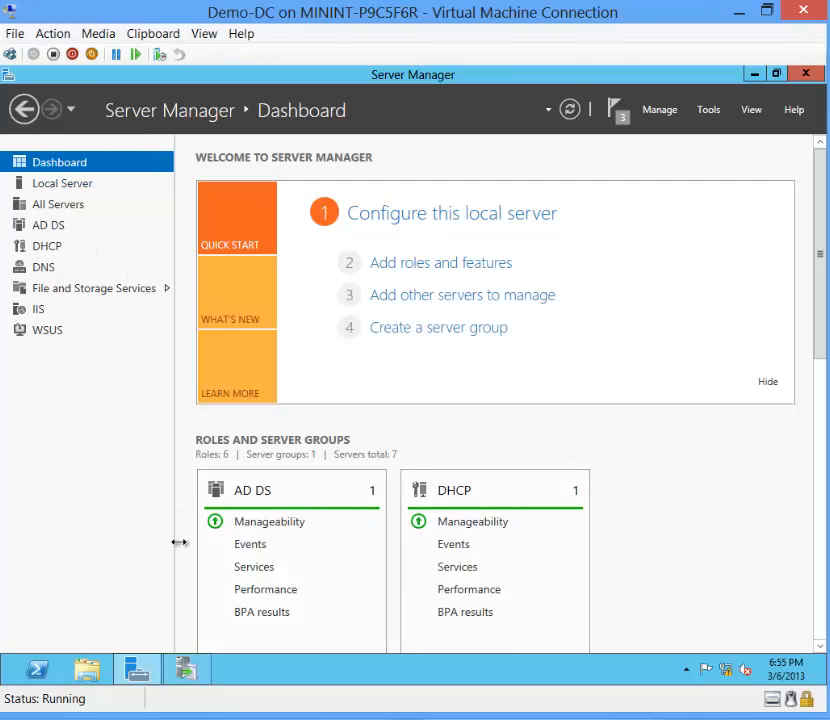
mouse_move(122, 512)
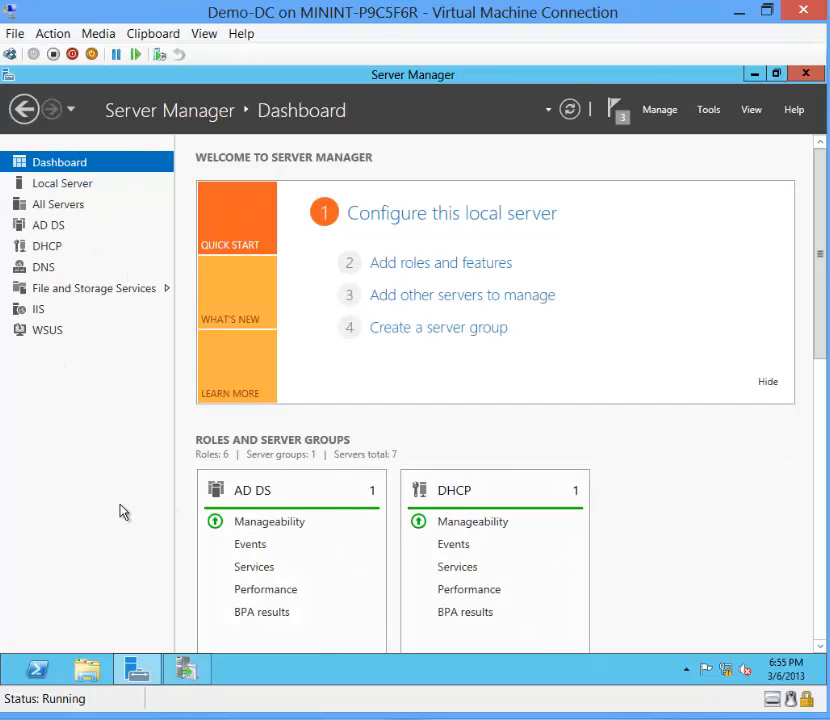
mouse_move(820, 268)
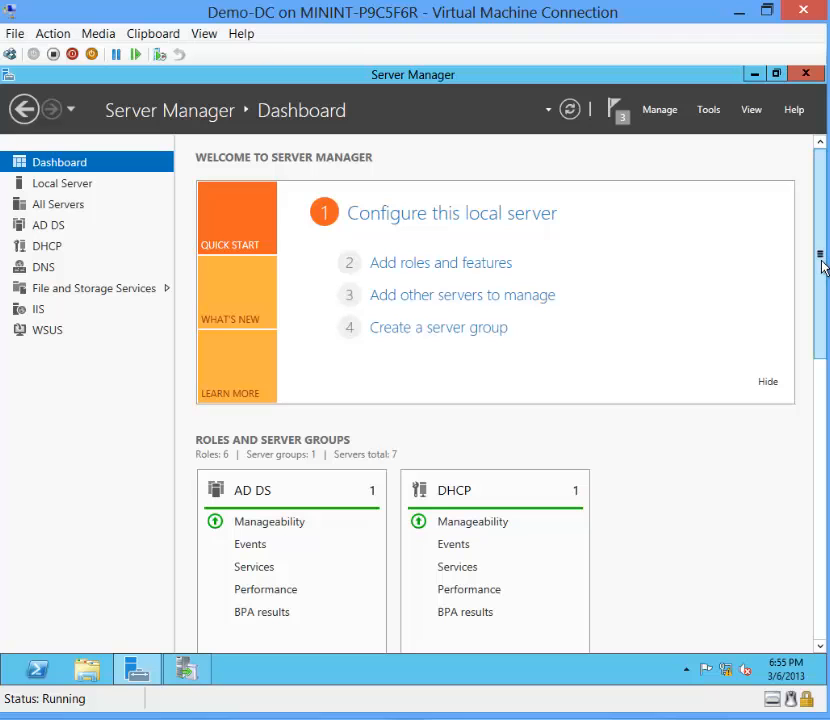
scroll(down, 3)
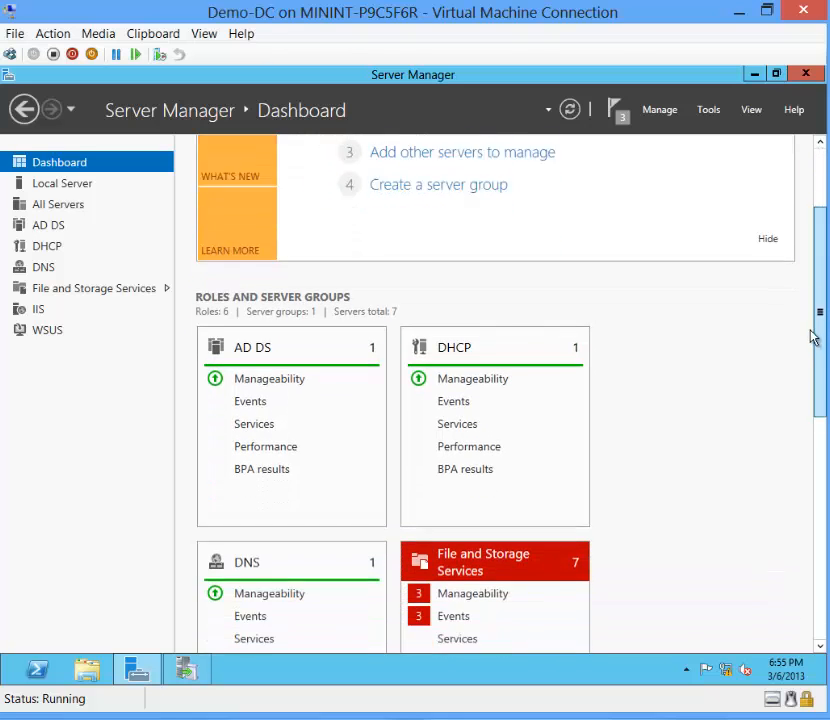
scroll(down, 3)
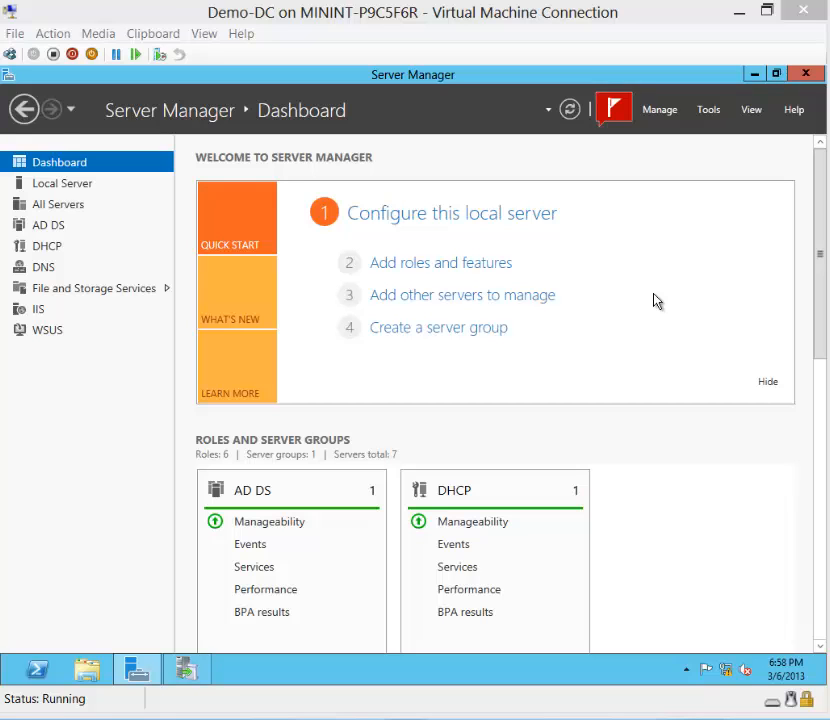
- Launch Cluster-Aware Updating from Server Manager's Tools menu and list the available failover clusters
click(708, 108)
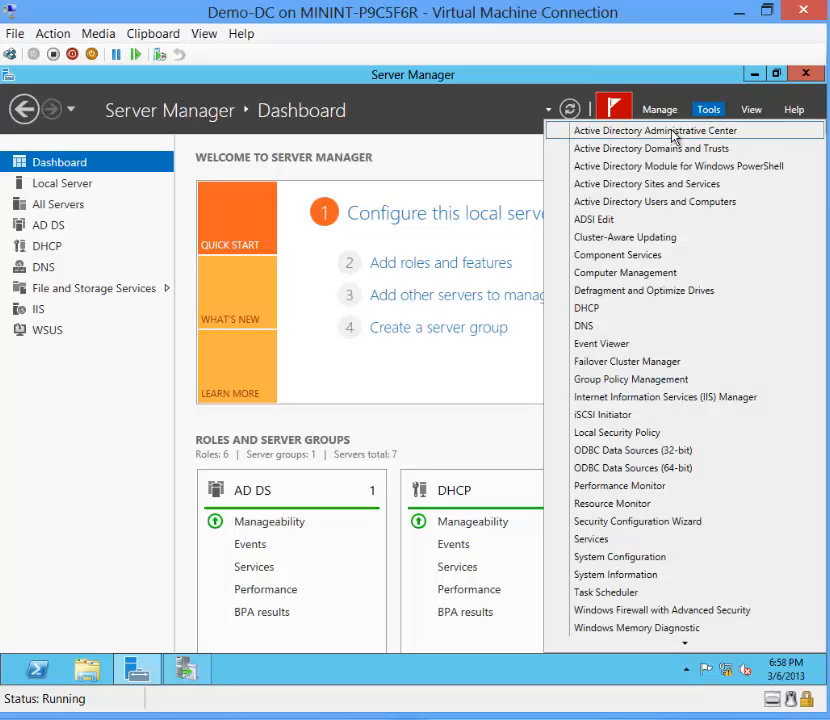
click(624, 236)
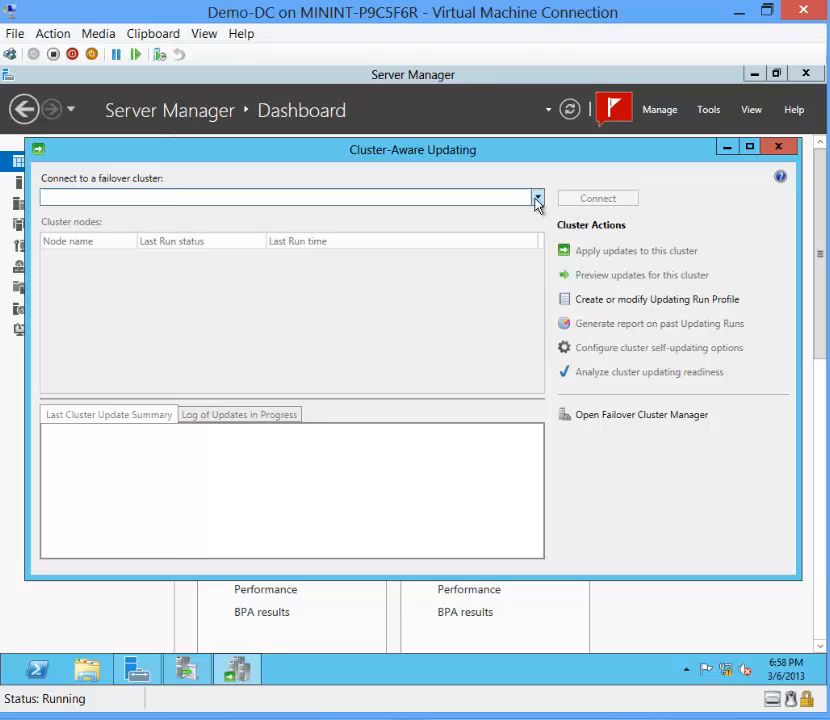
click(536, 198)
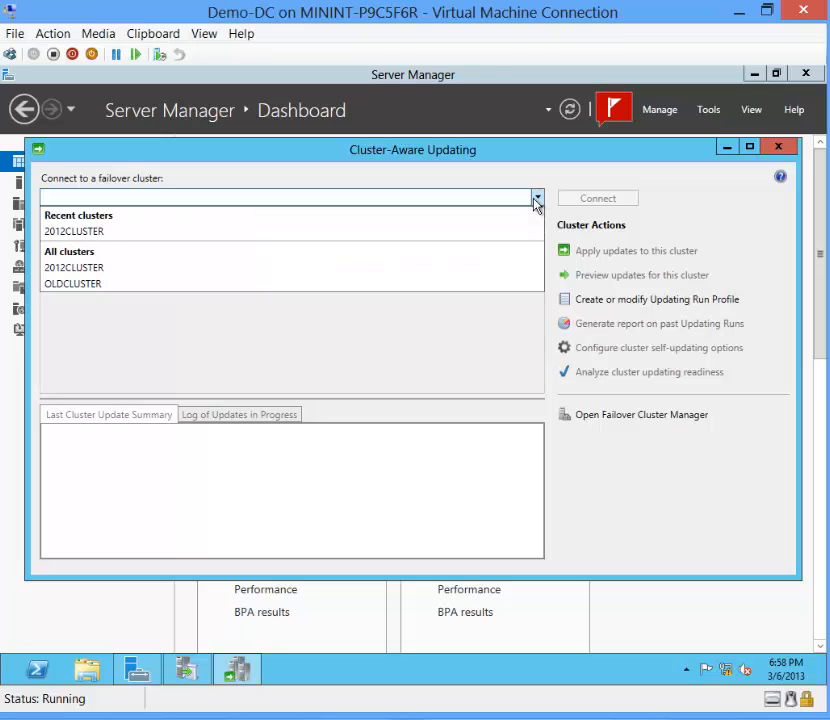
mouse_move(436, 232)
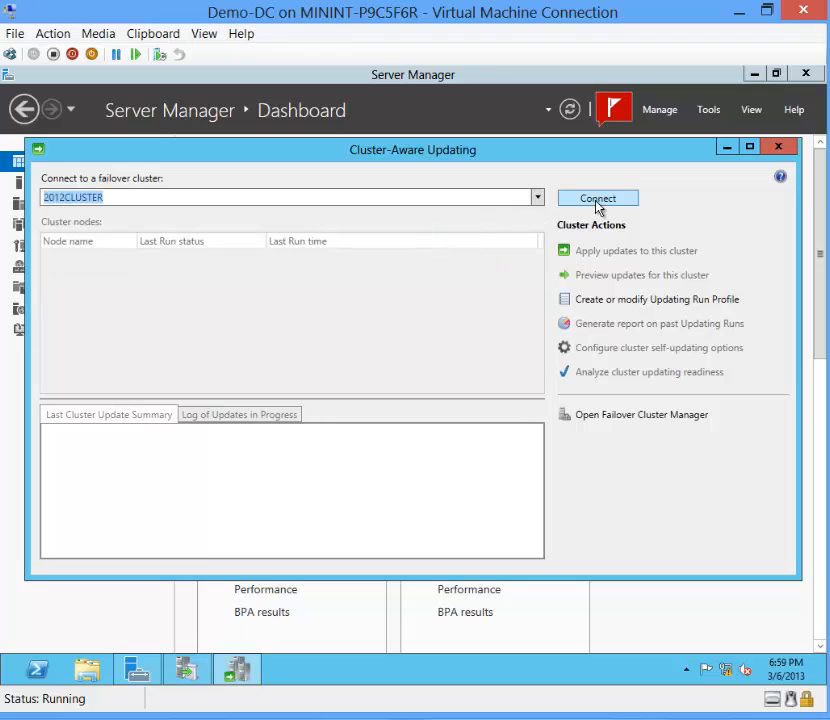
- Connect to 2012CLUSTER and start the Configure Self-Updating Options Wizard
click(596, 198)
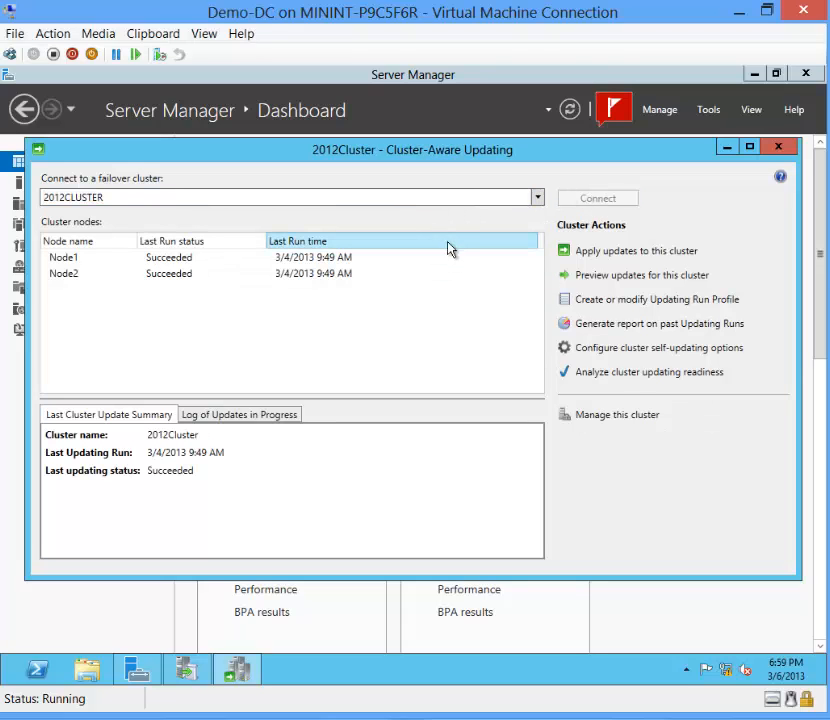
mouse_move(618, 348)
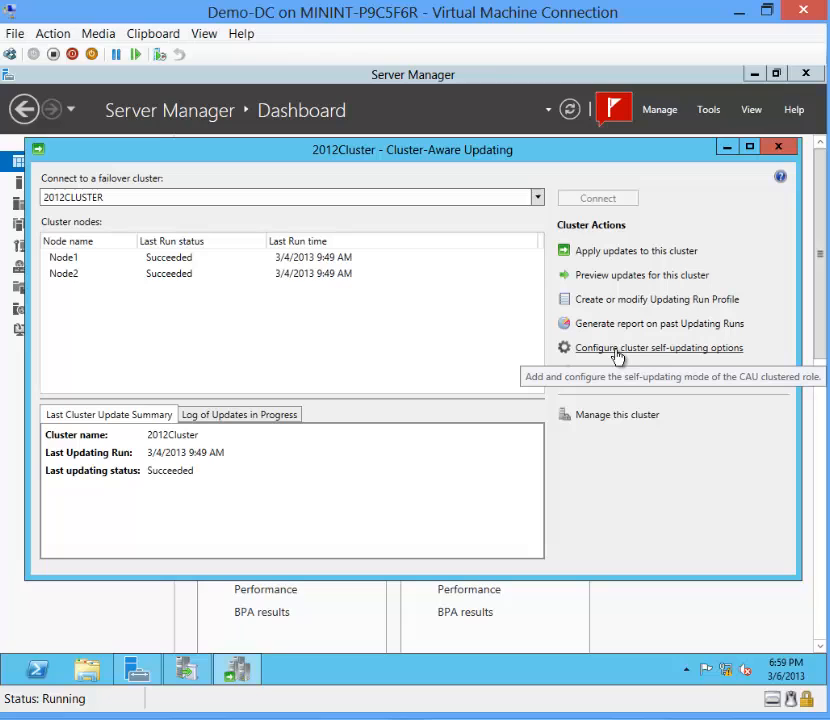
mouse_move(642, 356)
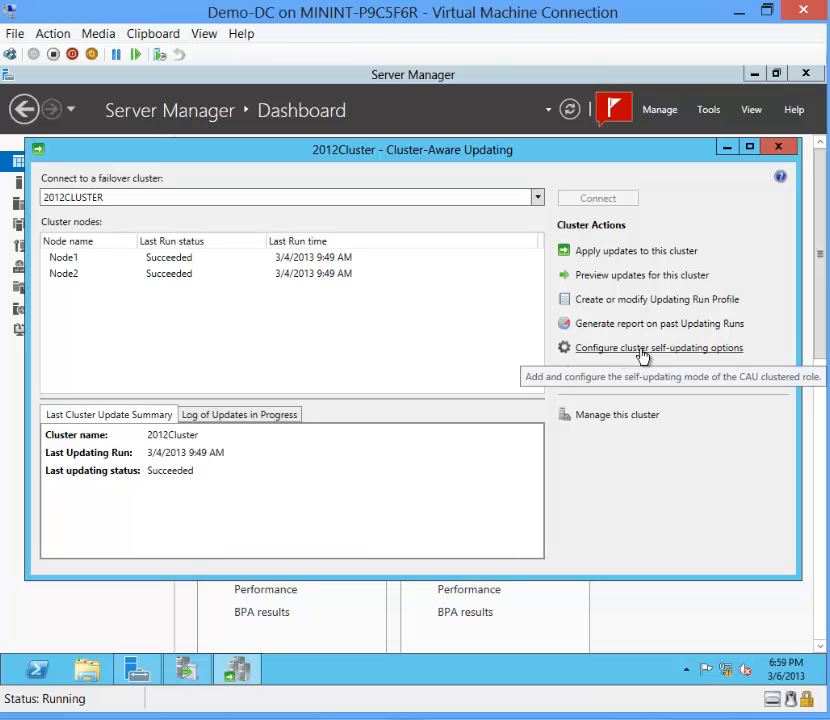
click(658, 348)
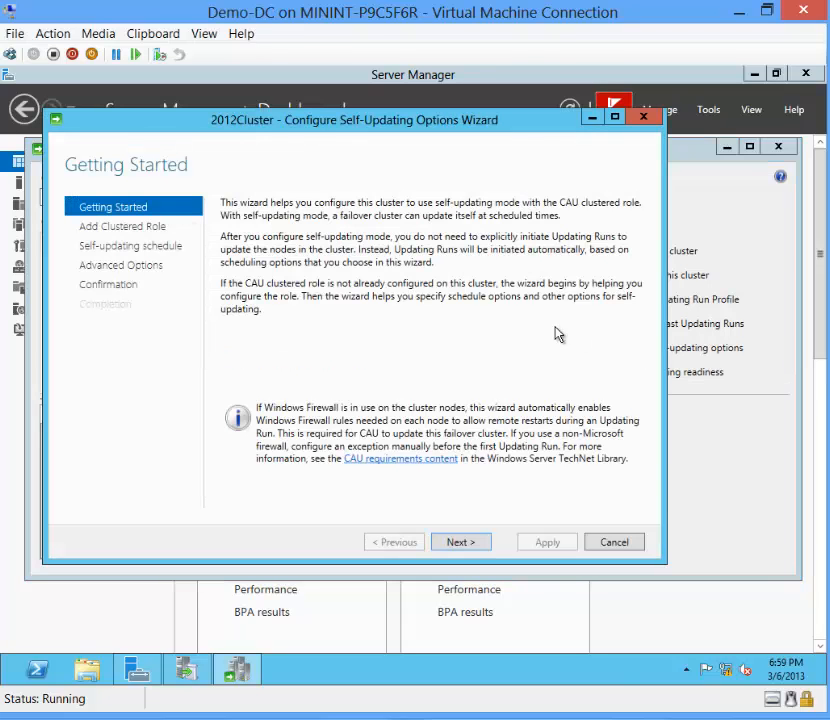
- Pass Getting Started and choose to add the CAU clustered role with self-updating mode enabled
click(460, 540)
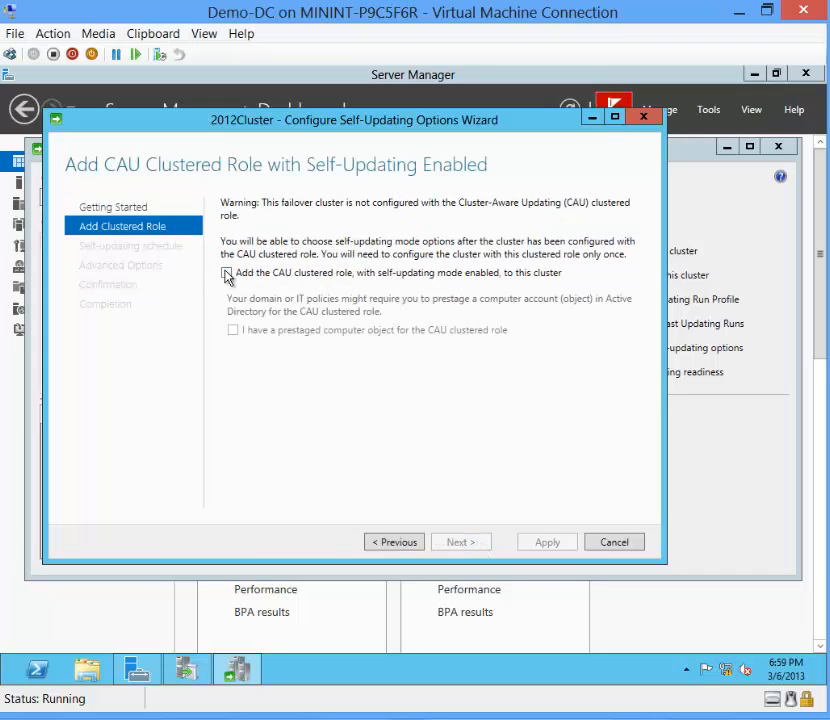
click(228, 272)
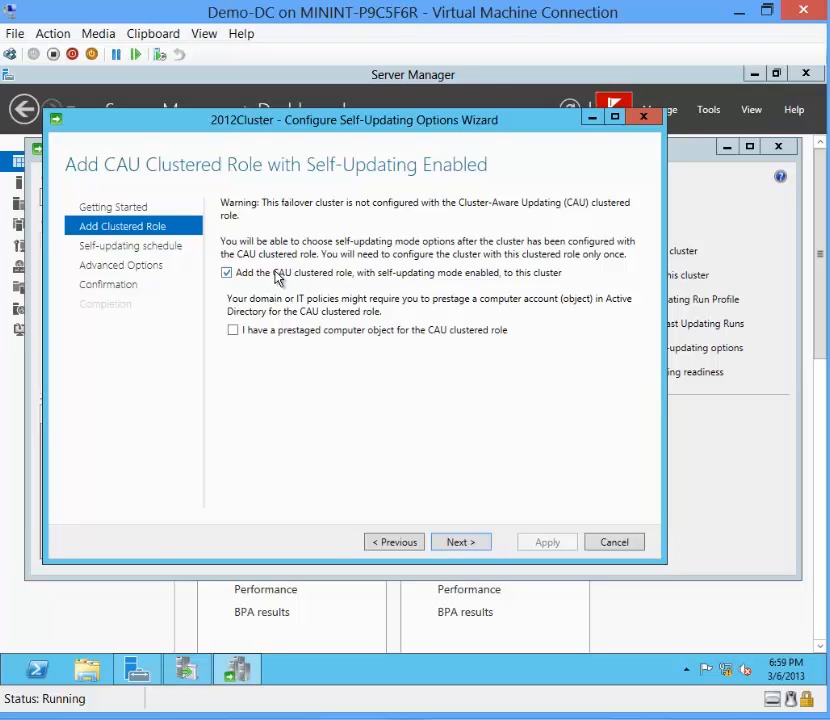
mouse_move(490, 280)
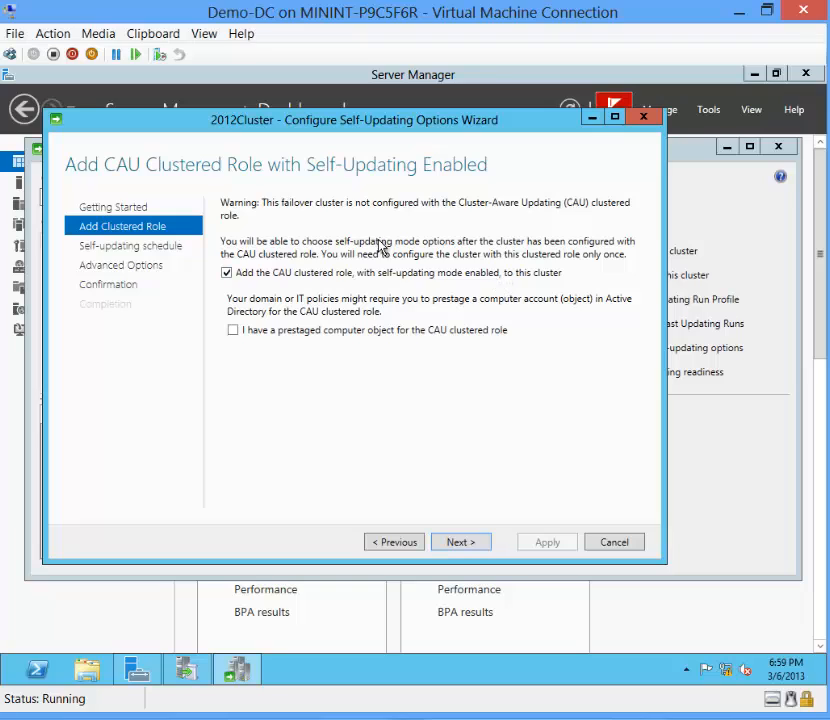
mouse_move(448, 284)
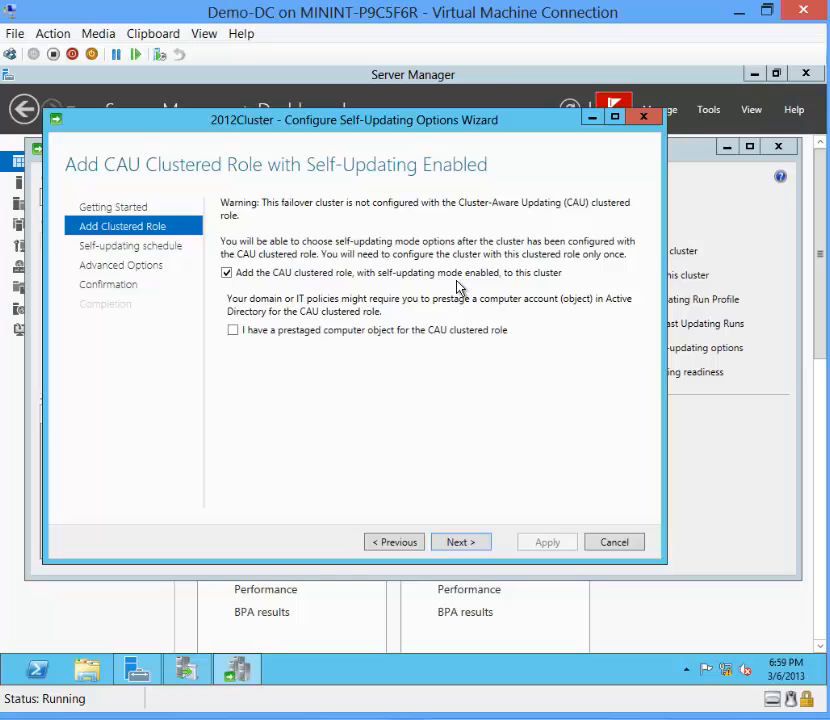
mouse_move(388, 290)
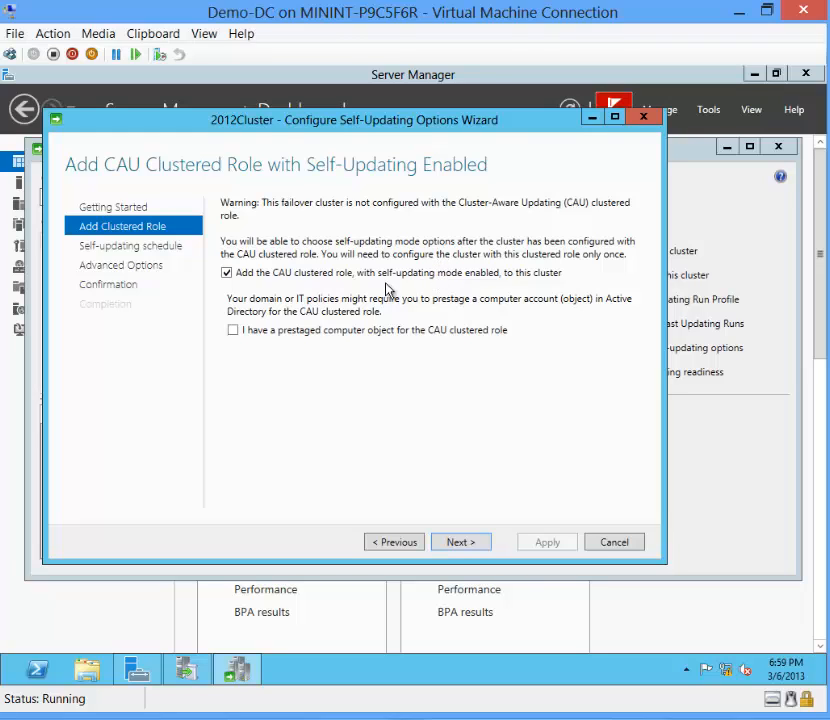
mouse_move(452, 288)
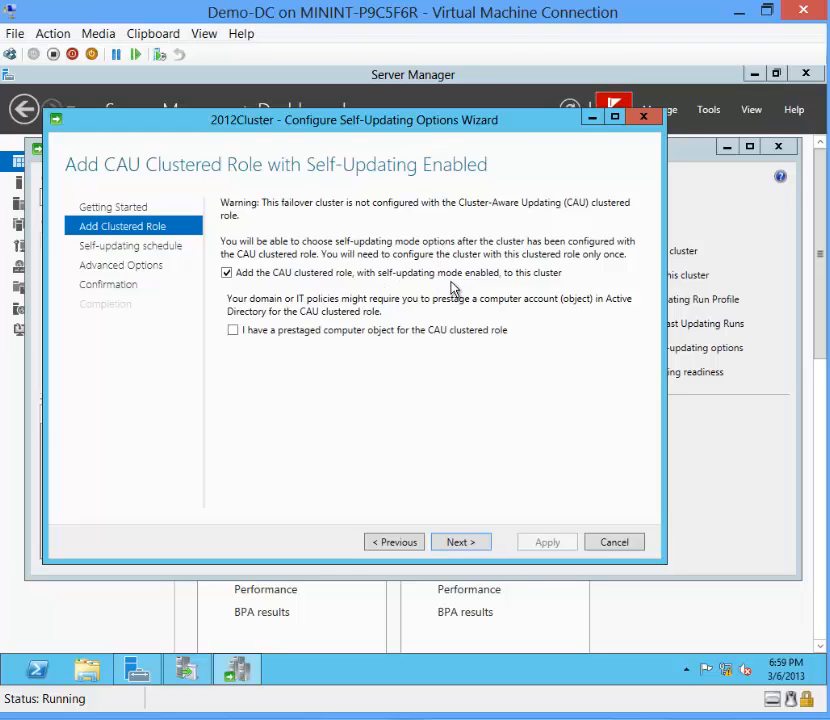
mouse_move(212, 204)
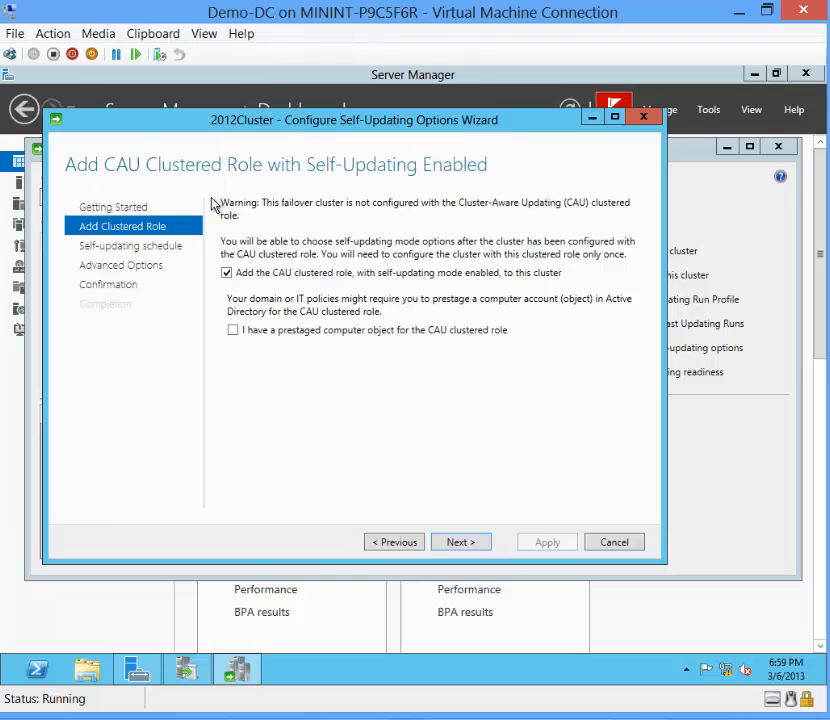
mouse_move(480, 308)
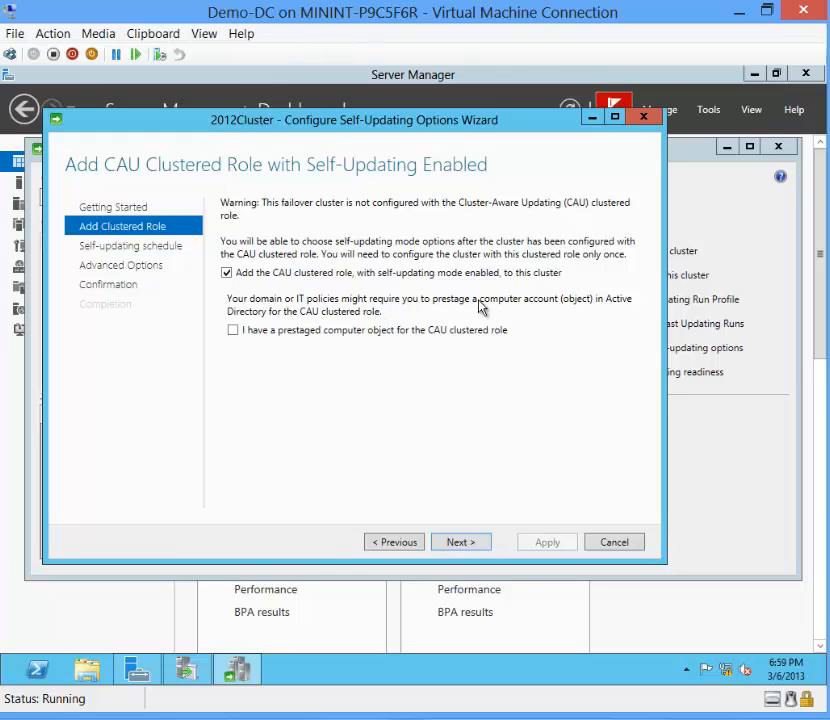
mouse_move(470, 288)
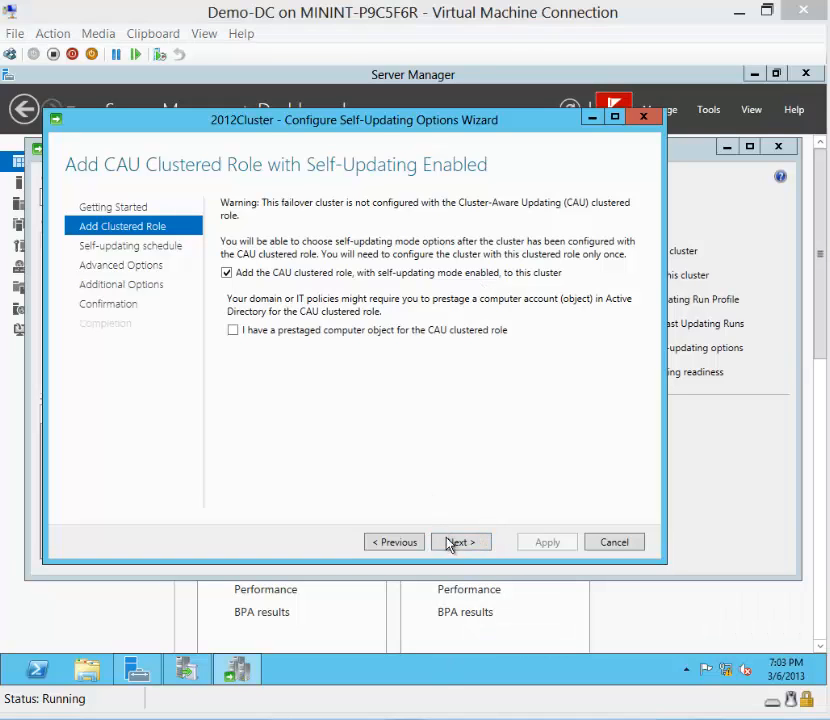
- Reach the schedule step and keep it monthly on the third Tuesday at 3:00 AM
click(460, 540)
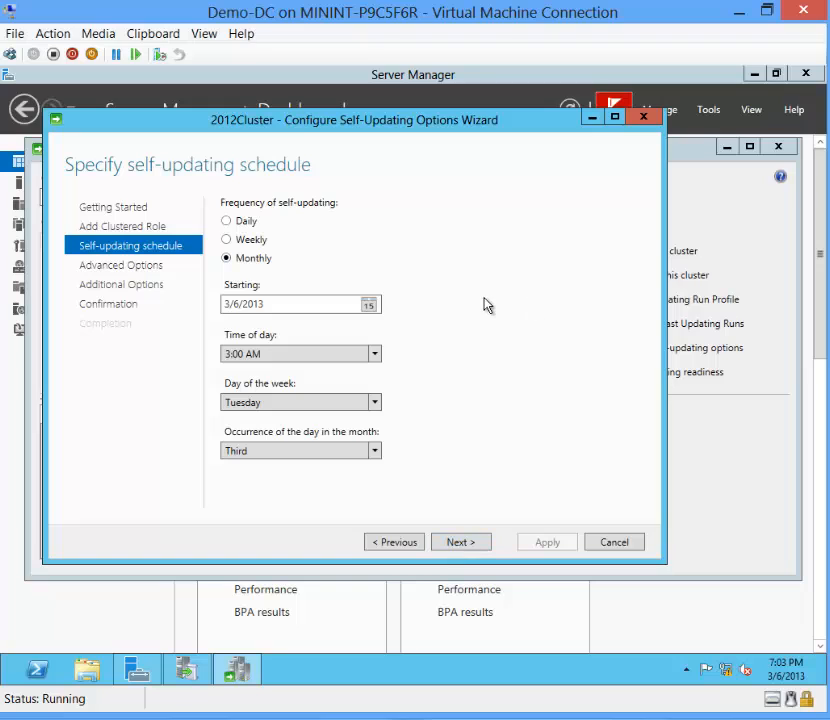
mouse_move(440, 462)
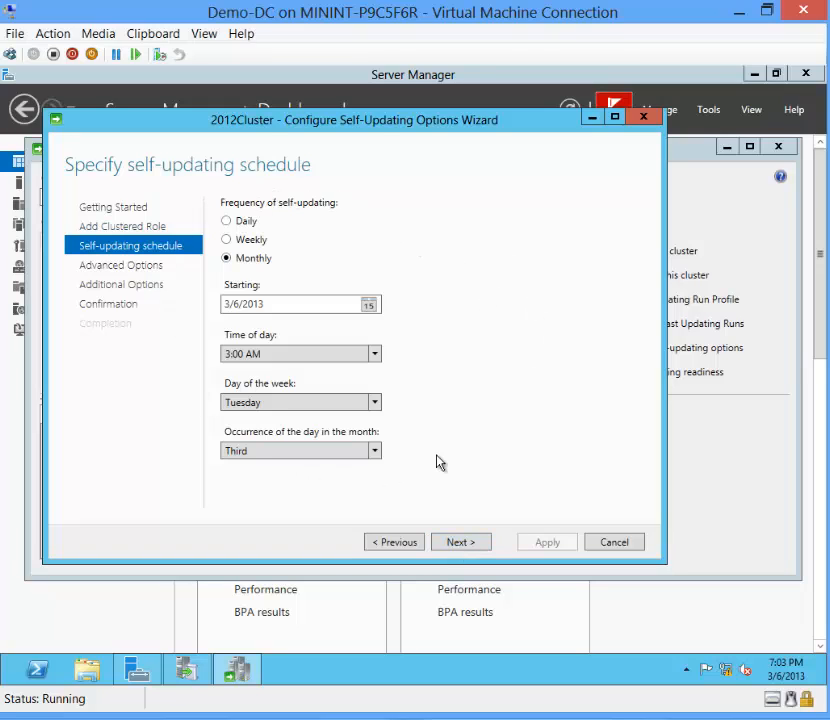
mouse_move(532, 316)
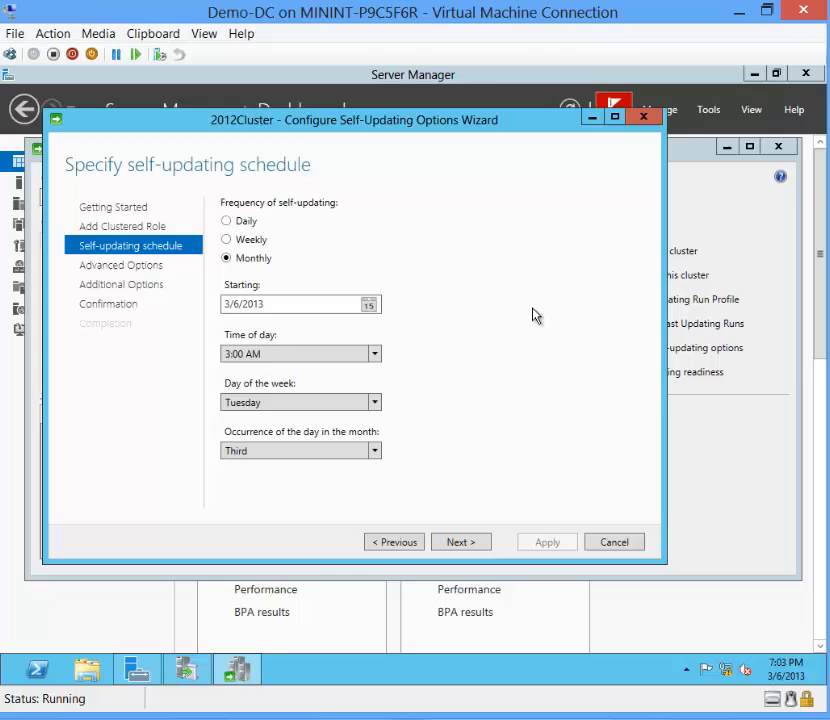
mouse_move(280, 216)
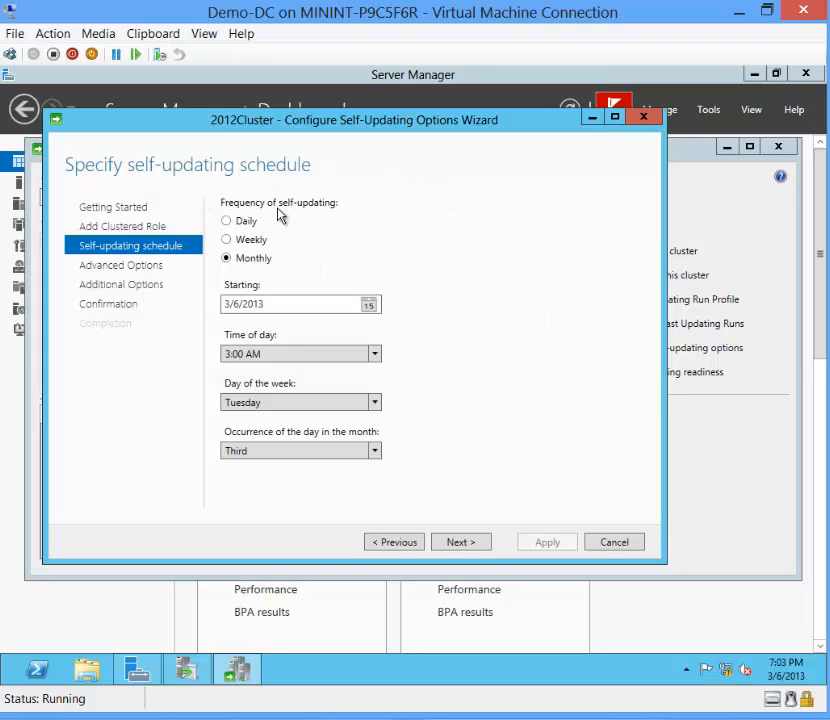
mouse_move(262, 220)
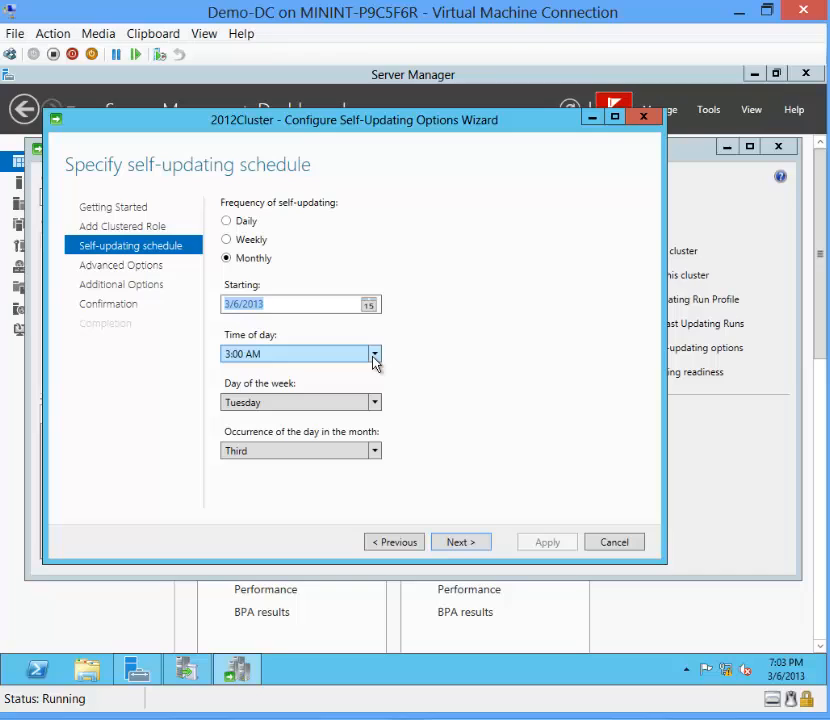
click(374, 450)
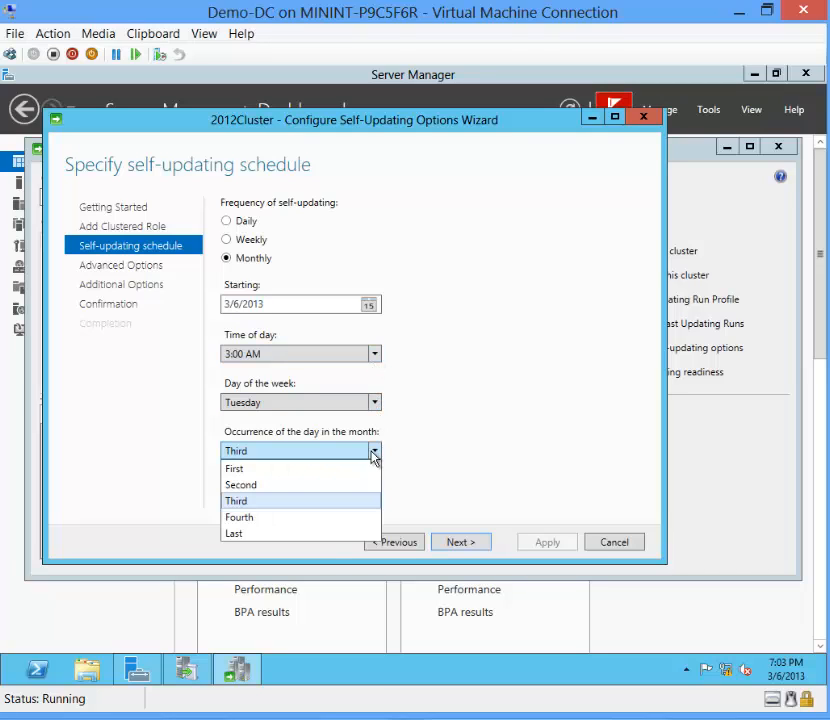
click(236, 500)
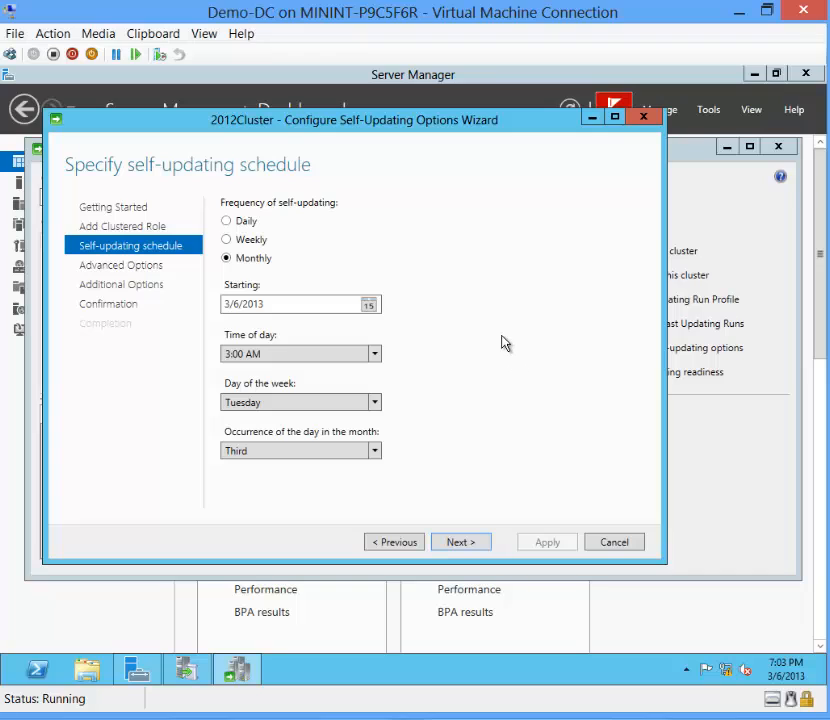
mouse_move(472, 304)
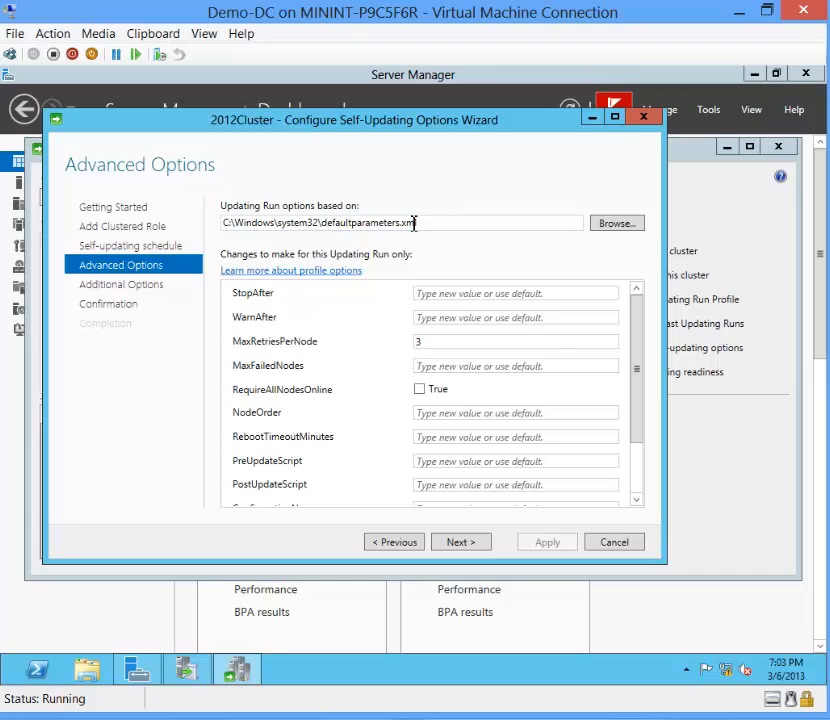
- Review the Advanced Options based on defaultparameters.xml with MaxRetriesPerNode set to 3
double_click(400, 222)
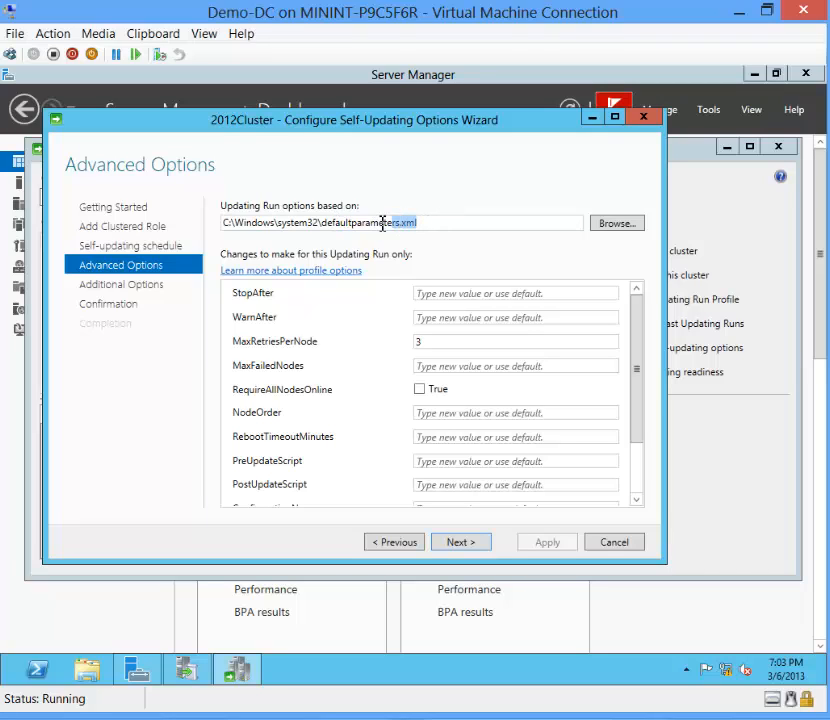
double_click(368, 222)
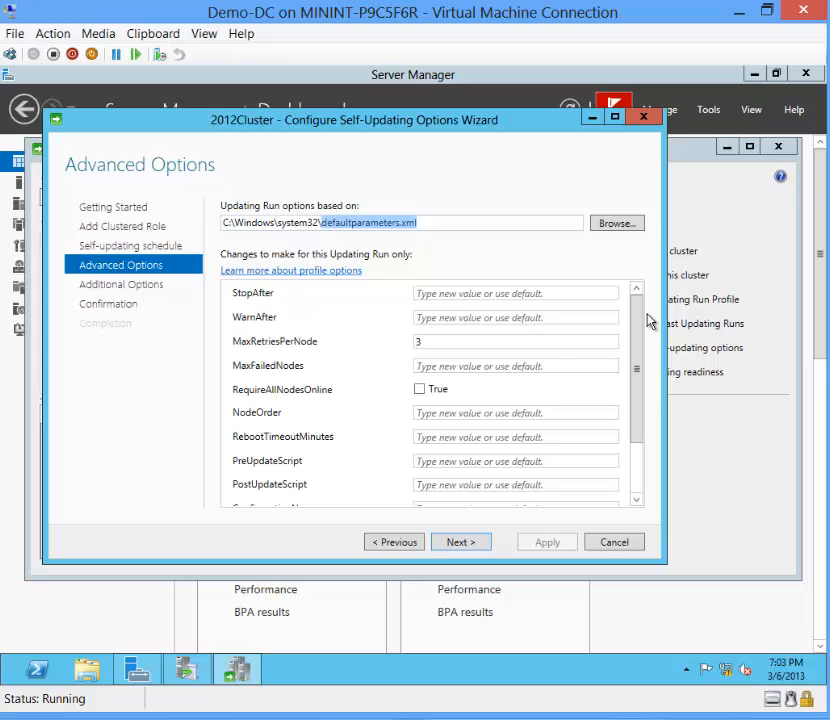
scroll(down, 3)
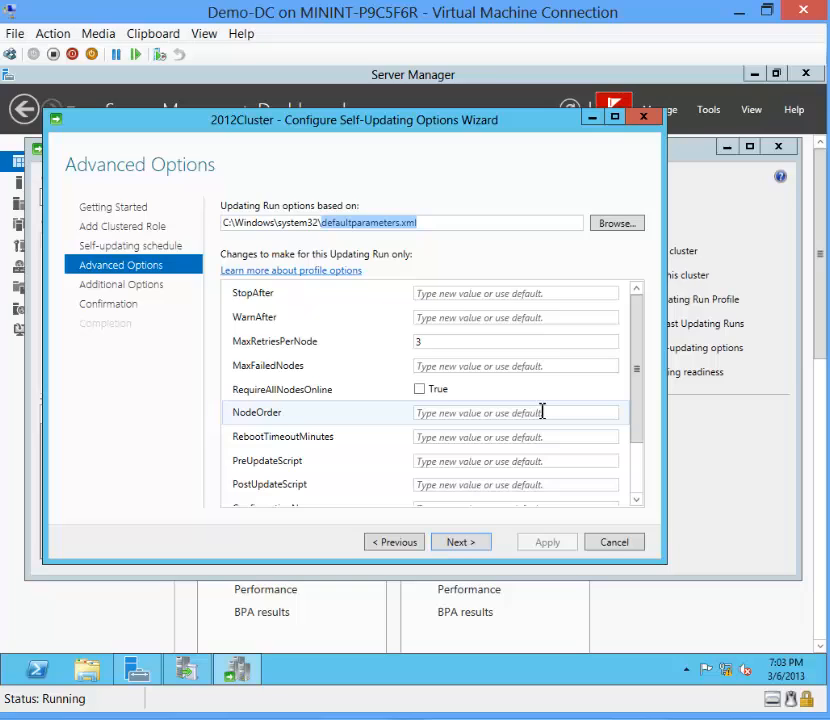
mouse_move(496, 412)
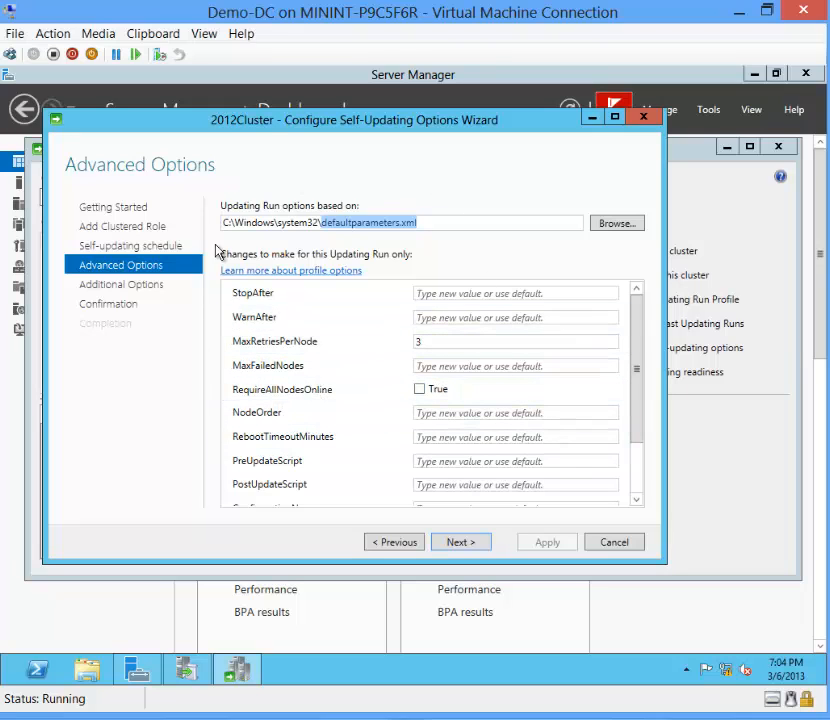
mouse_move(378, 228)
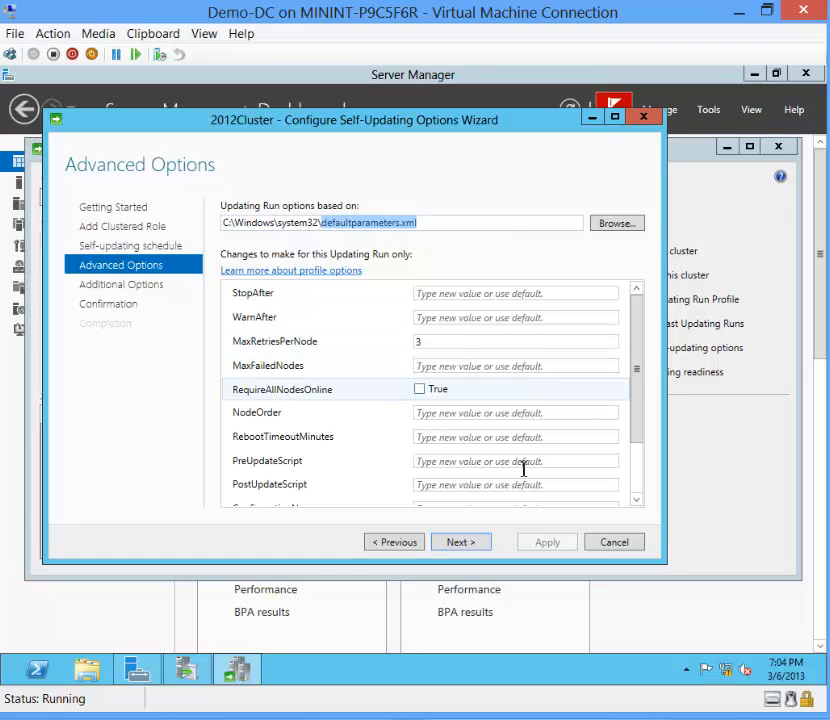
- Pass Advanced and Additional Options, apply the self-updating configuration for 2012Cluster, and close after Success
click(460, 540)
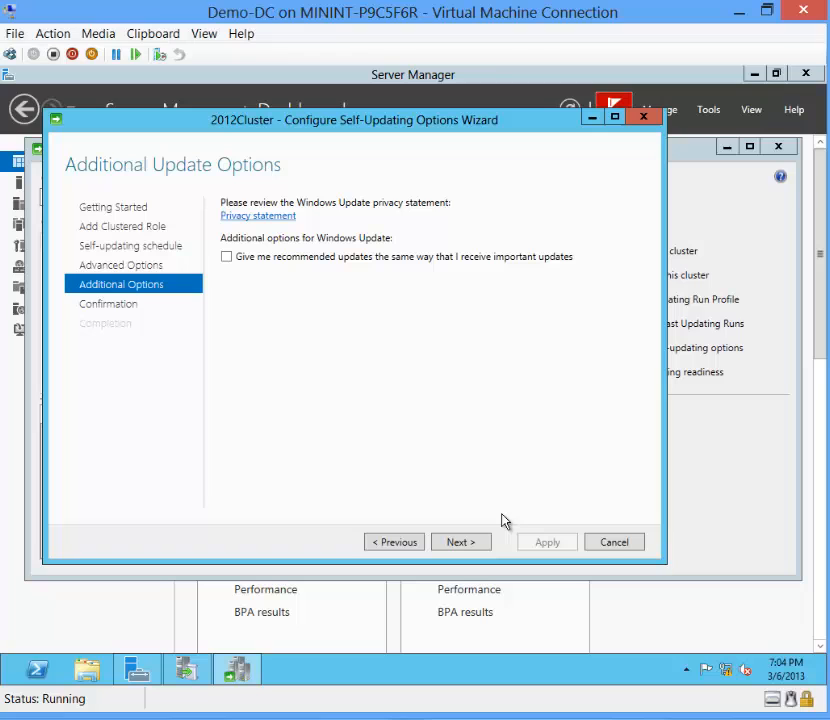
click(456, 540)
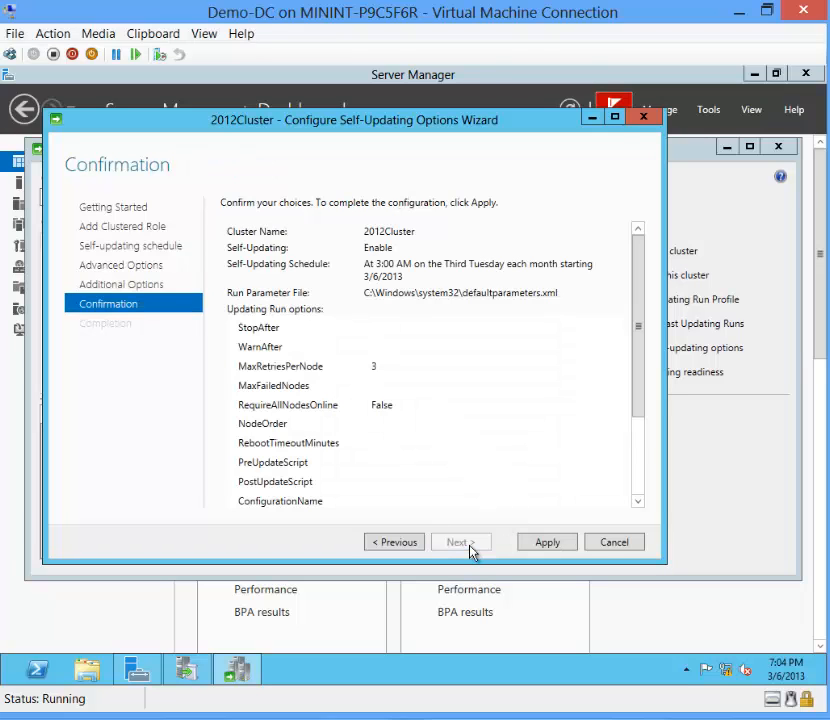
click(548, 540)
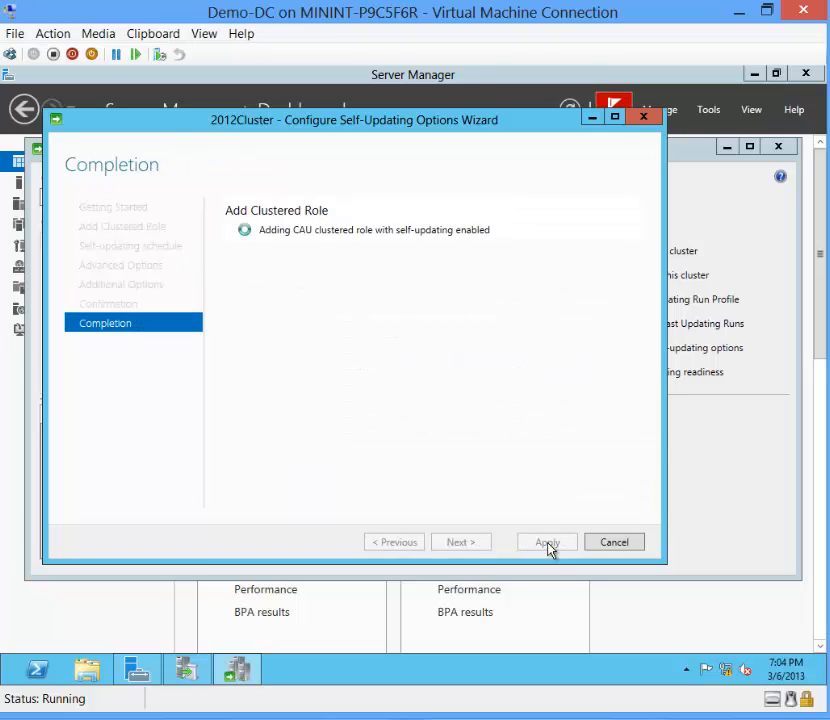
mouse_move(418, 332)
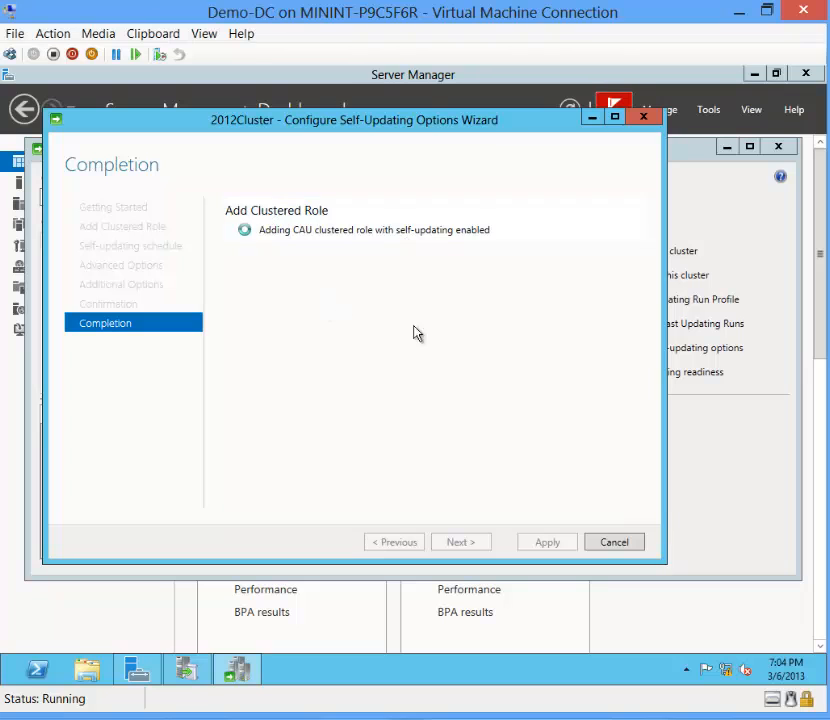
mouse_move(380, 208)
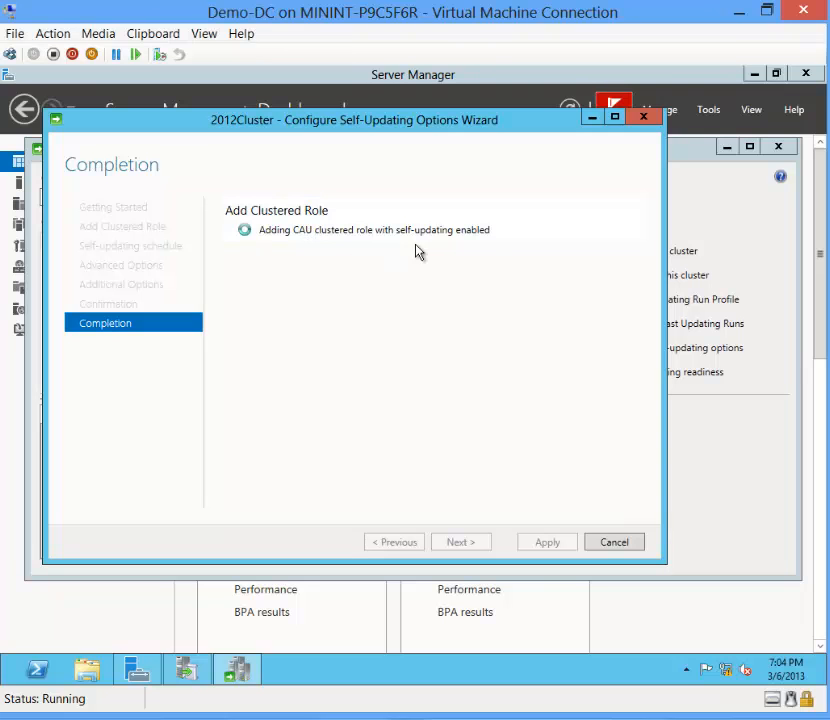
mouse_move(480, 266)
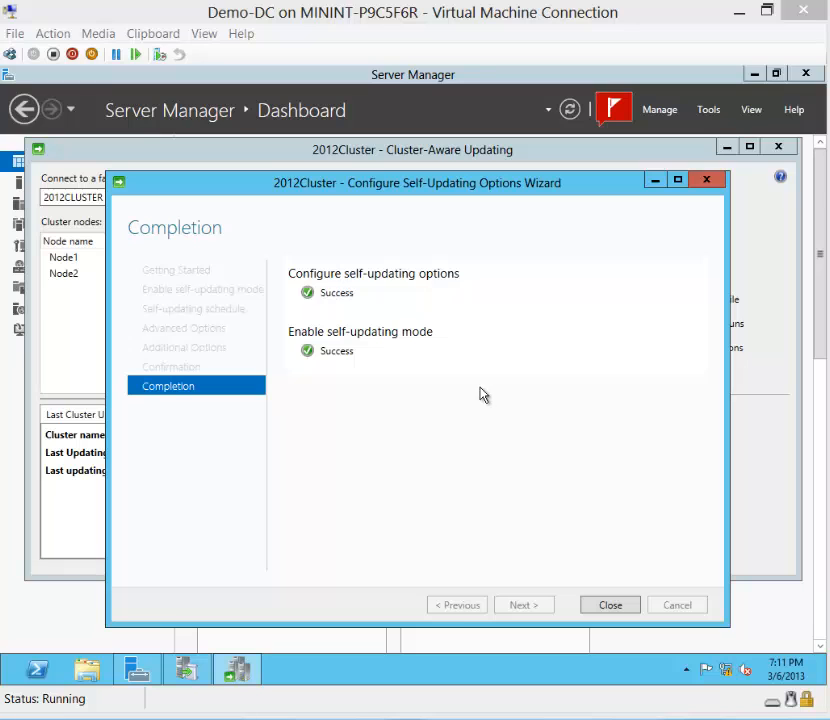
mouse_move(584, 564)
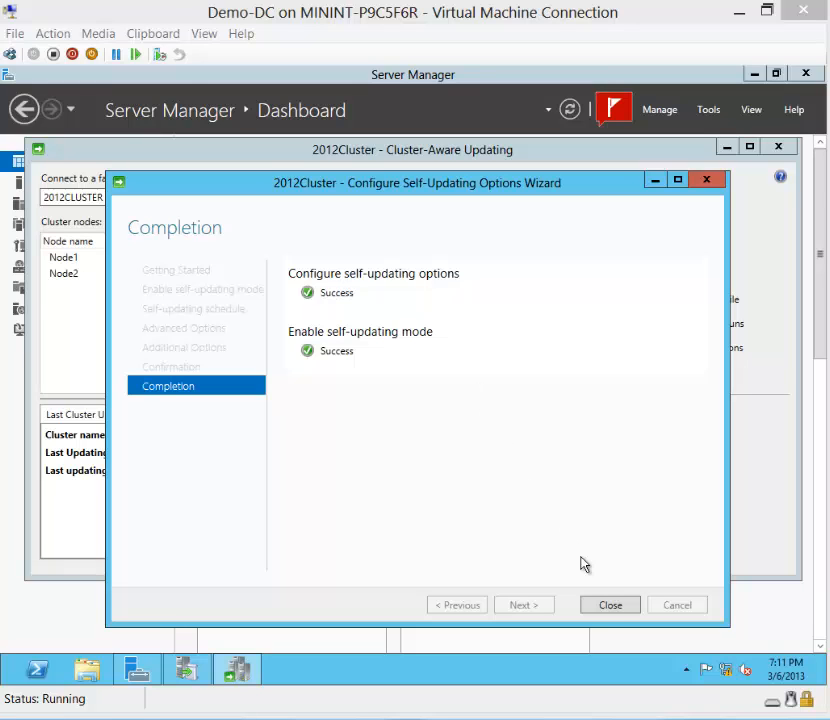
click(608, 604)
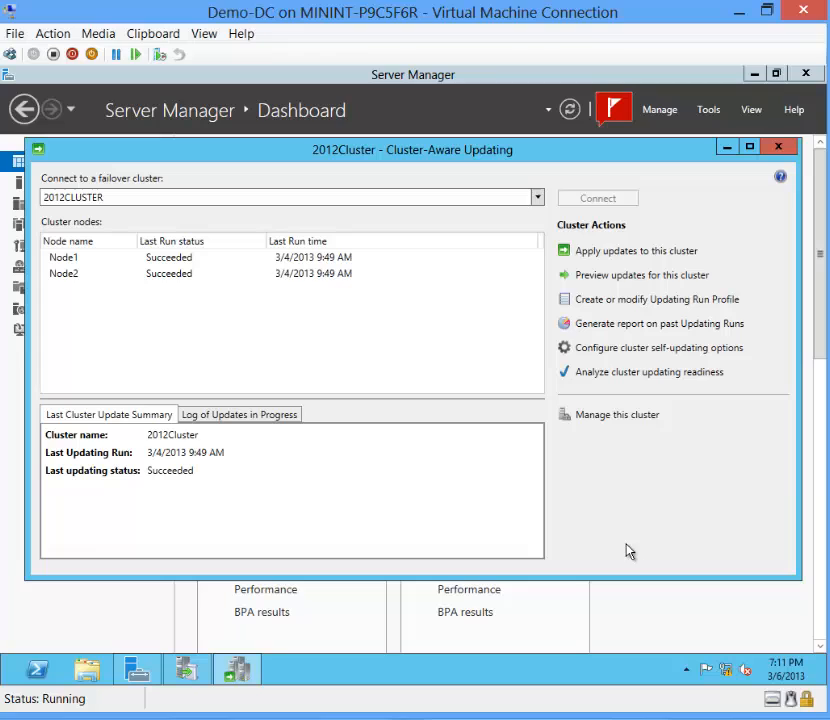
mouse_move(596, 380)
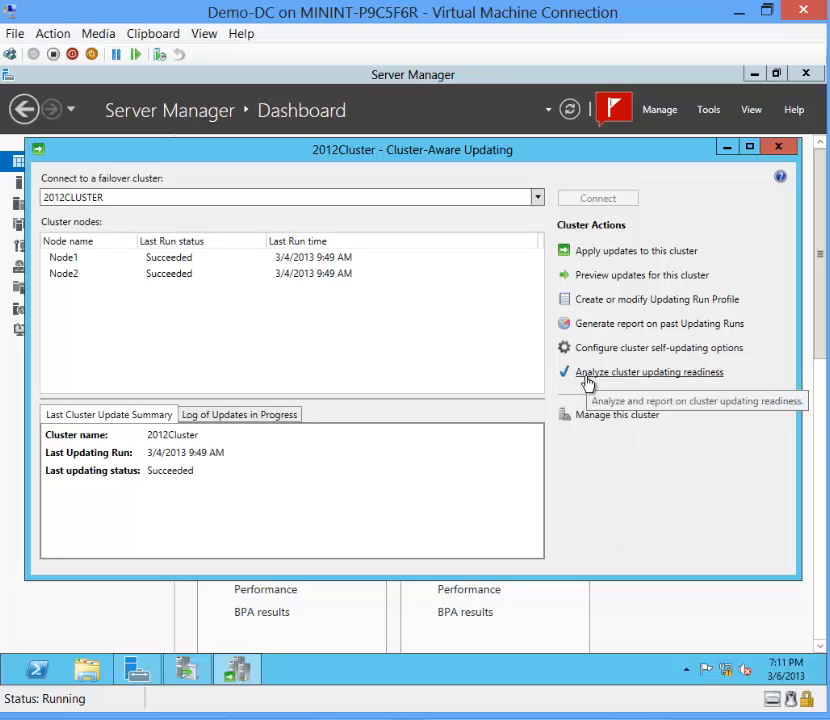
mouse_move(710, 386)
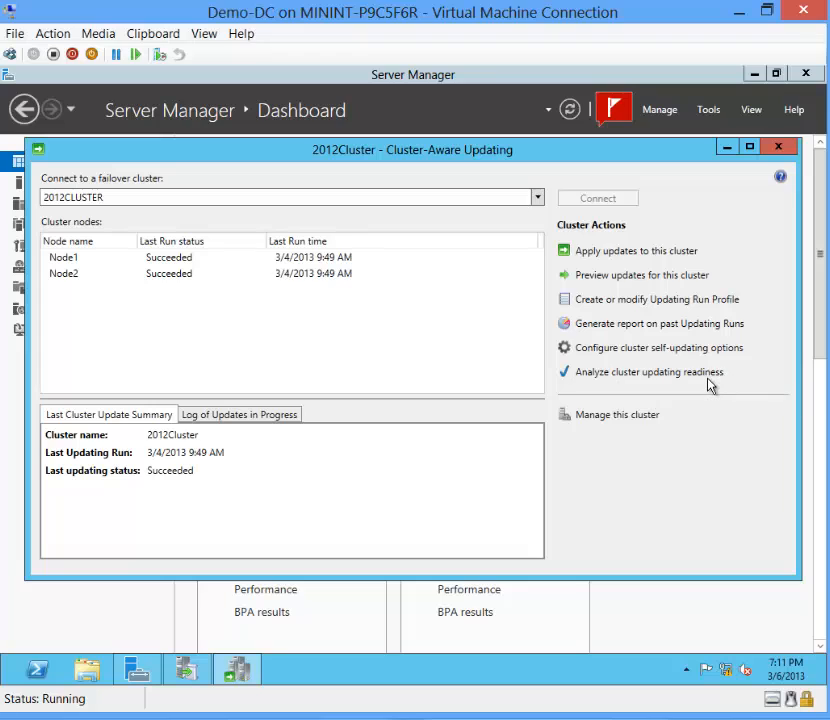
mouse_move(648, 370)
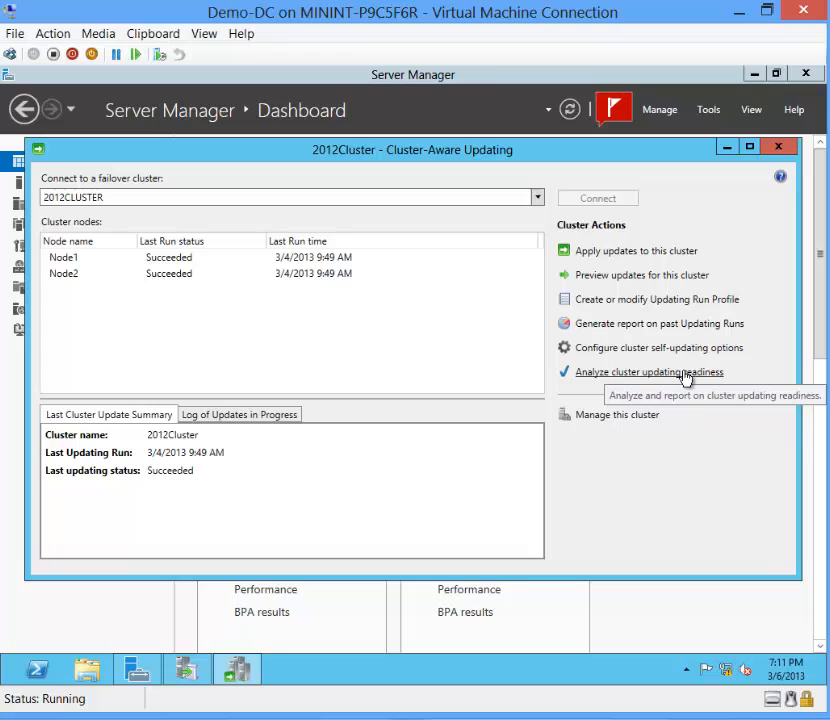
mouse_move(650, 390)
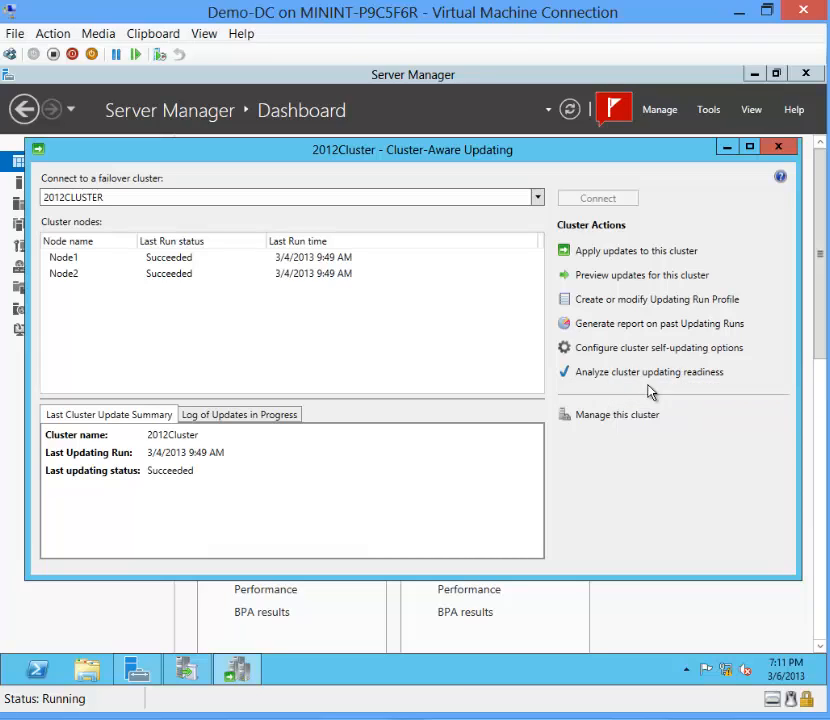
mouse_move(648, 370)
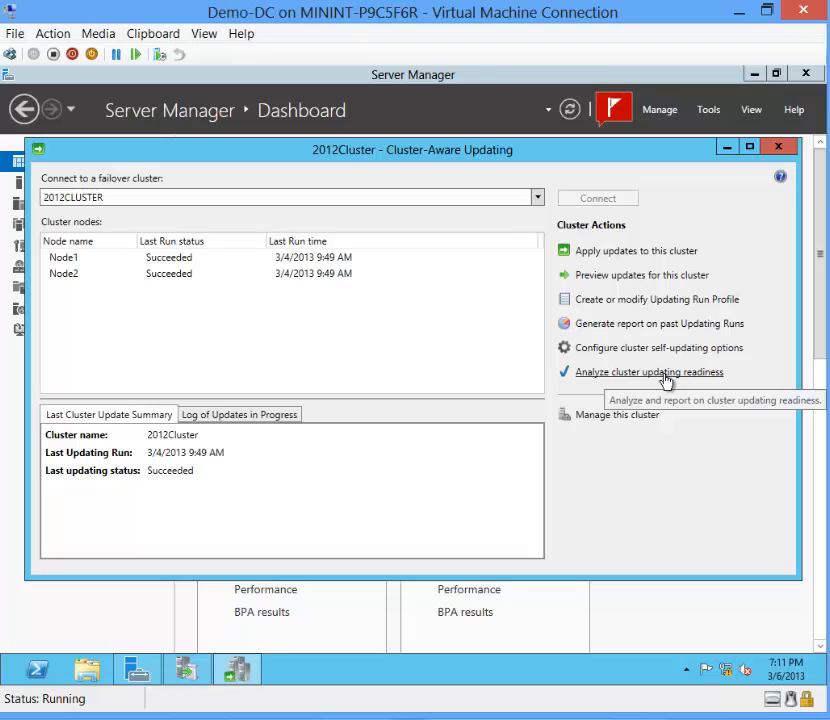
mouse_move(692, 392)
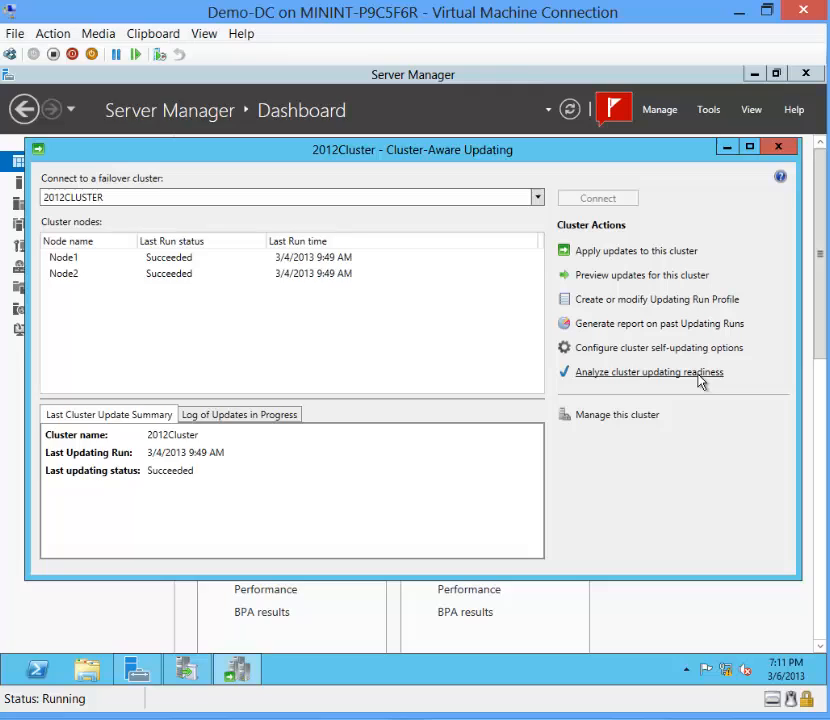
- Analyze 2012Cluster's updating readiness, review the results with one proxy-settings warning, and dismiss them
click(648, 370)
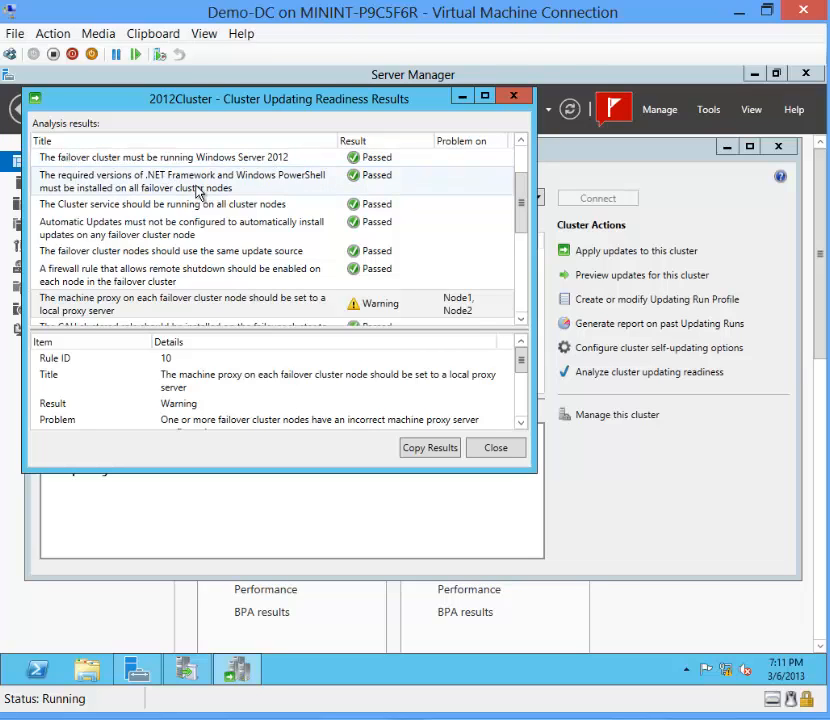
mouse_move(280, 188)
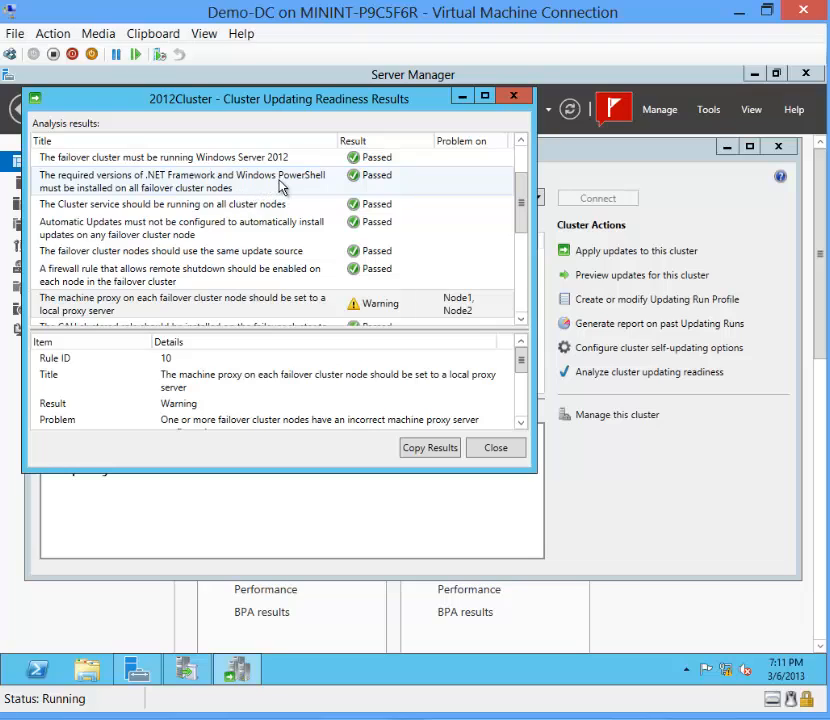
mouse_move(290, 196)
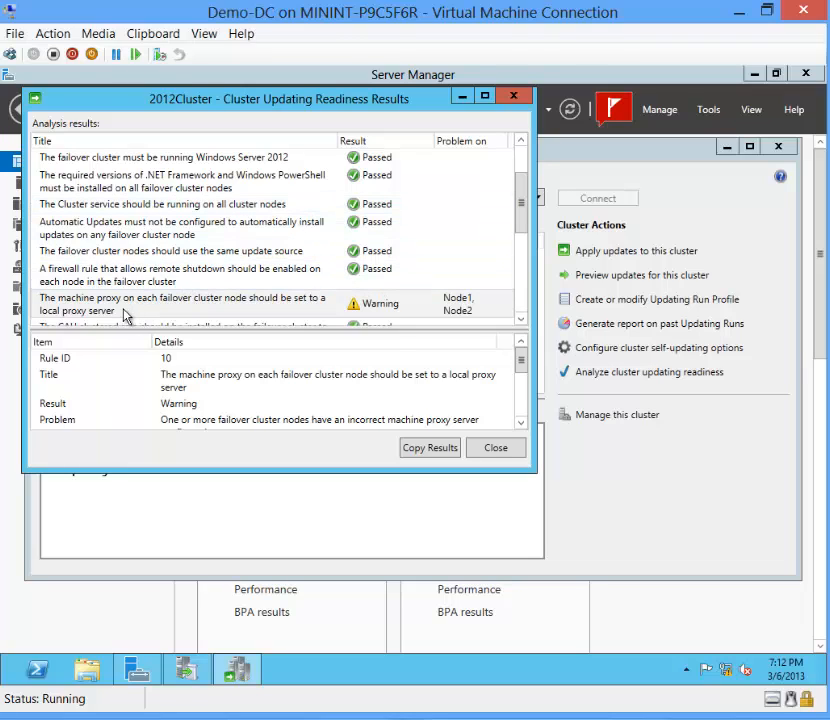
mouse_move(250, 316)
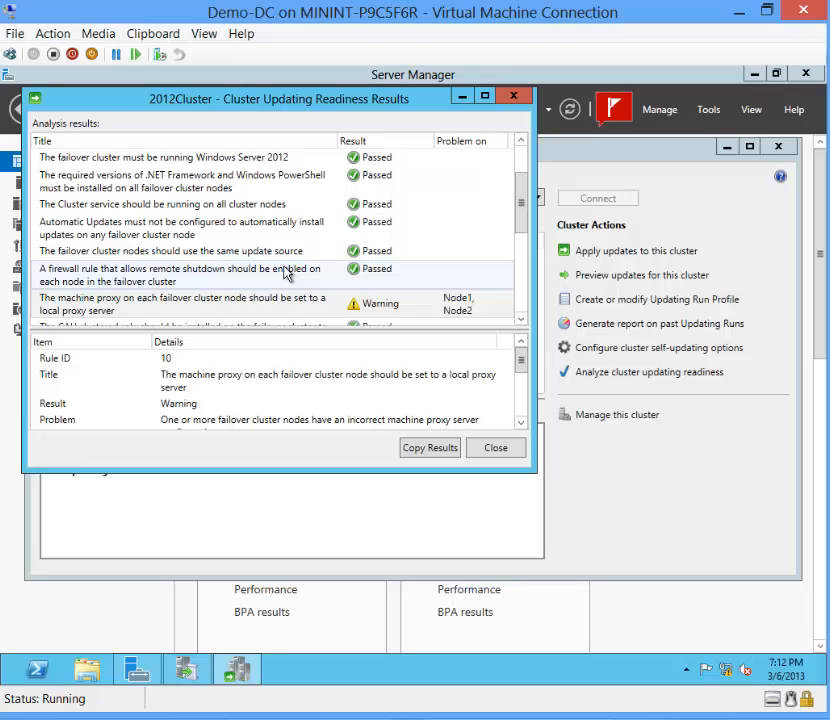
mouse_move(232, 280)
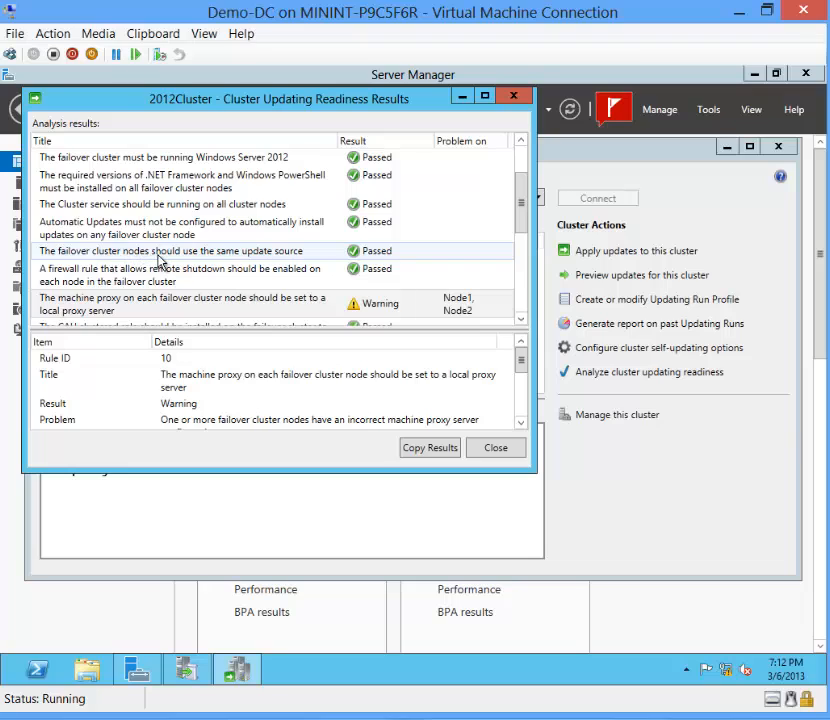
mouse_move(316, 264)
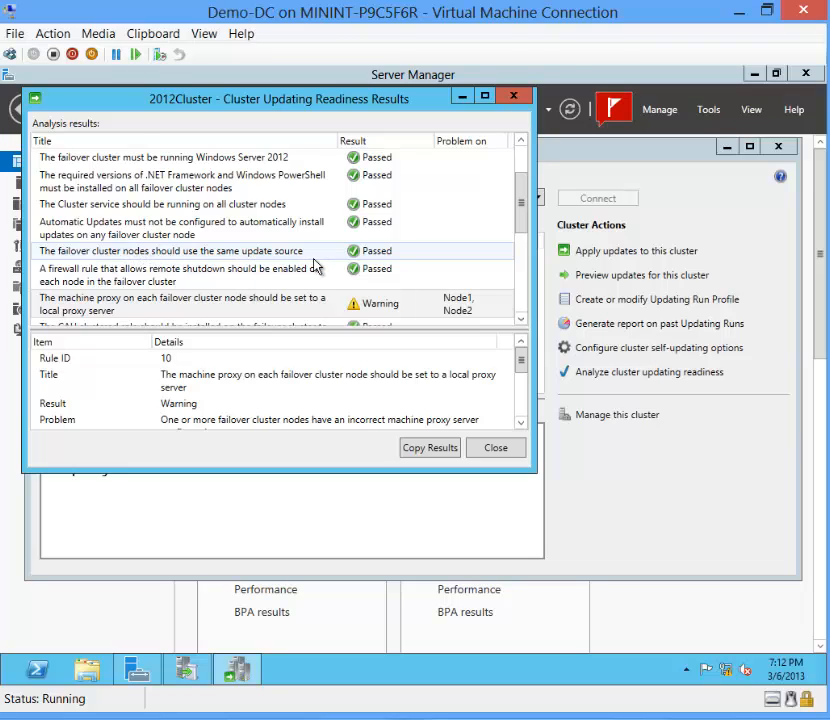
mouse_move(326, 264)
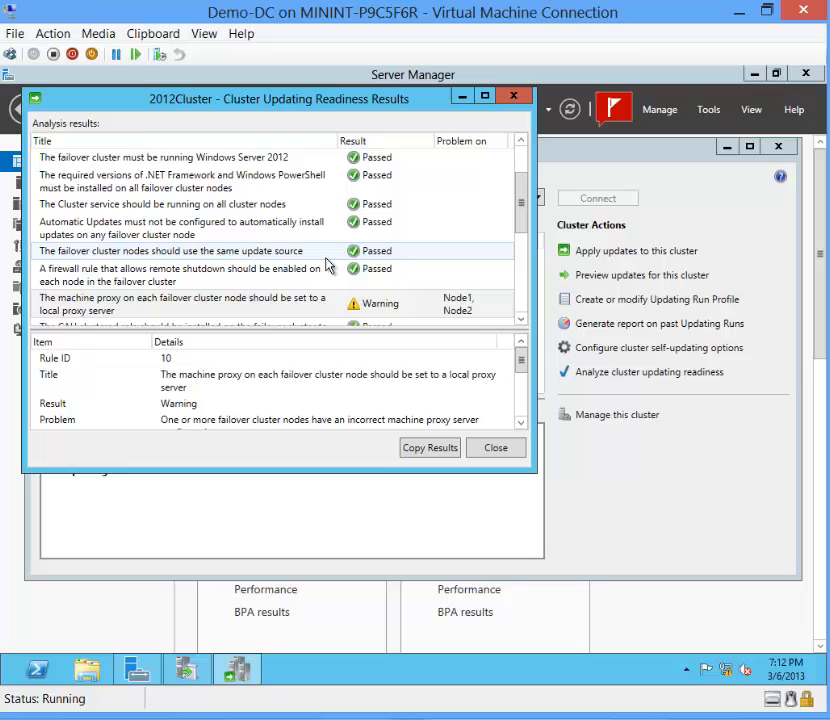
mouse_move(330, 264)
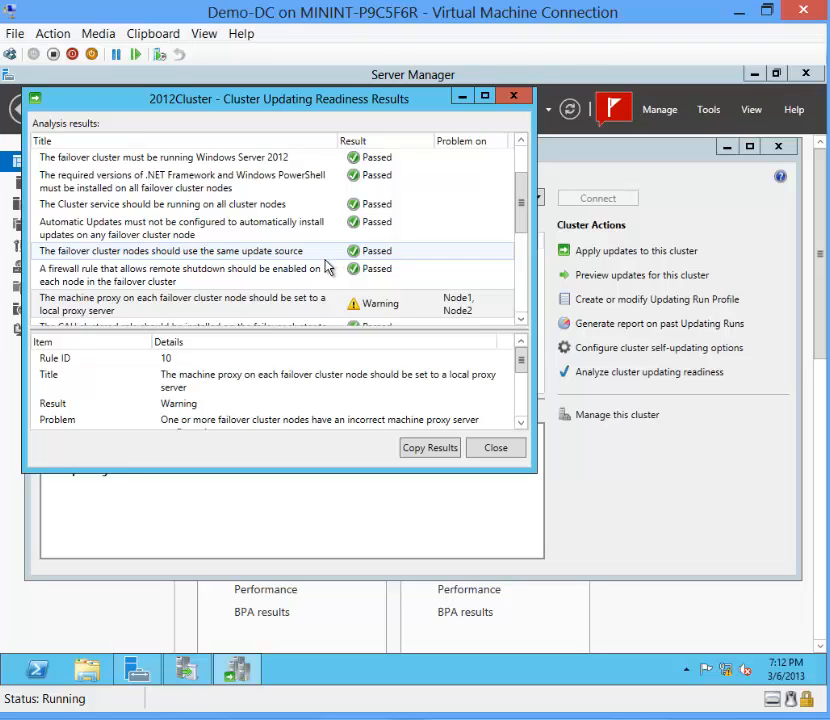
mouse_move(496, 448)
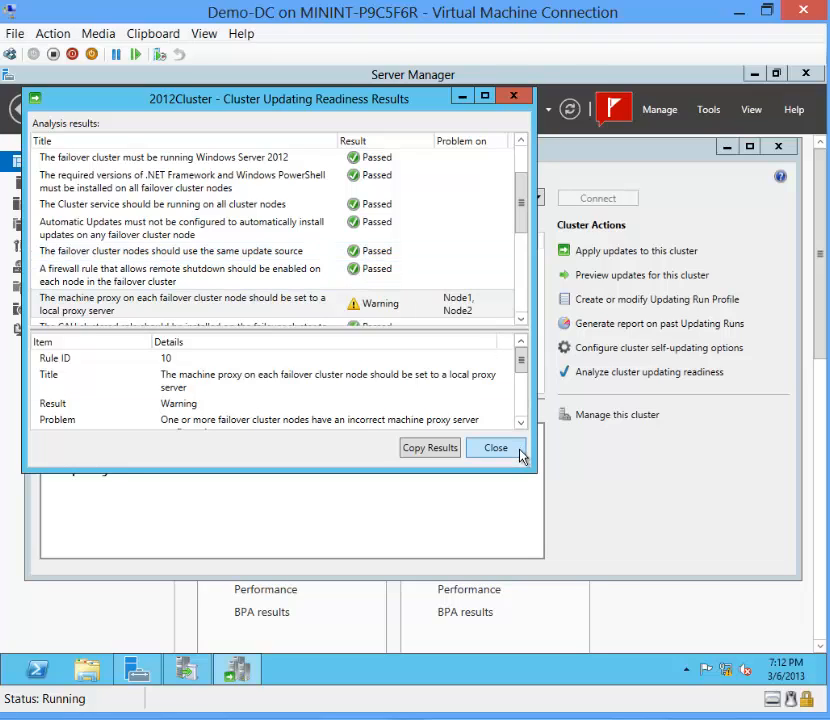
click(496, 448)
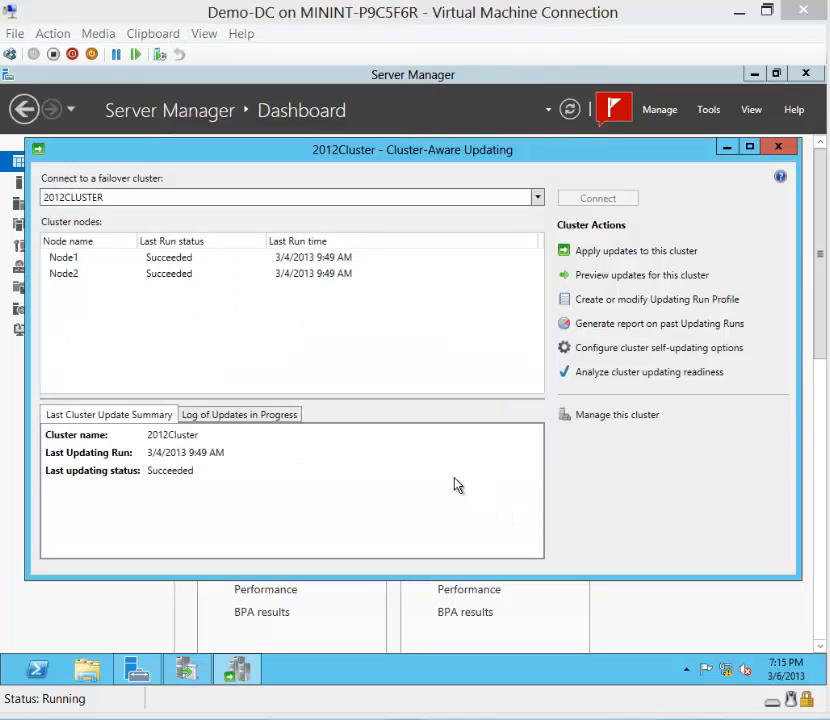
mouse_move(444, 438)
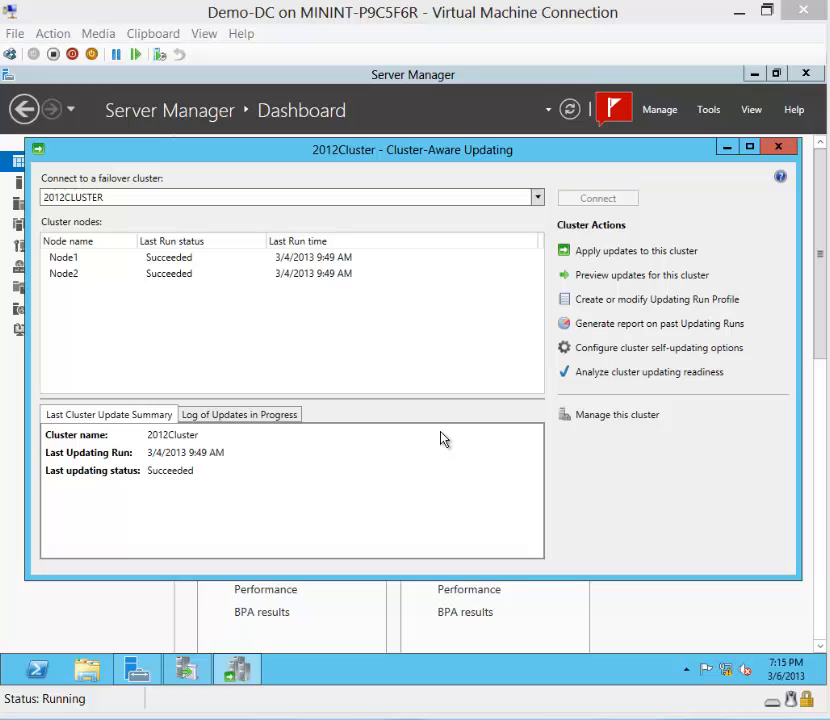
mouse_move(456, 422)
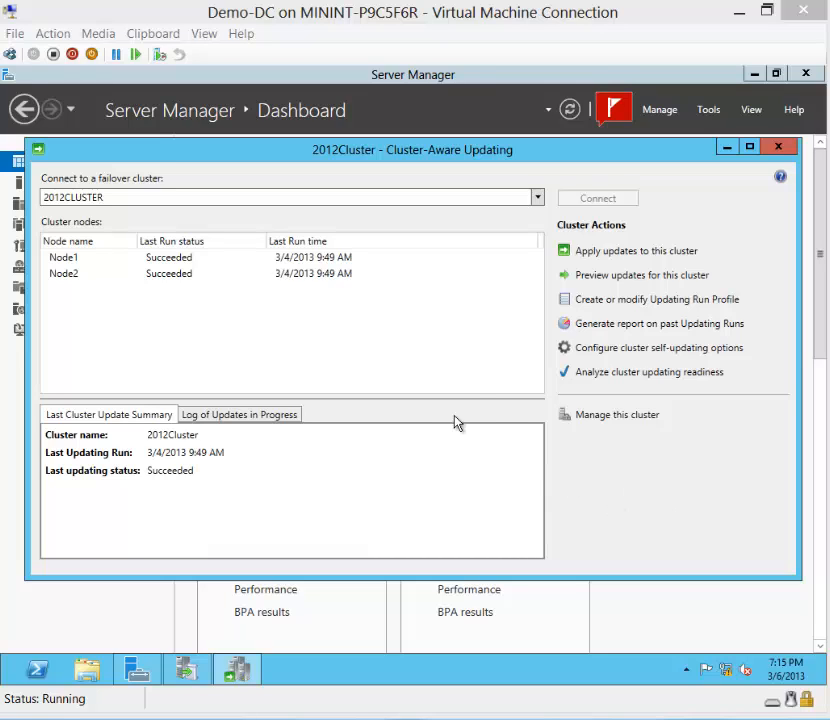
mouse_move(470, 370)
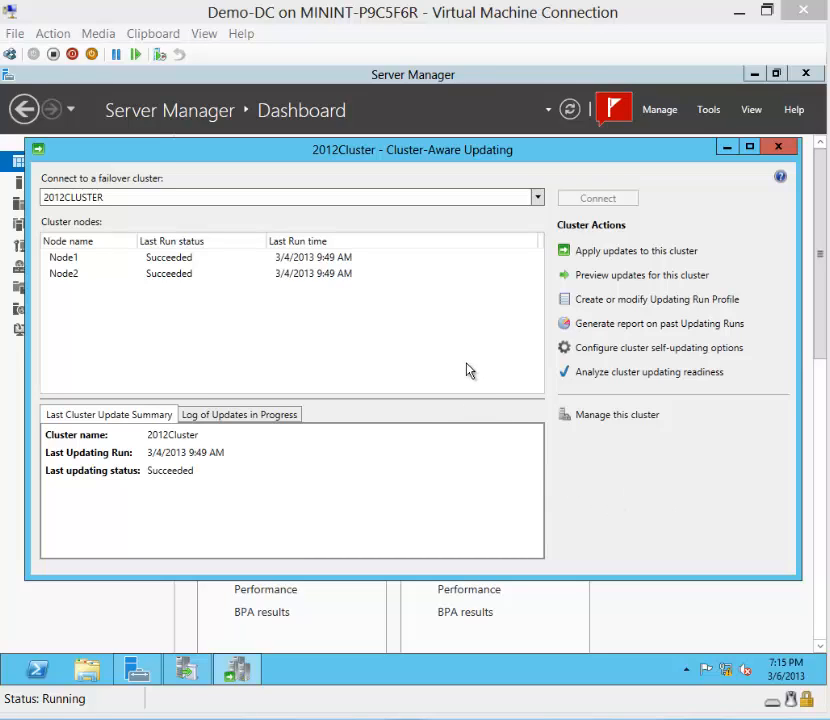
mouse_move(456, 370)
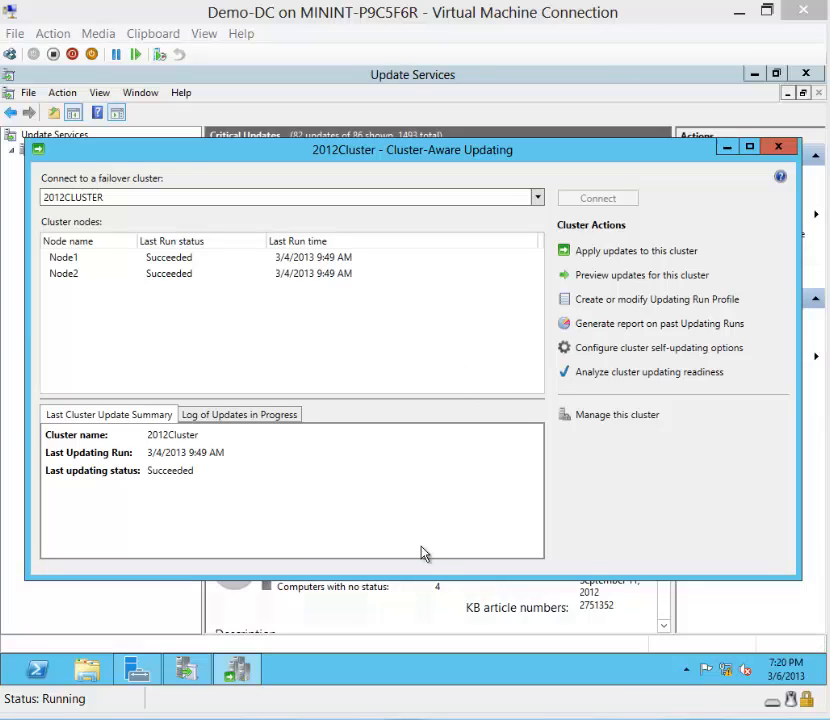
mouse_move(450, 456)
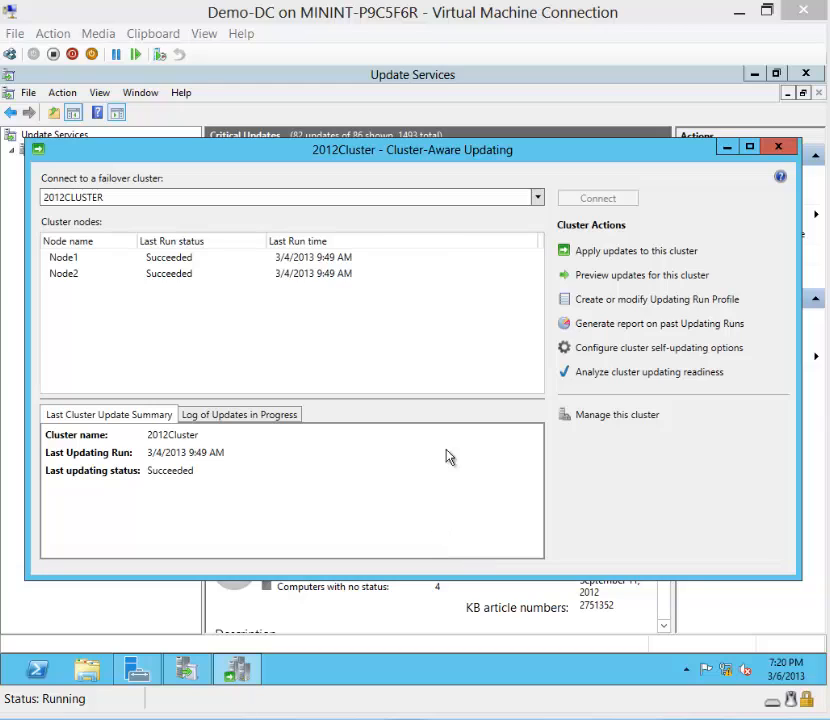
mouse_move(416, 360)
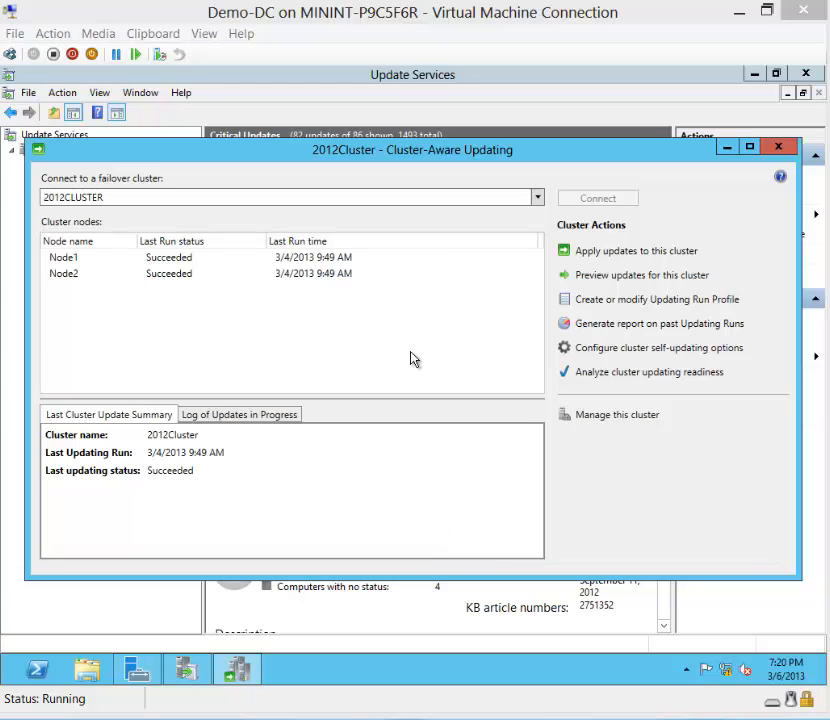
mouse_move(408, 356)
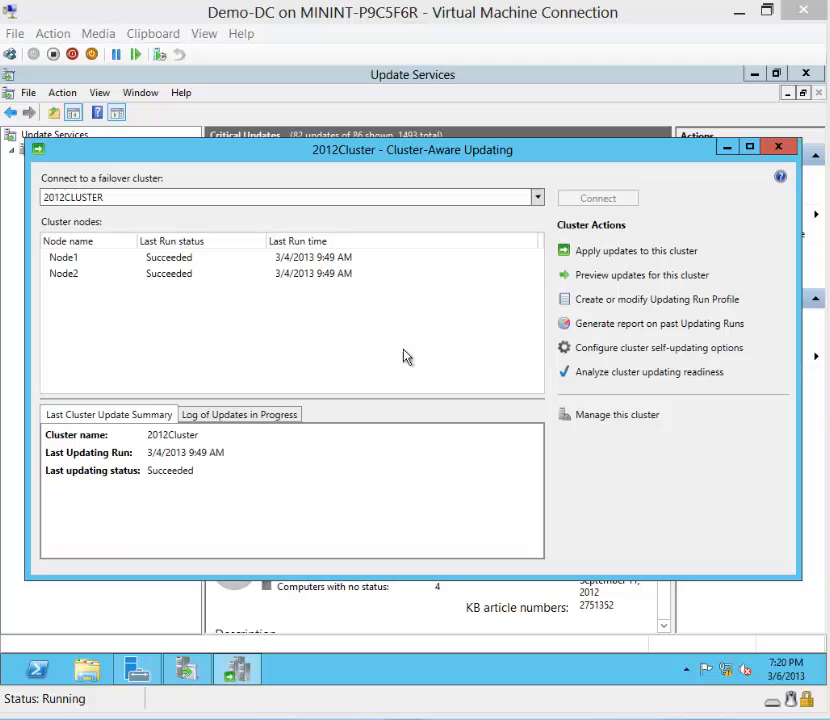
- Minimize Cluster-Aware Updating to reveal the Update Services console listing 82 of 86 critical updates
click(780, 148)
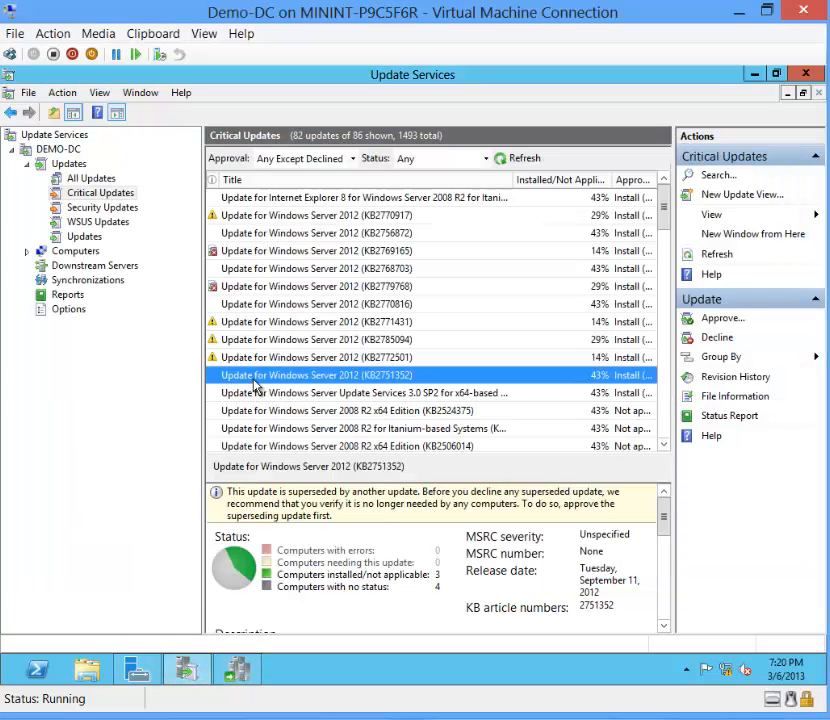
mouse_move(426, 382)
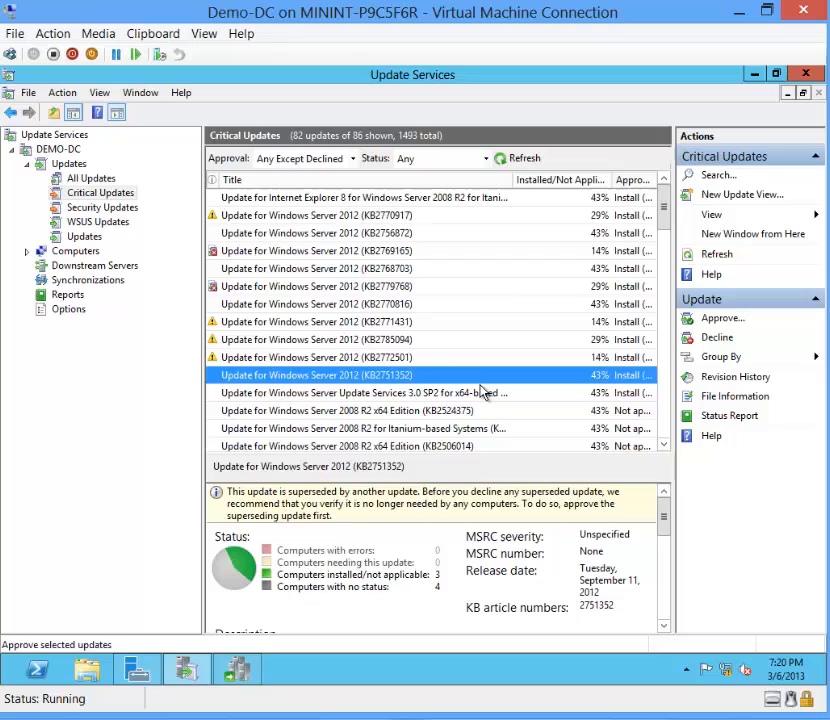
- Open Approve Updates for KB2751352 showing Windows Server 2012 Failover Cluster Nodes set to Install
click(724, 318)
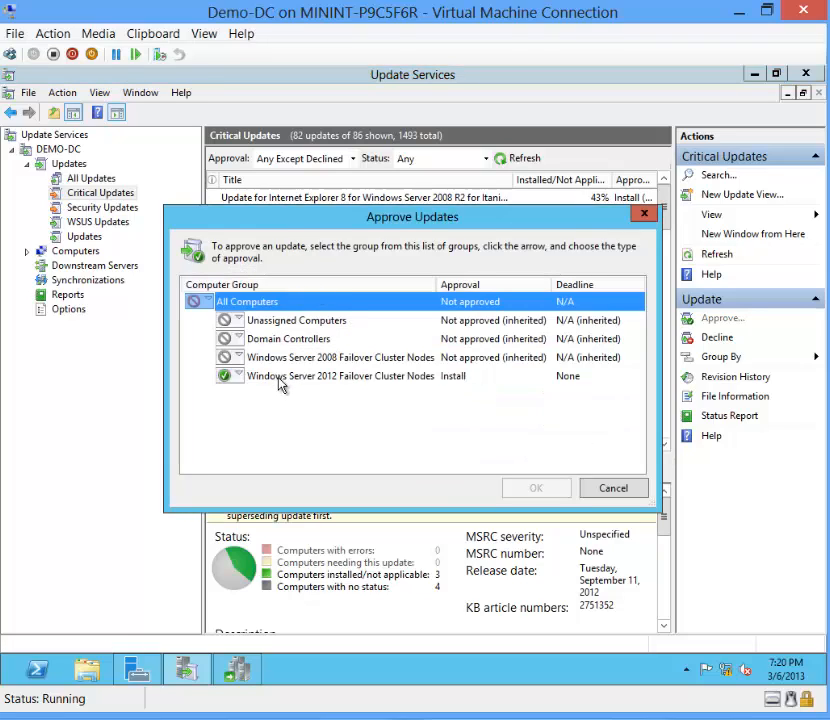
mouse_move(352, 384)
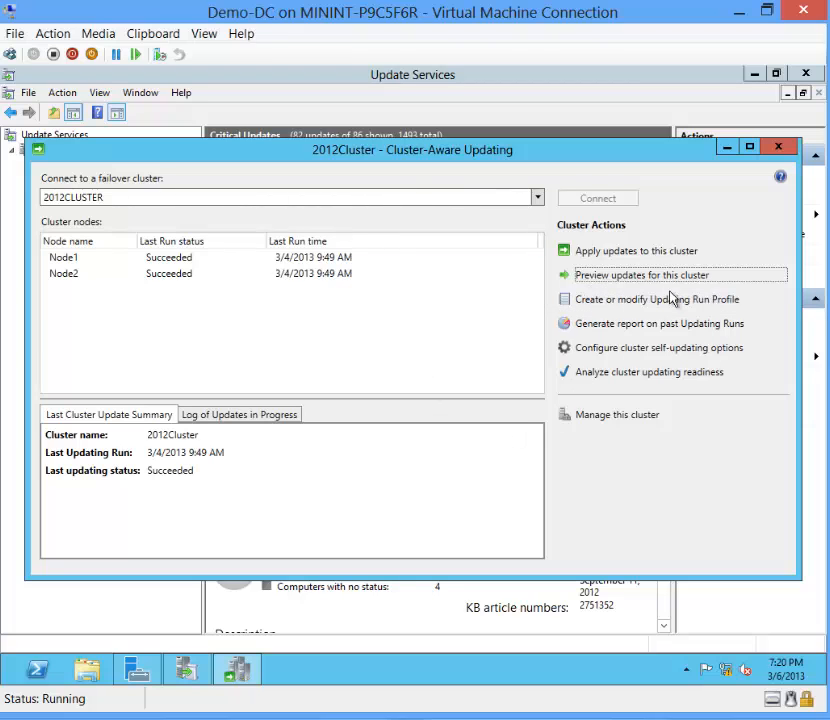
click(640, 274)
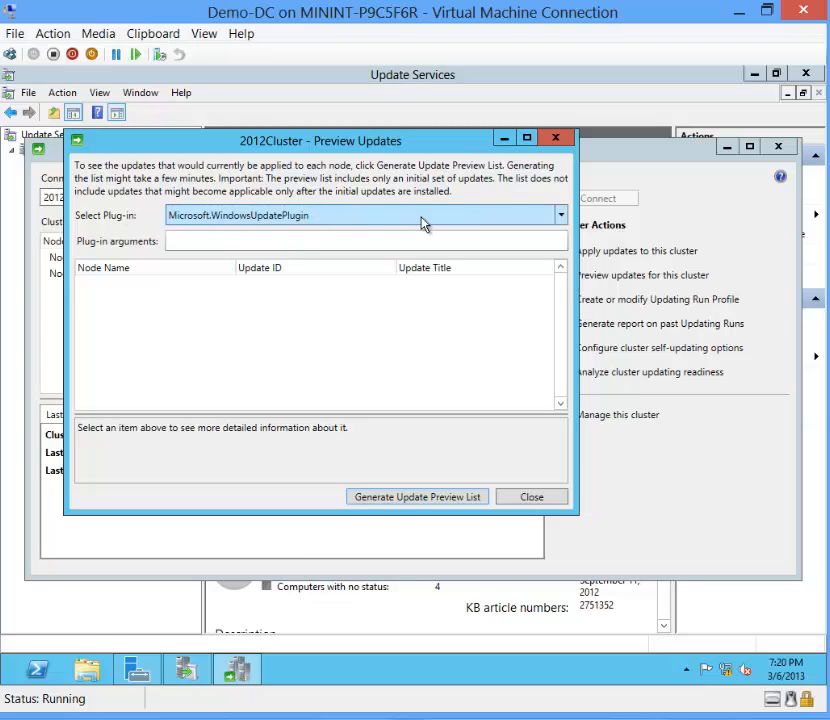
click(560, 216)
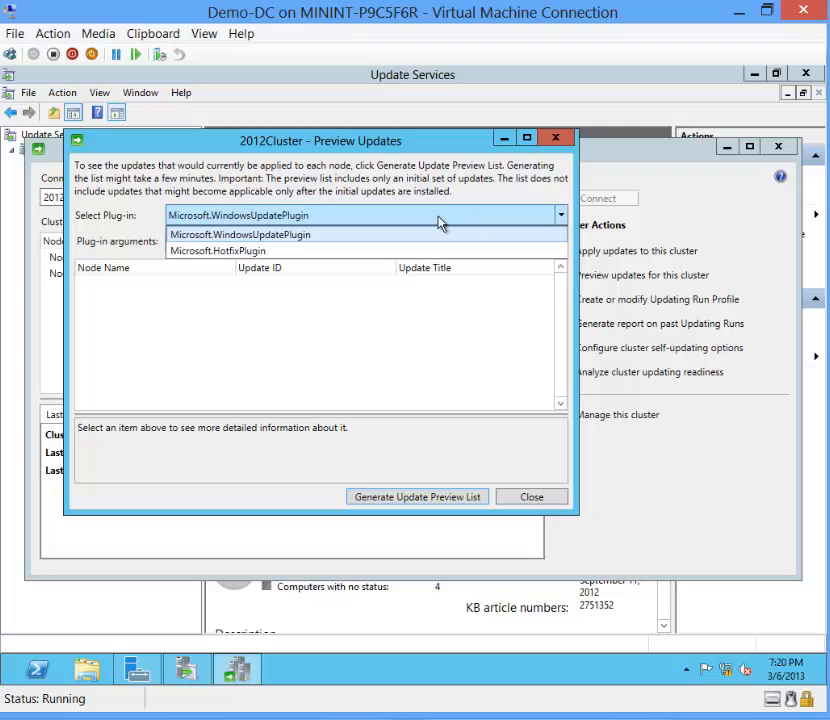
mouse_move(376, 252)
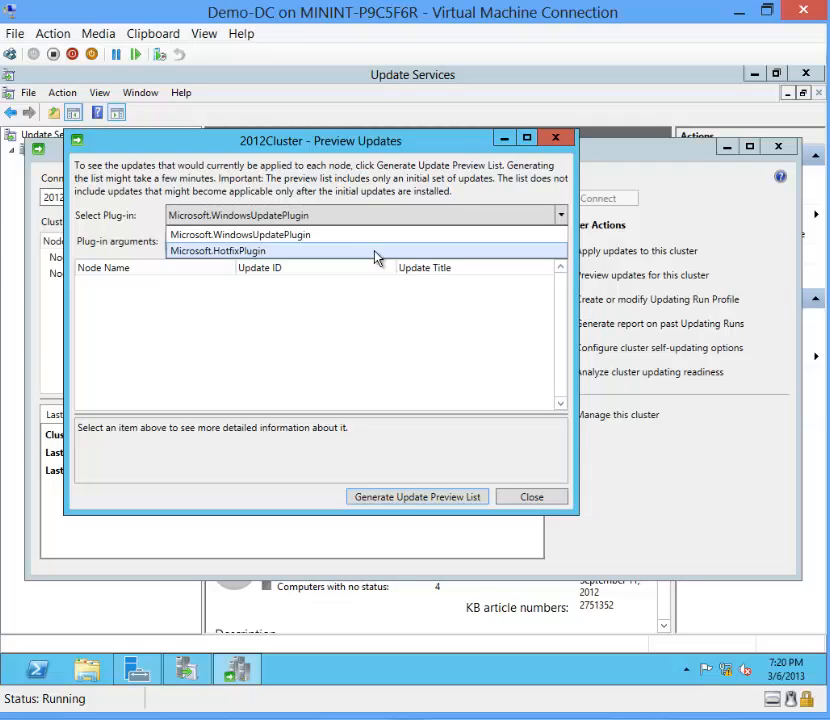
click(238, 216)
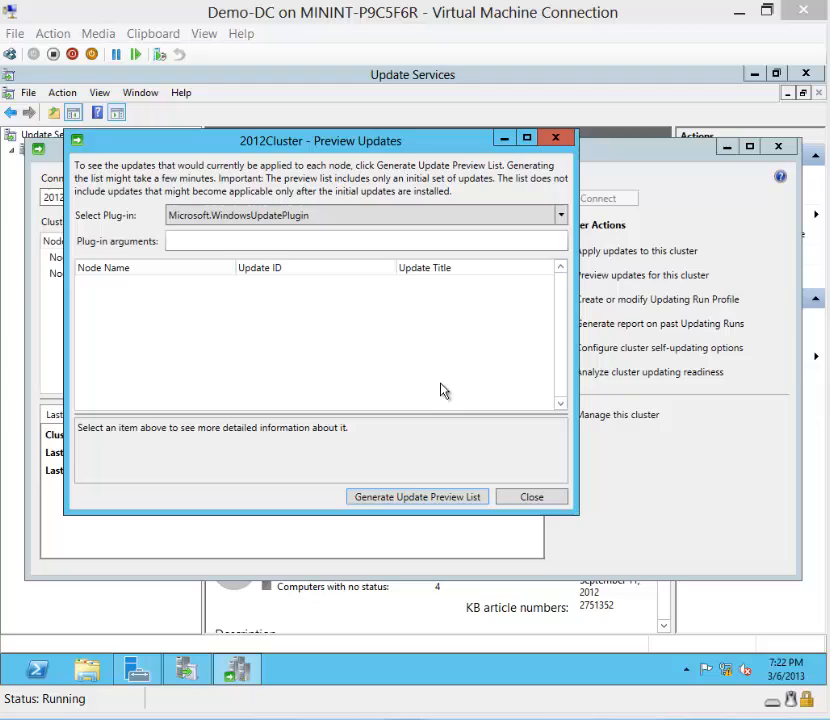
mouse_move(432, 392)
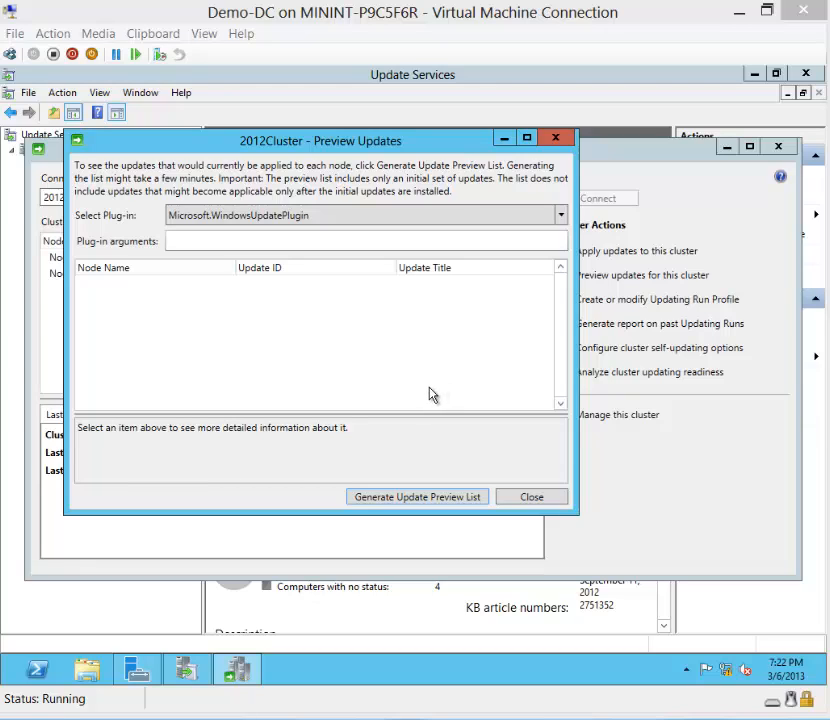
mouse_move(428, 396)
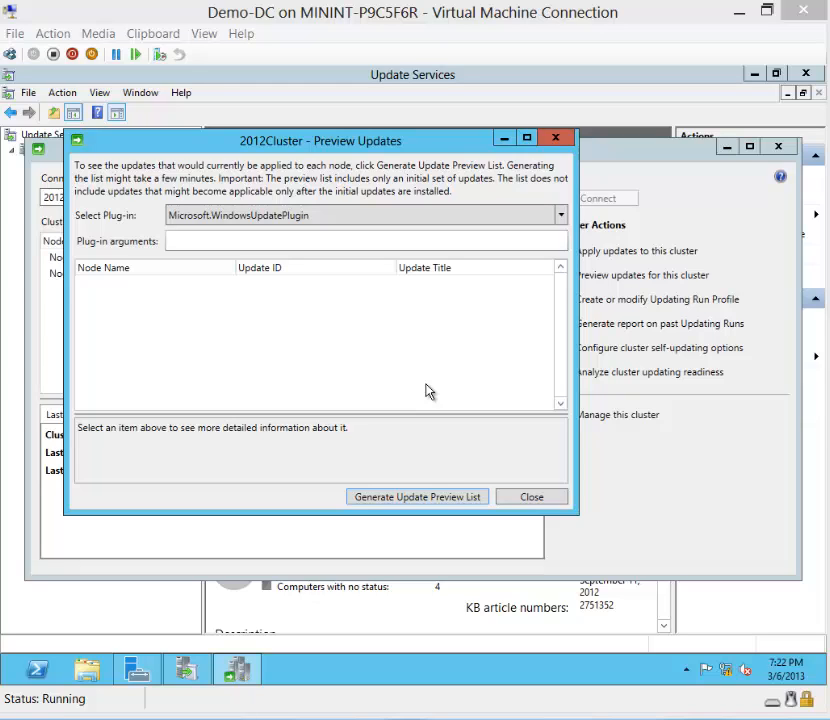
click(416, 496)
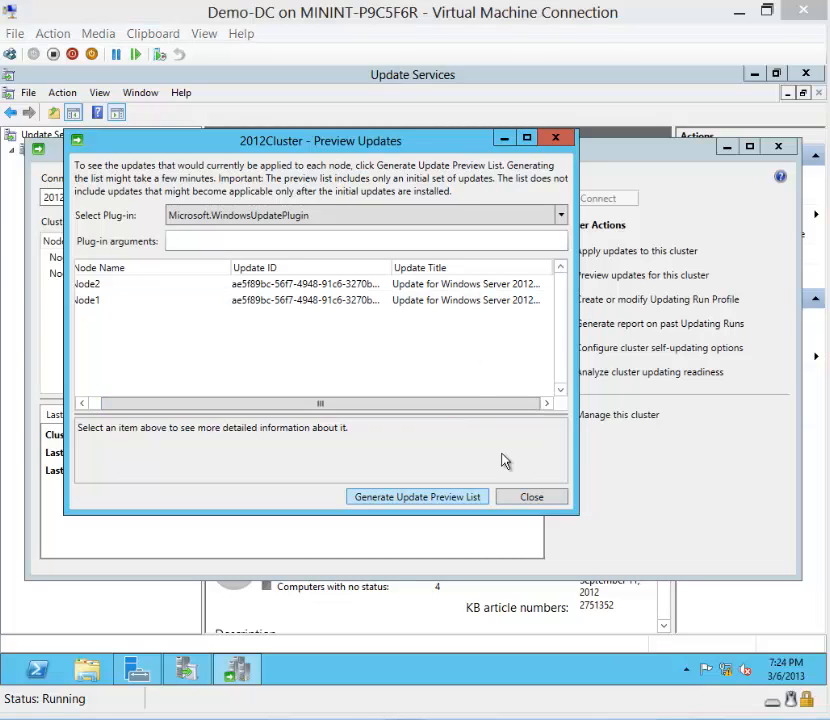
mouse_move(520, 408)
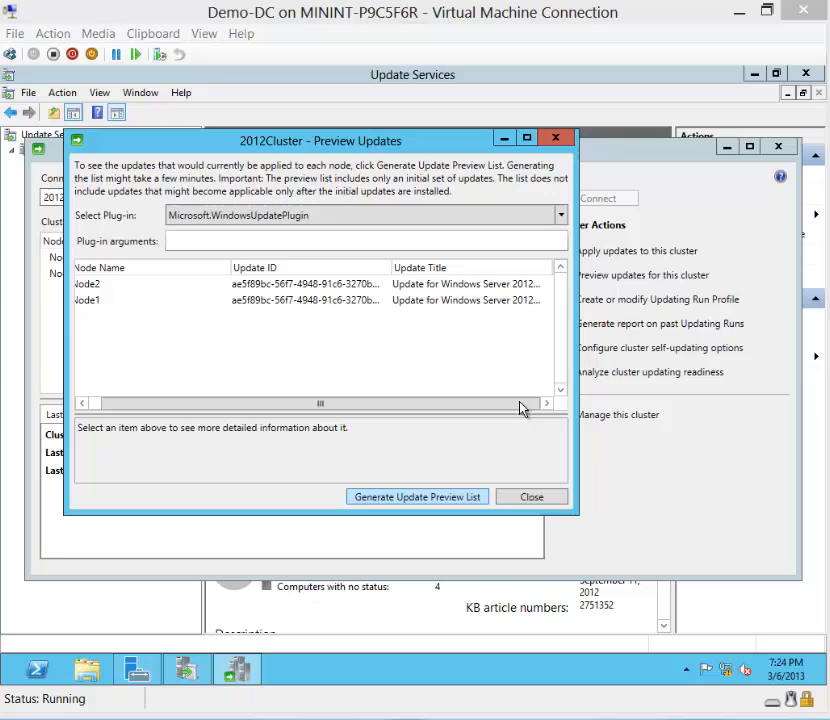
click(532, 496)
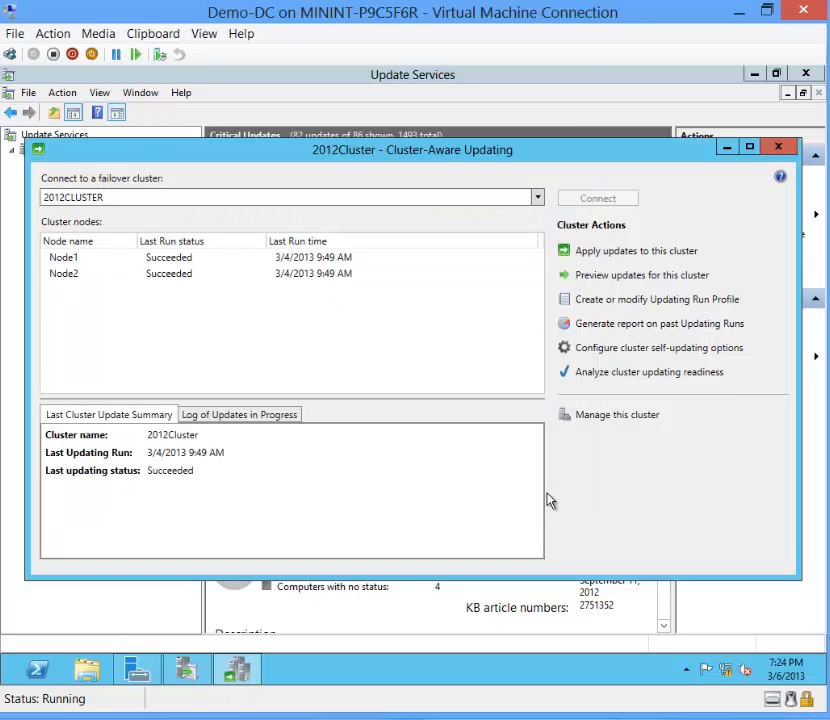
mouse_move(588, 256)
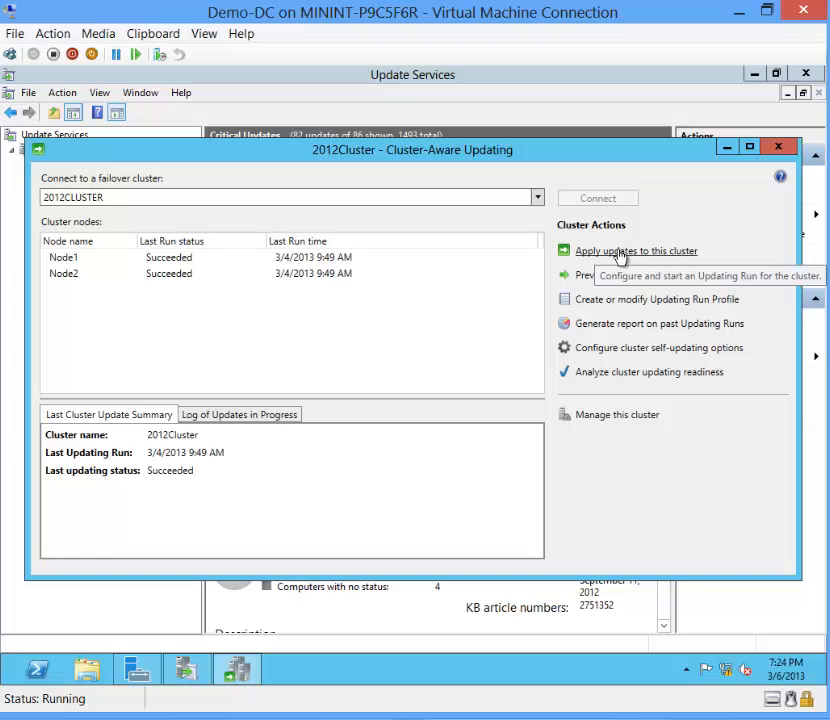
- Start the Apply updates wizard for 2012Cluster and keep the current run options through to confirmation
click(636, 250)
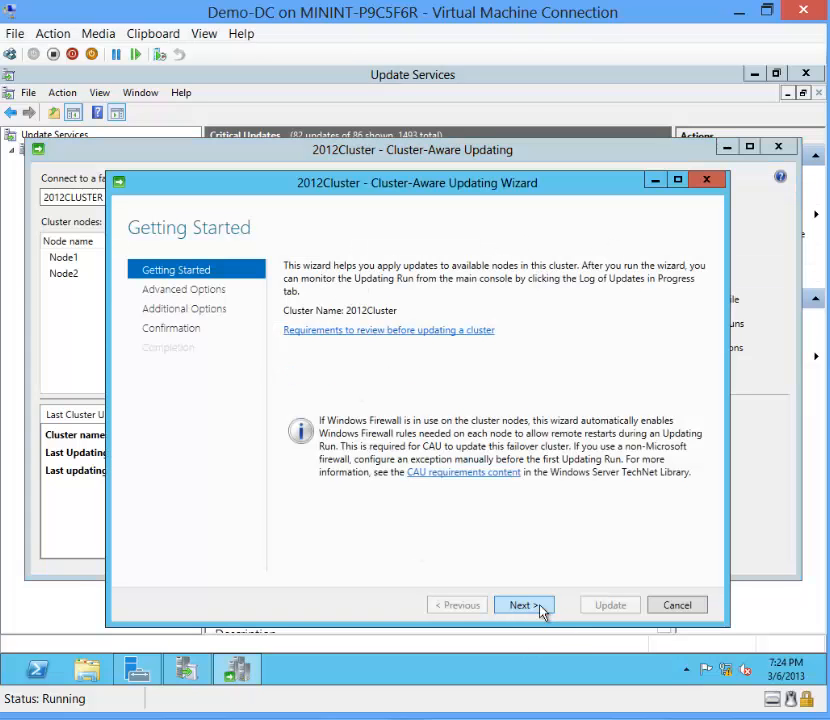
click(524, 604)
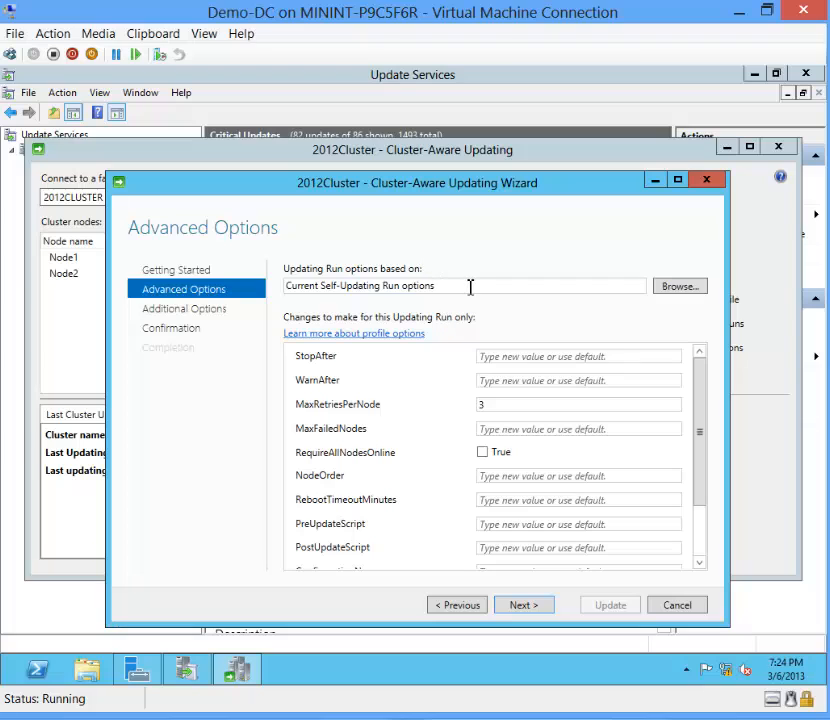
mouse_move(504, 280)
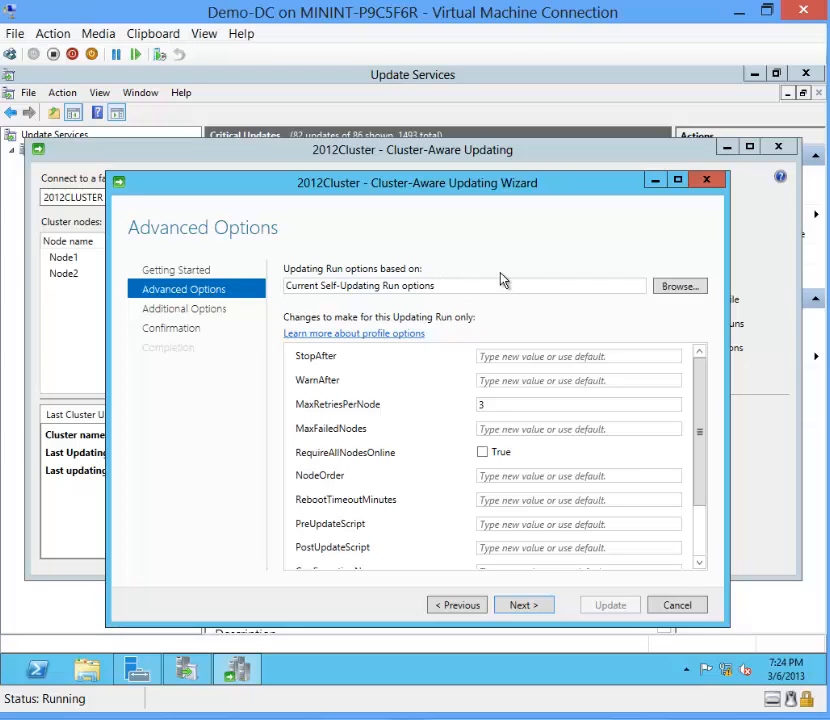
click(524, 604)
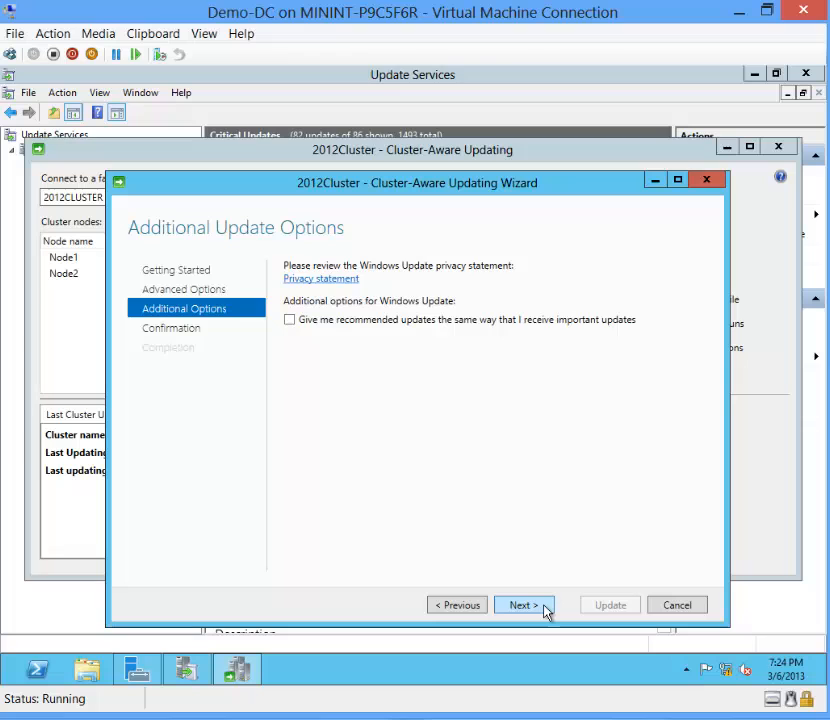
click(520, 604)
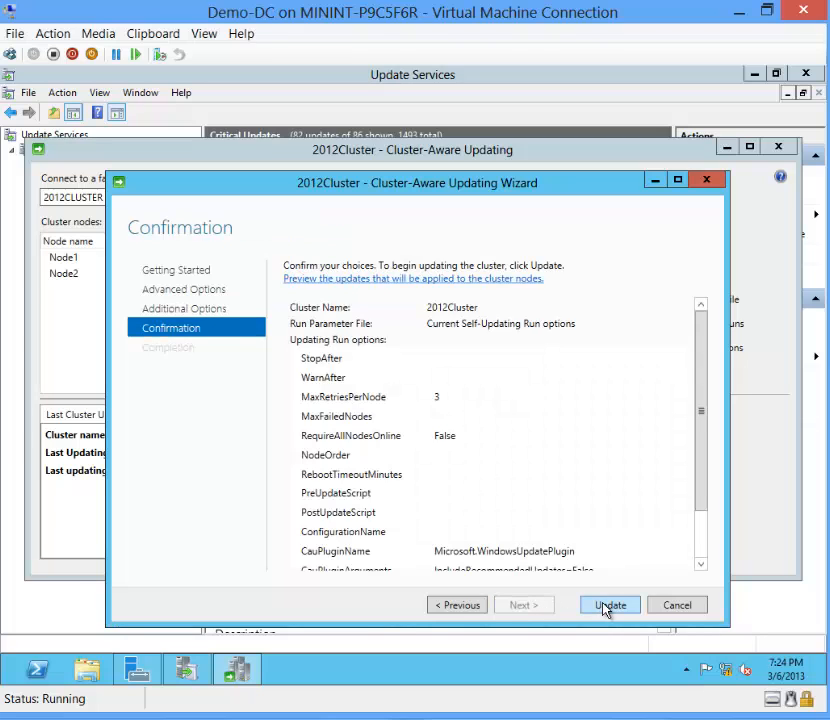
- Launch the Updating Run on the cluster nodes and close the finished wizard
click(608, 604)
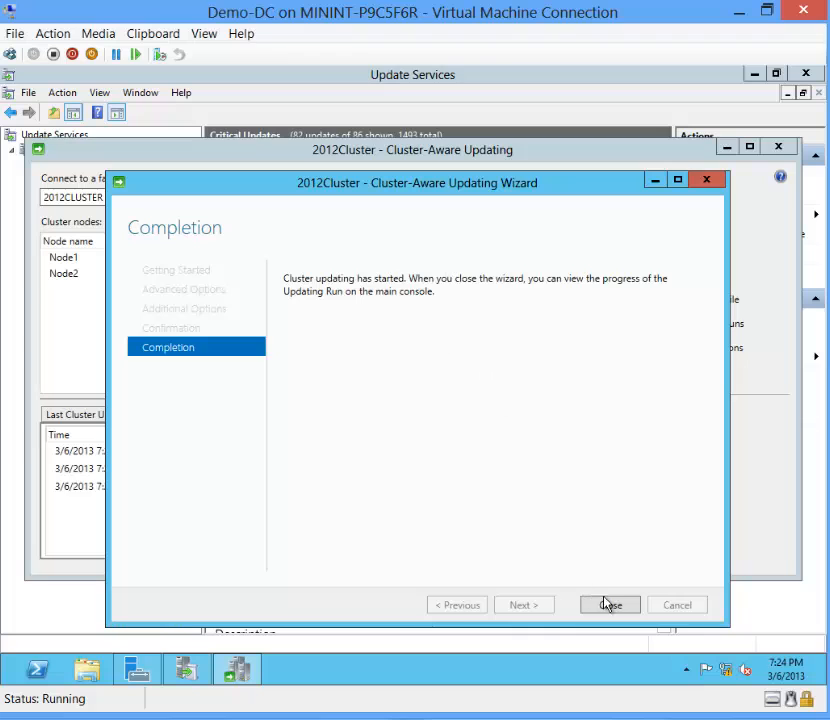
click(610, 604)
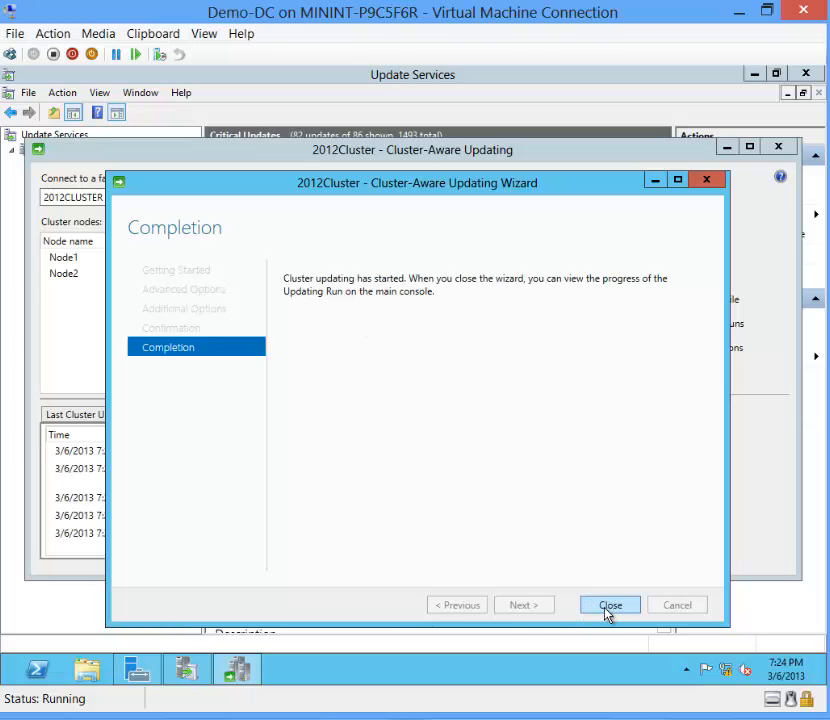
click(610, 604)
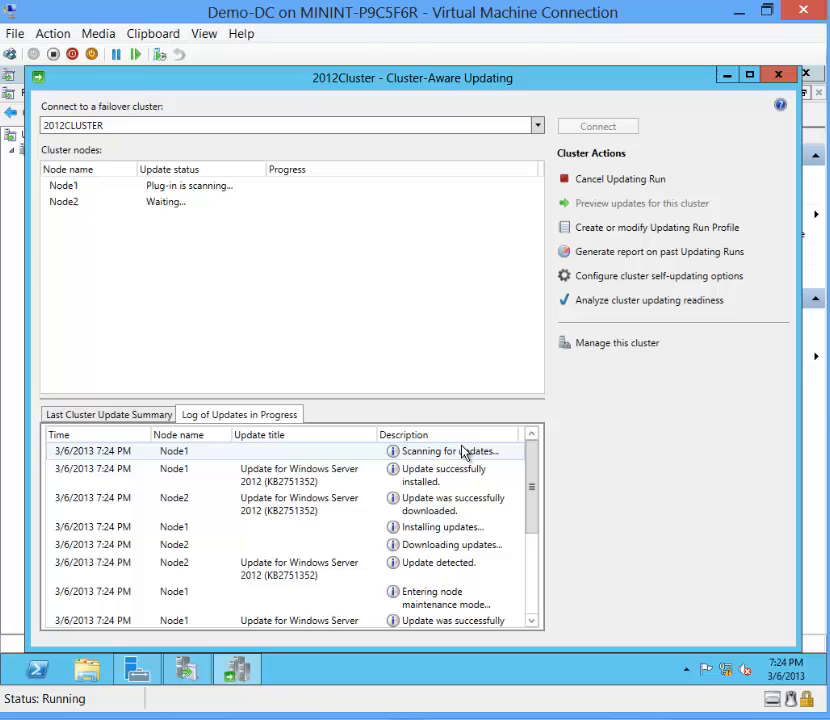
mouse_move(490, 460)
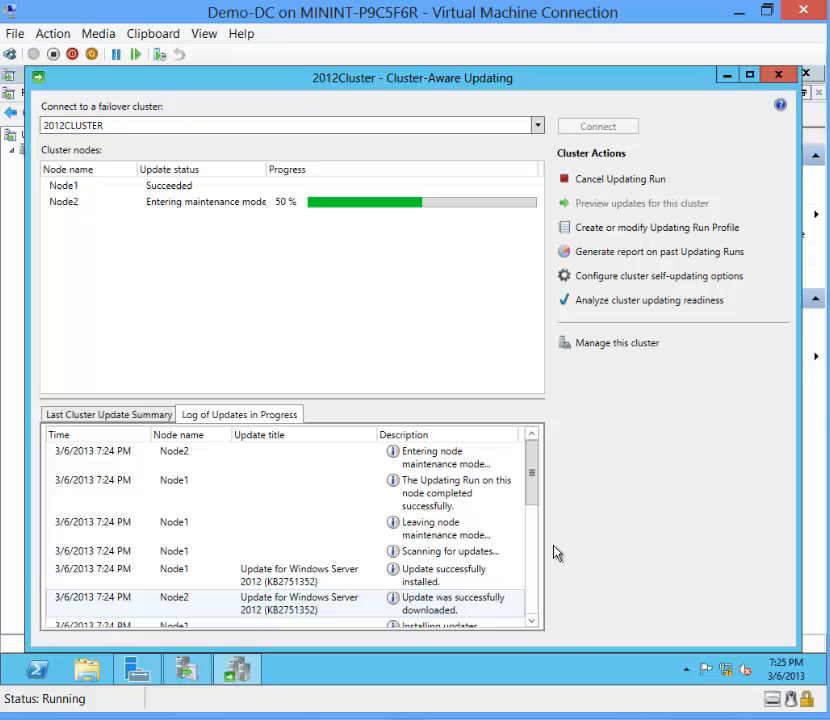
mouse_move(320, 374)
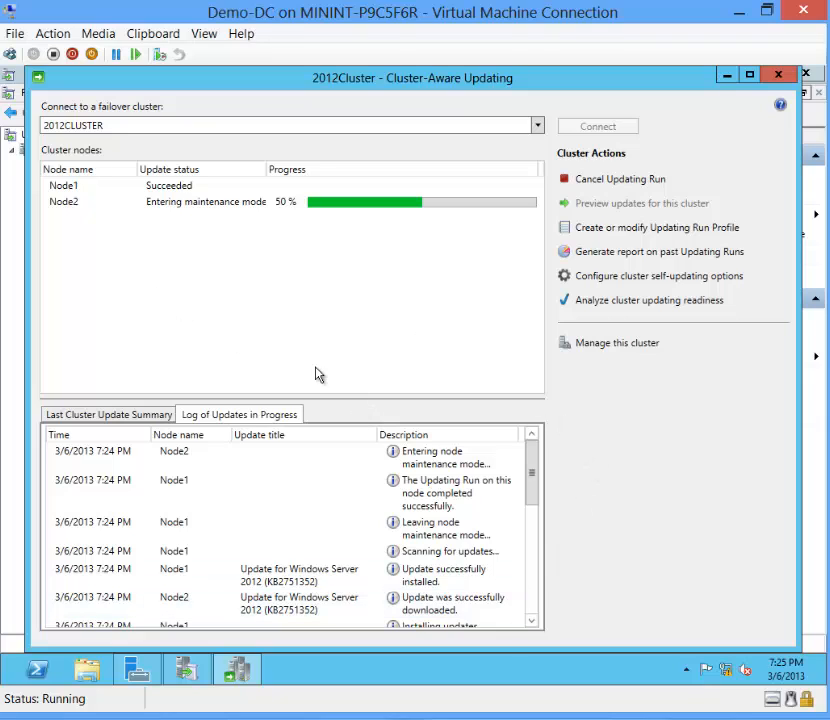
mouse_move(584, 472)
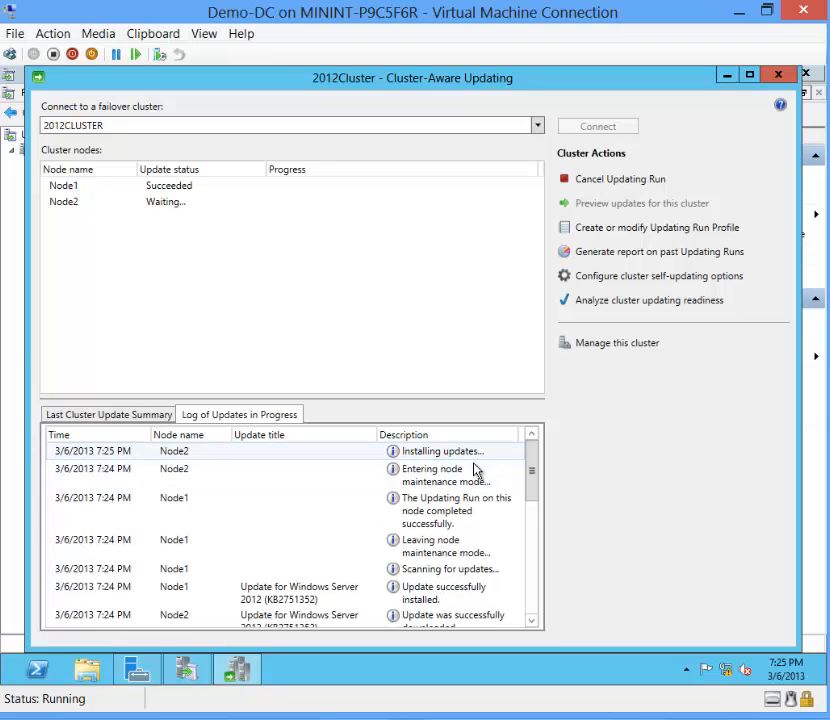
mouse_move(478, 482)
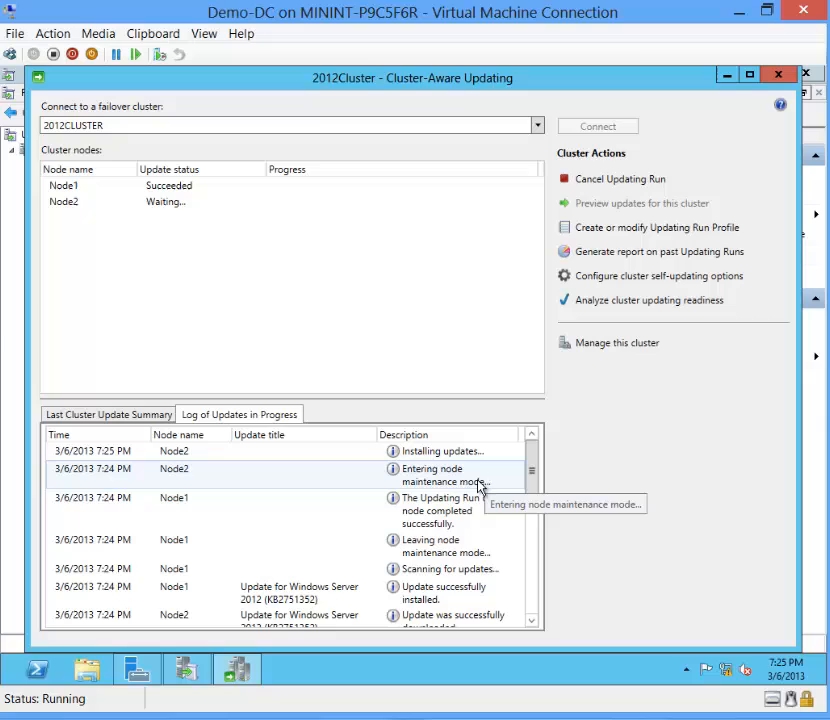
mouse_move(492, 492)
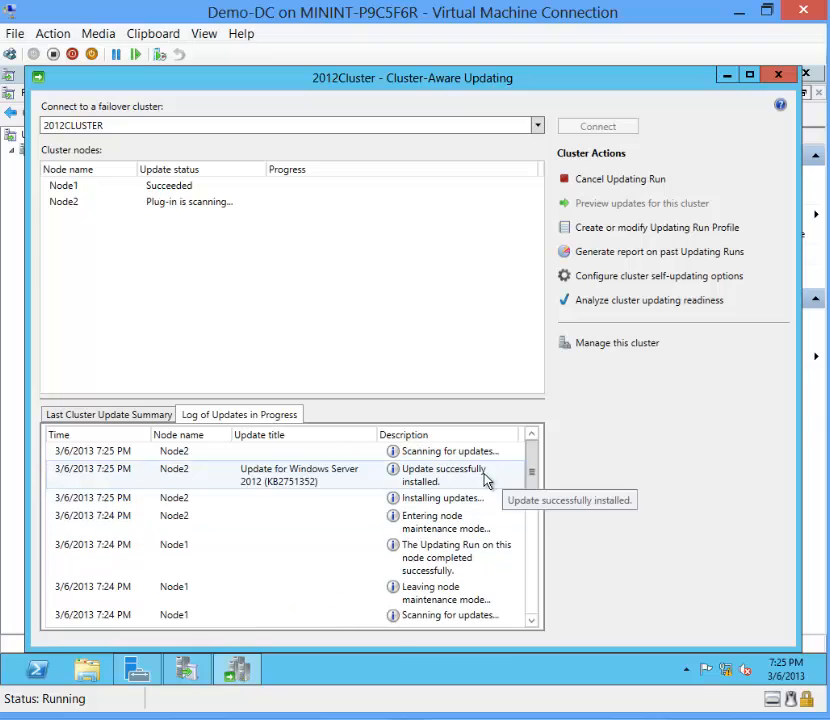
mouse_move(478, 390)
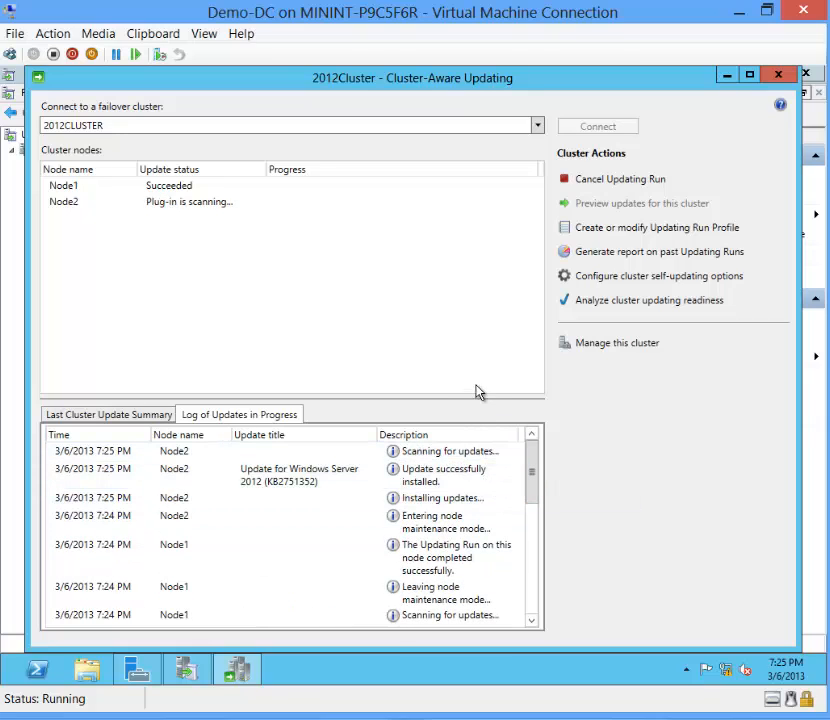
mouse_move(456, 390)
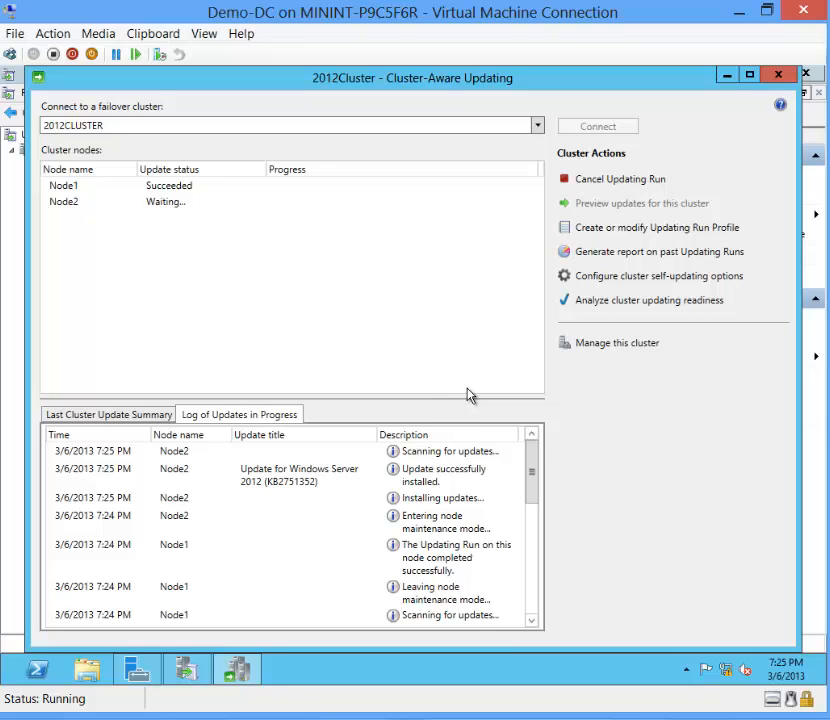
- Scroll the Log of Updates in Progress while Node1 finishes and Node2 installs the update
scroll(down, 3)
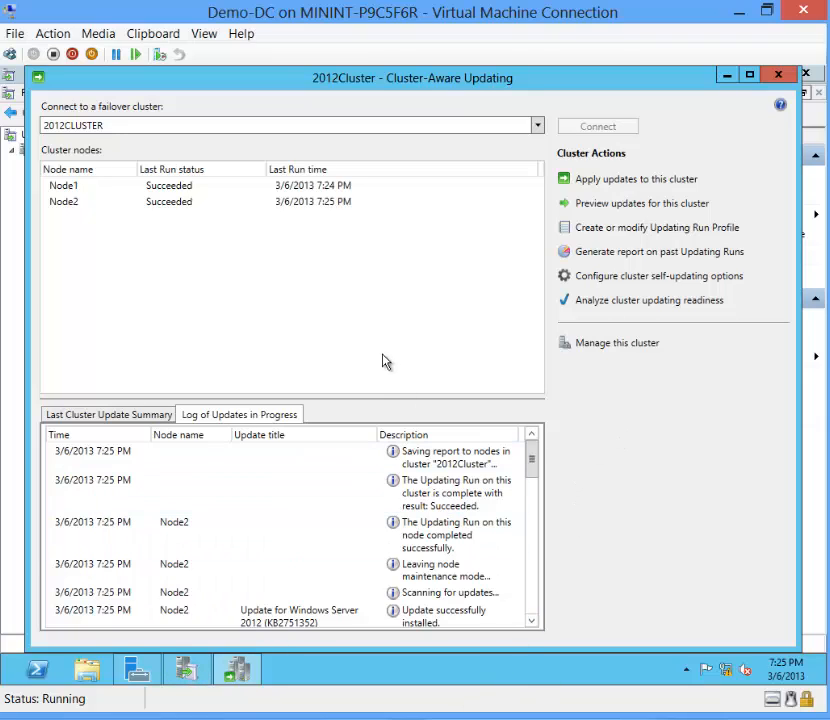
mouse_move(136, 352)
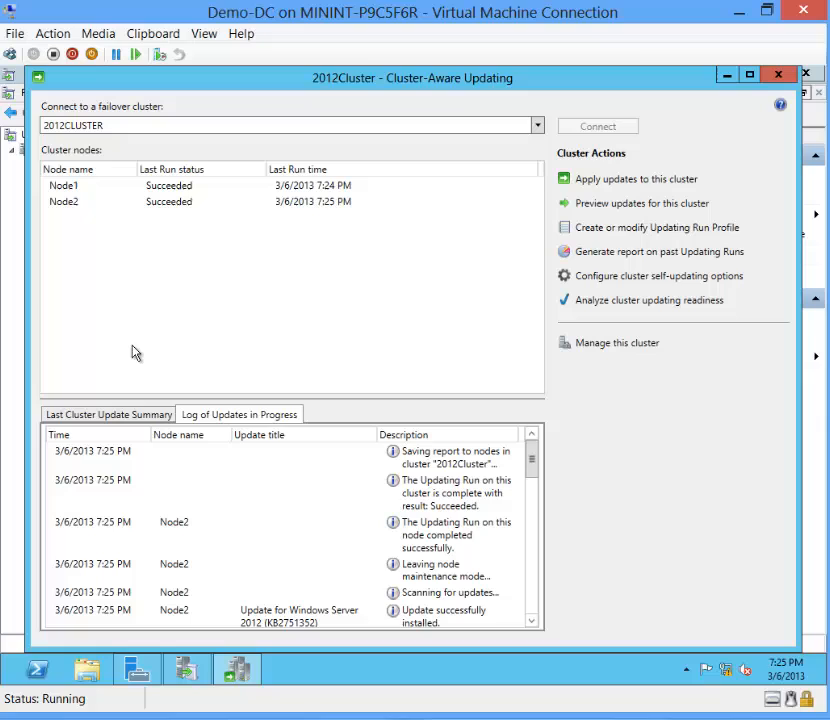
mouse_move(200, 324)
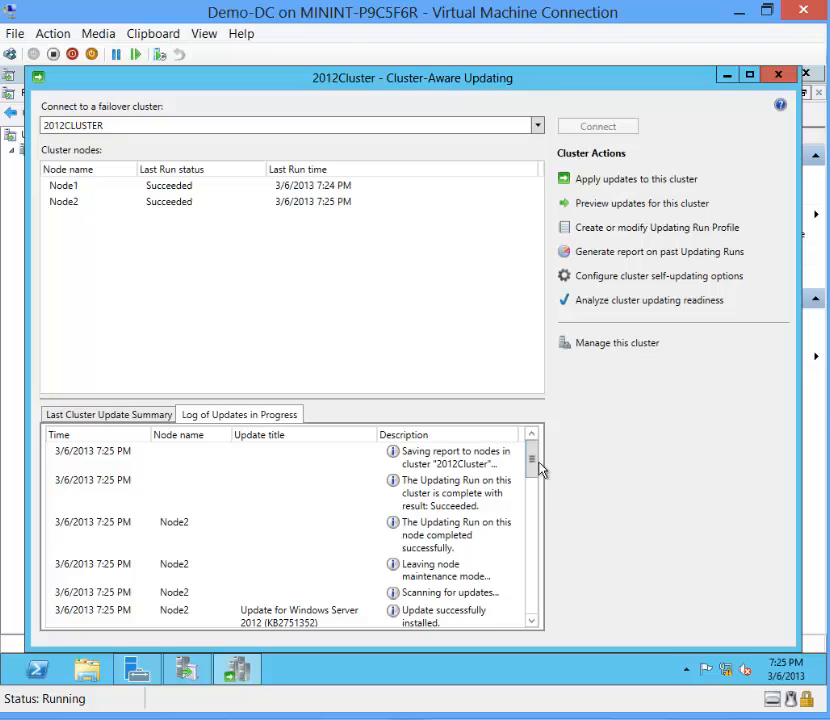
mouse_move(624, 516)
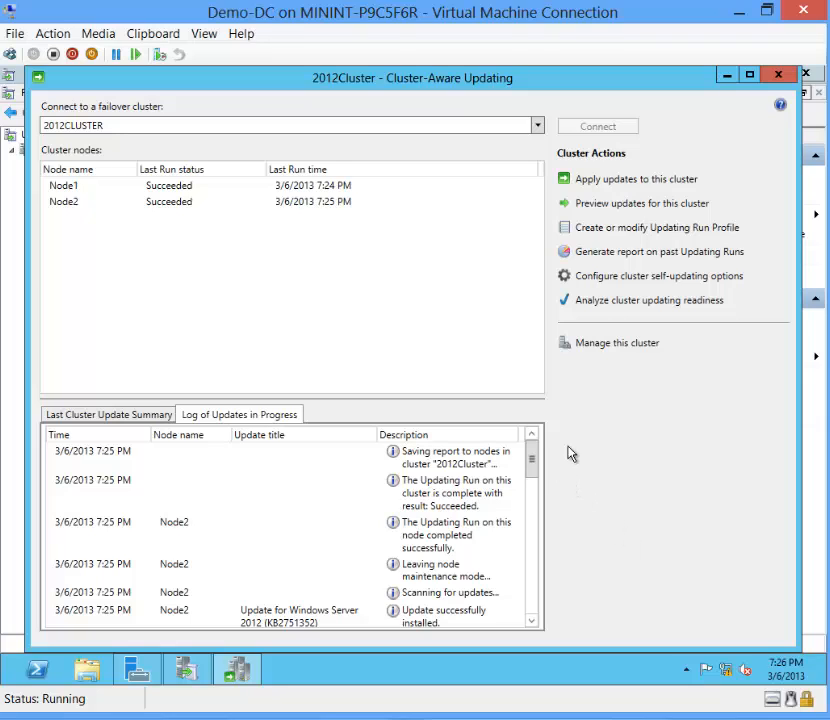
mouse_move(20, 452)
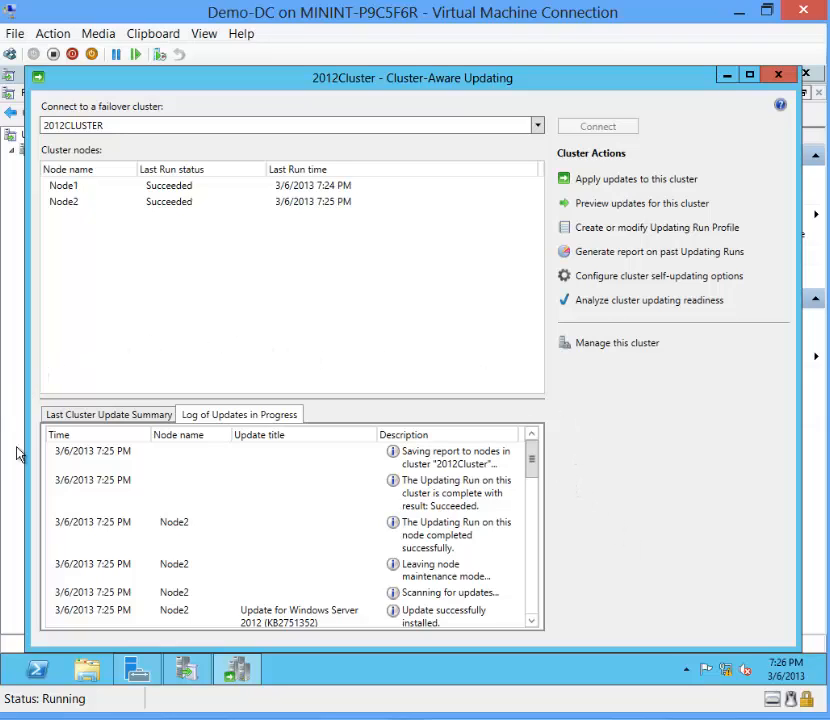
mouse_move(628, 398)
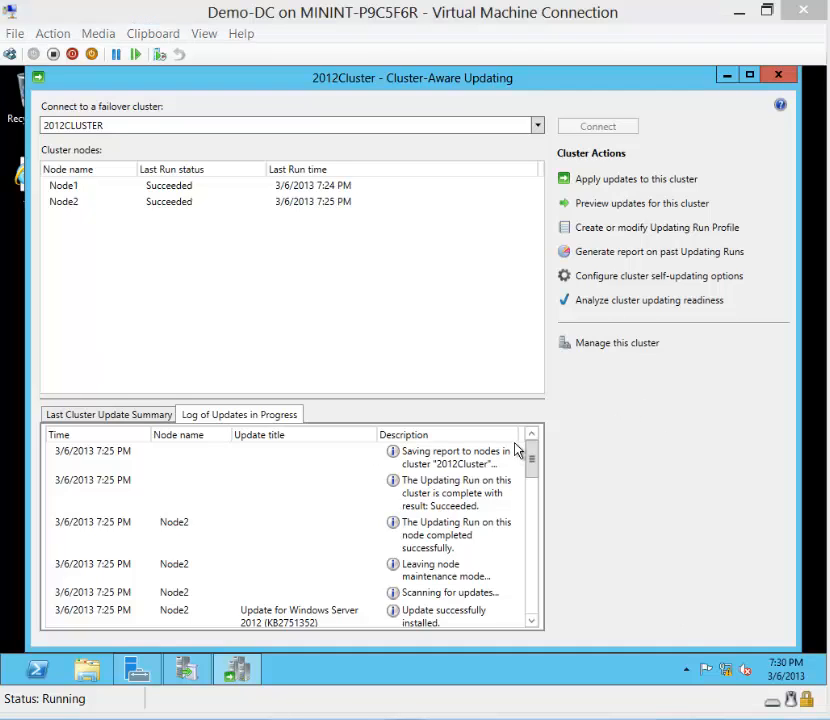
mouse_move(552, 560)
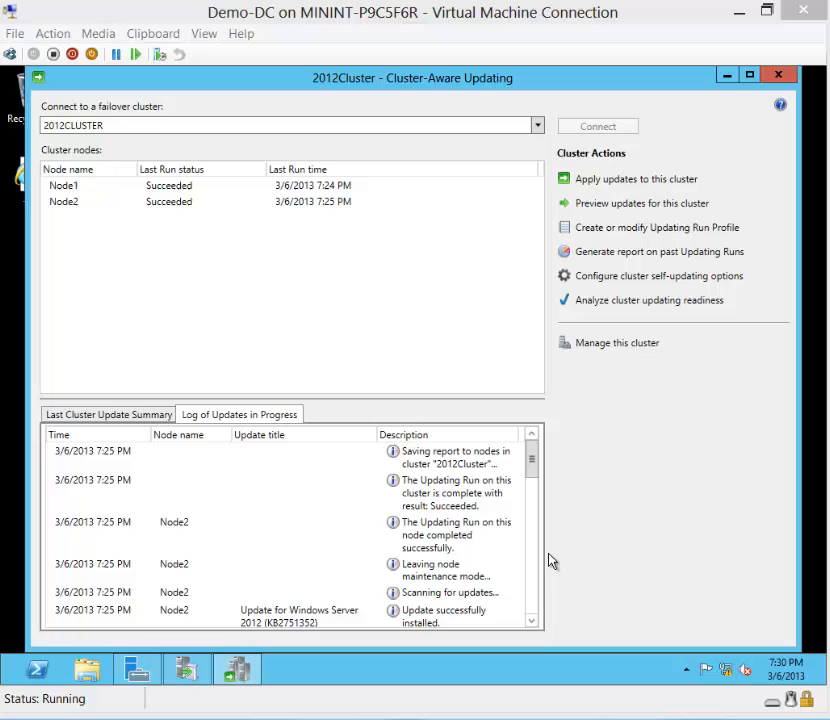
mouse_move(564, 452)
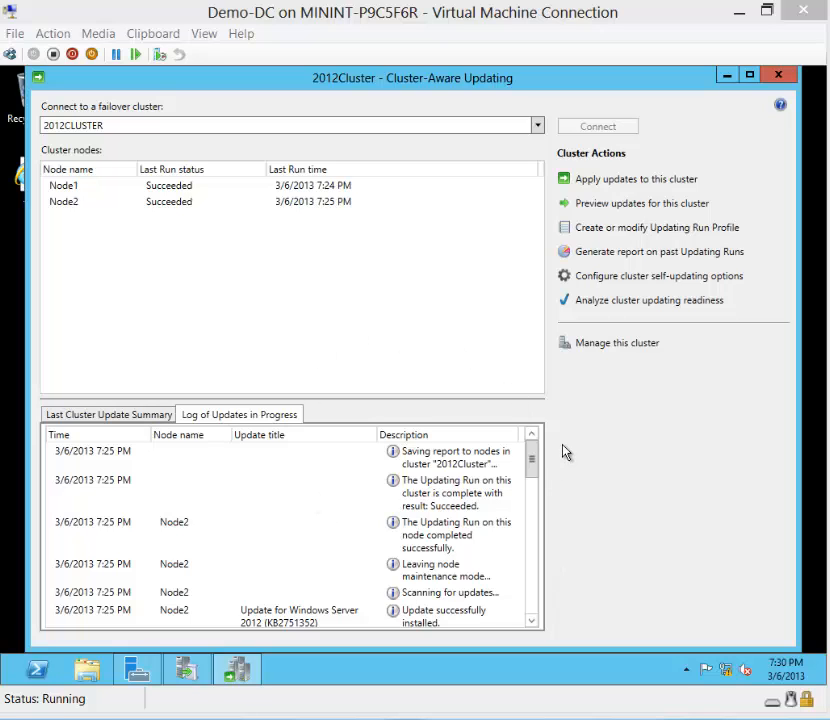
mouse_move(608, 260)
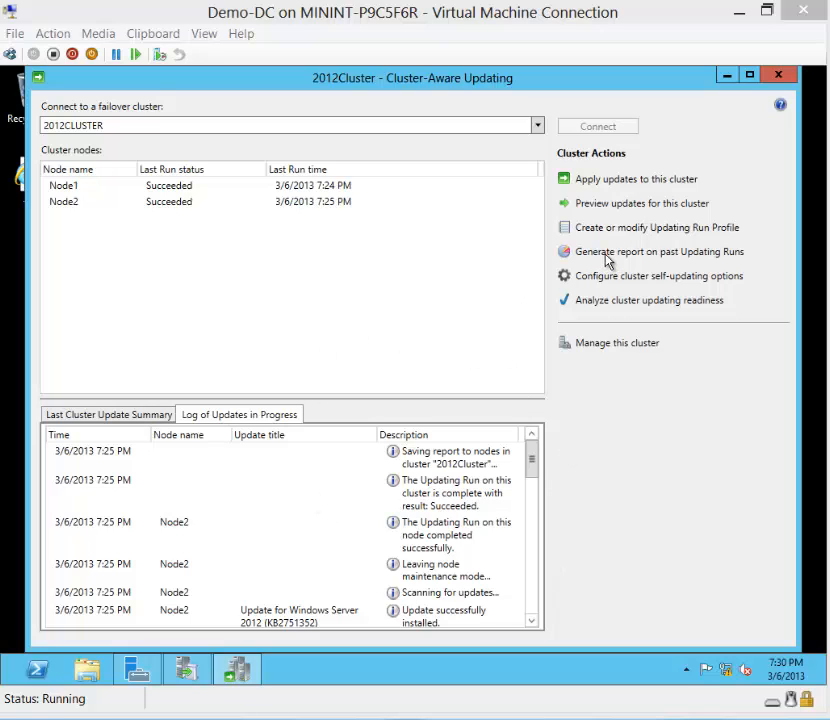
- Generate the past-run report for 2/4/2013–3/6/2013, select the 3/6/2013 run and begin exporting it
click(660, 252)
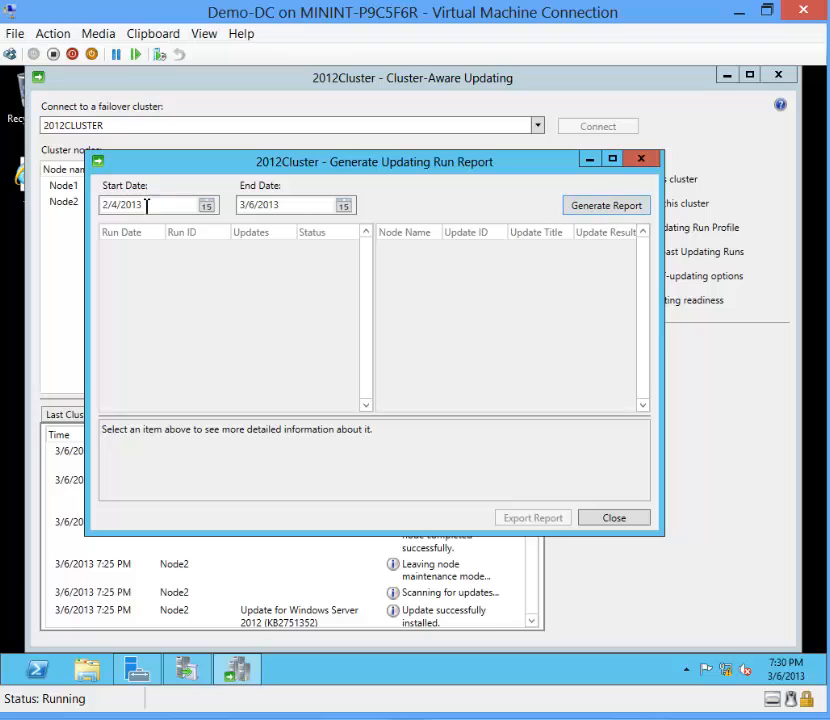
click(606, 204)
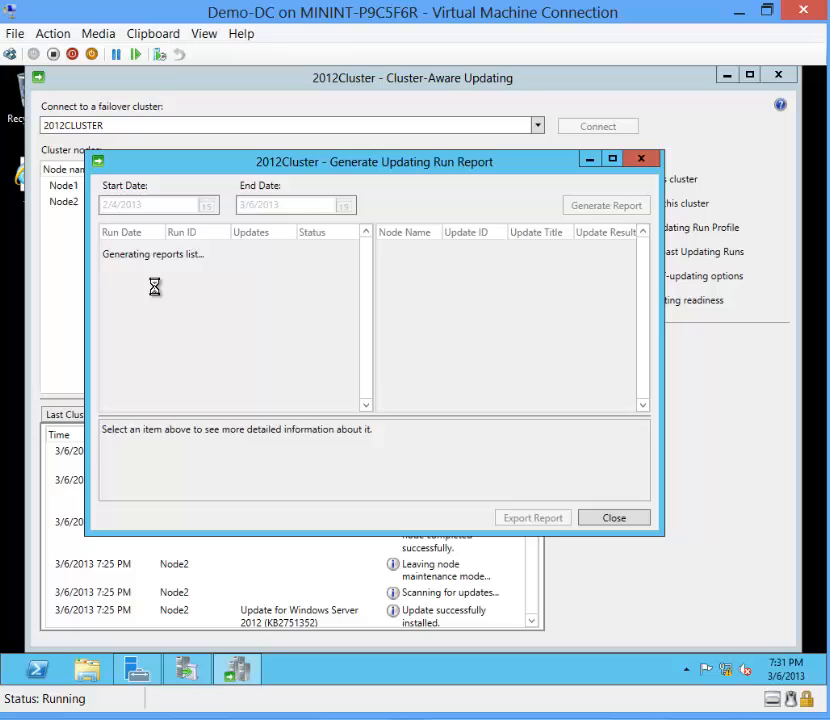
click(606, 204)
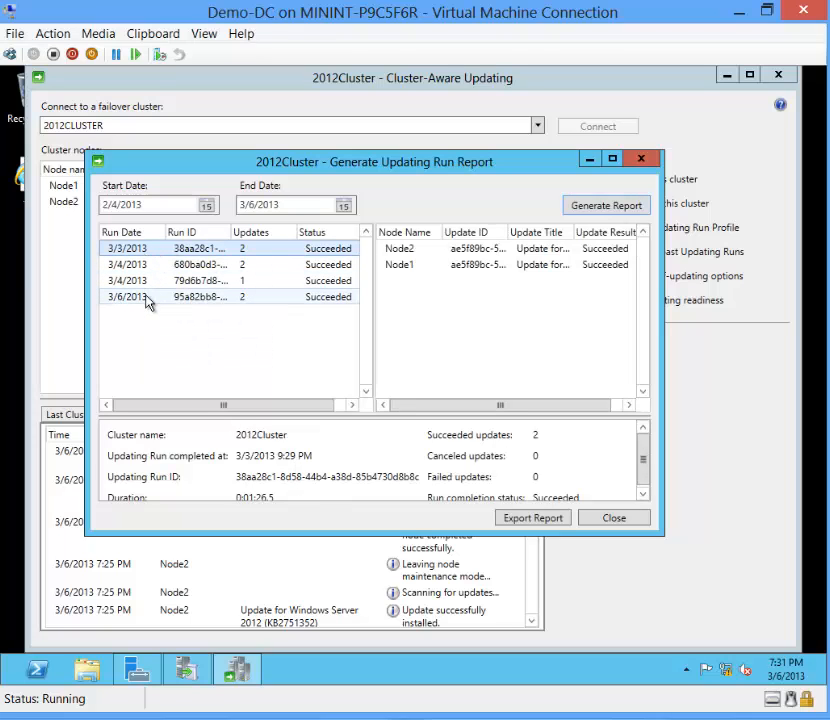
click(130, 296)
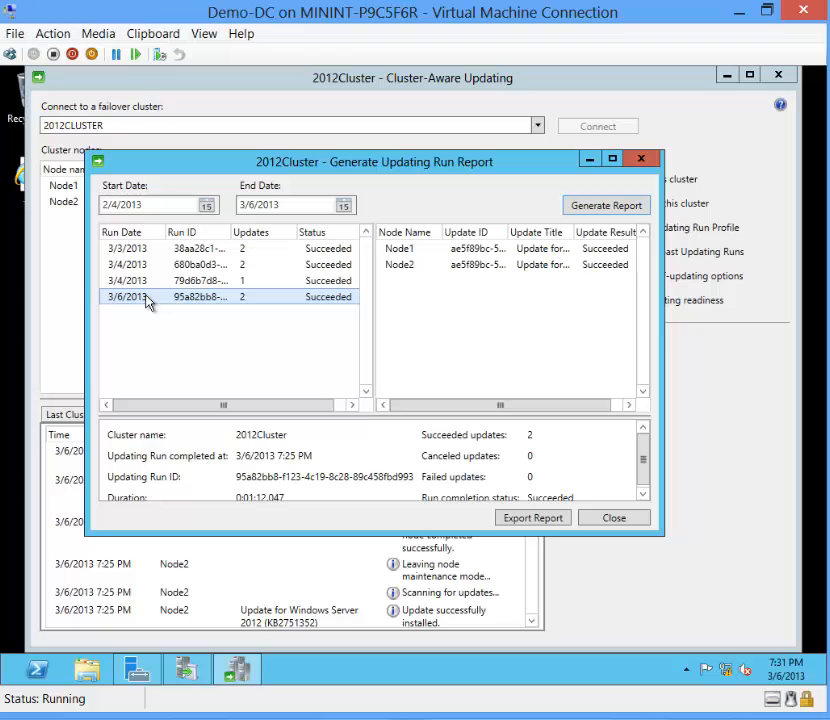
click(532, 516)
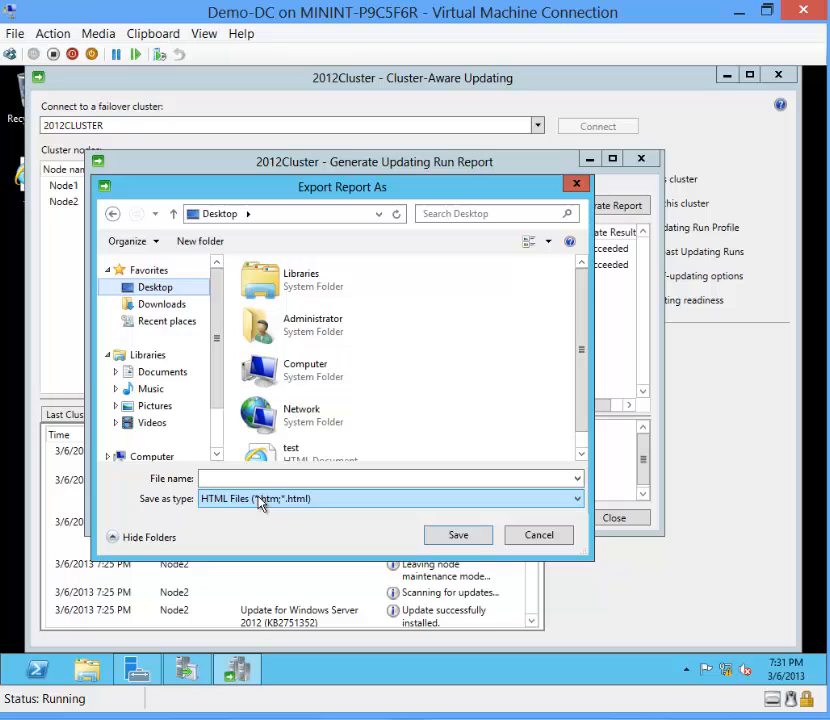
- Name the exported HTML run report test2 in the Export Report As dialog
click(390, 478)
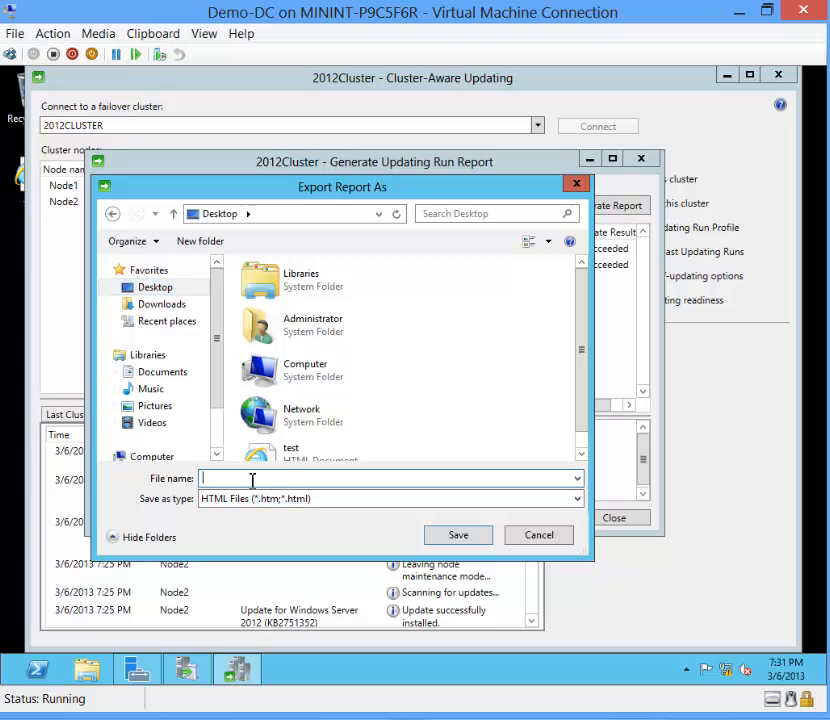
text(test2)
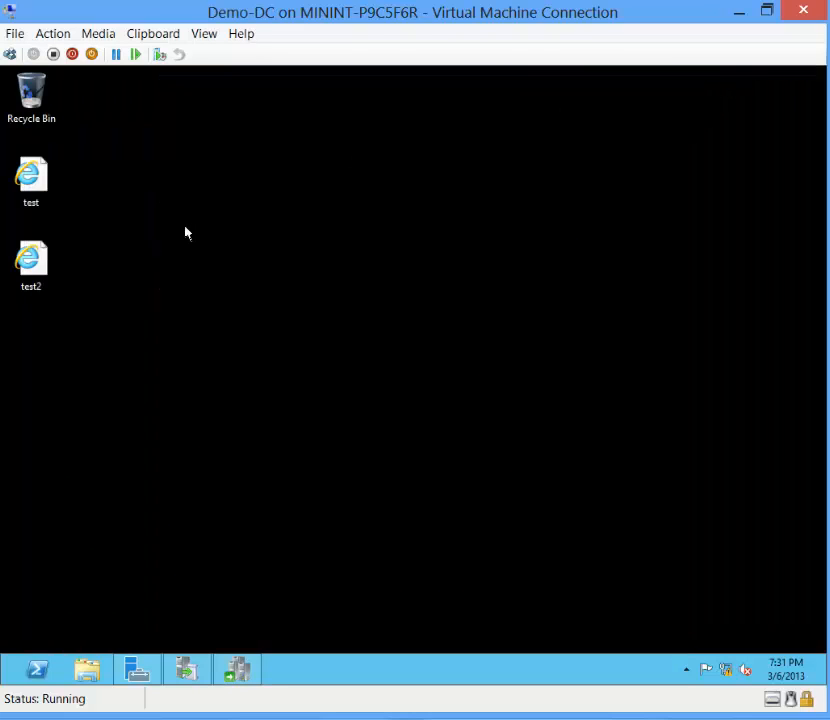
- View the test2 report's Succeeded updating runs in Internet Explorer, then return to Cluster-Aware Updating
double_click(30, 258)
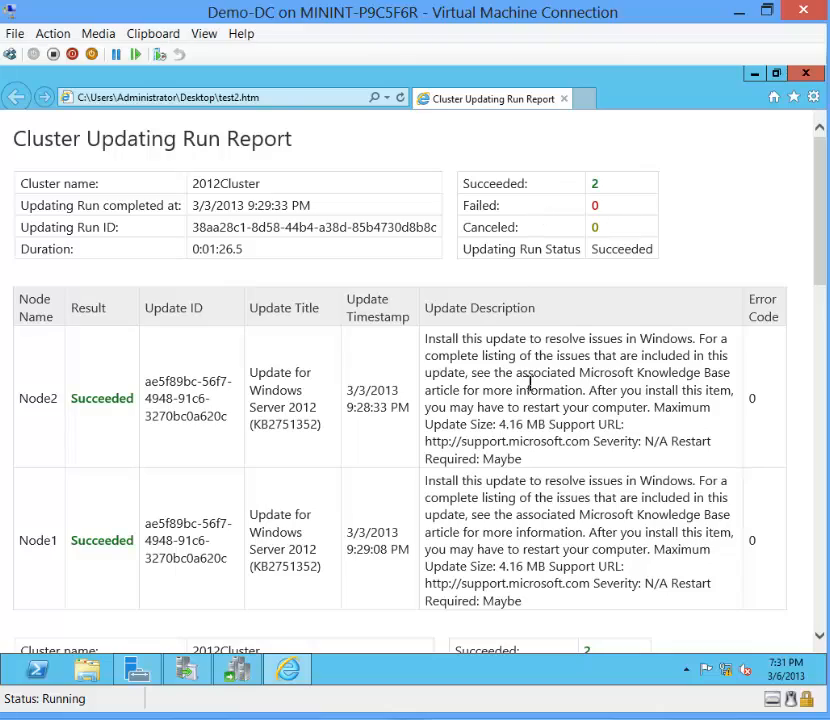
scroll(down, 3)
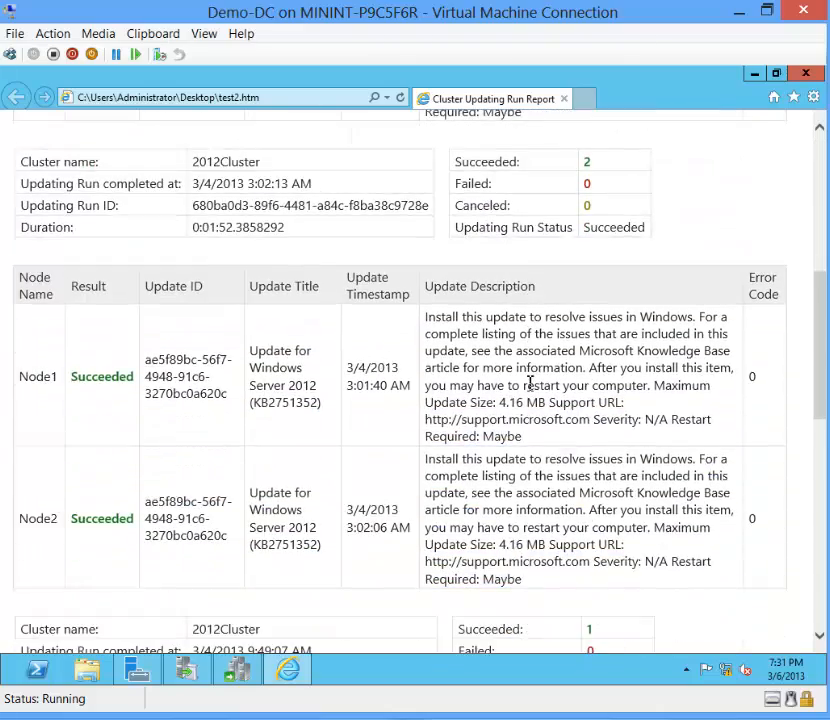
scroll(down, 3)
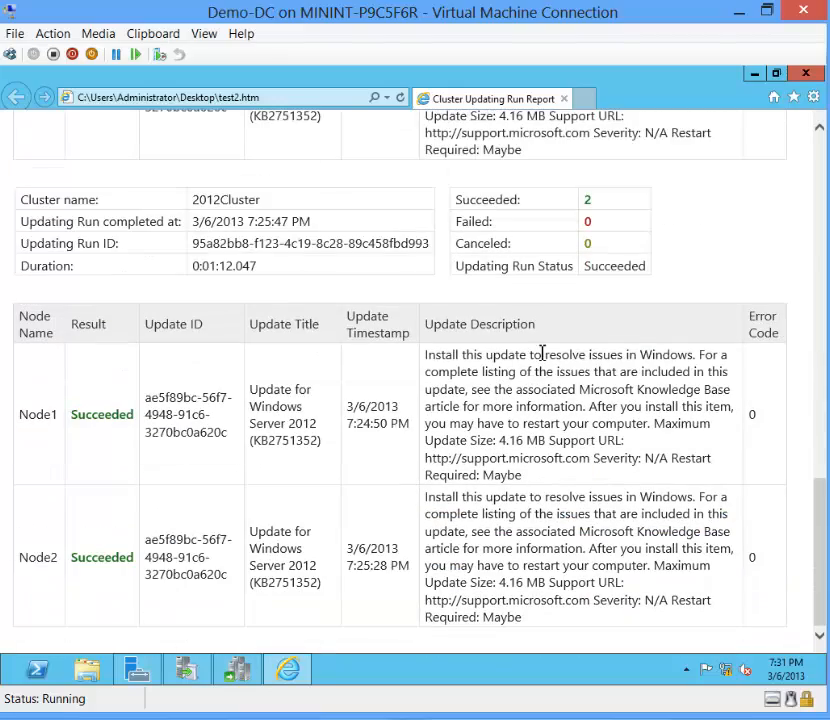
scroll(down, 3)
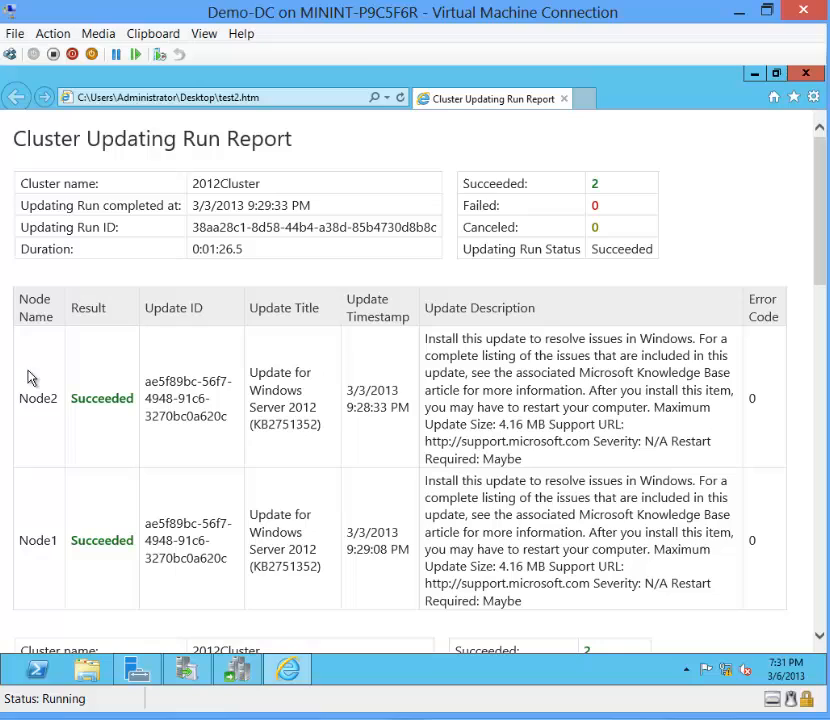
mouse_move(612, 376)
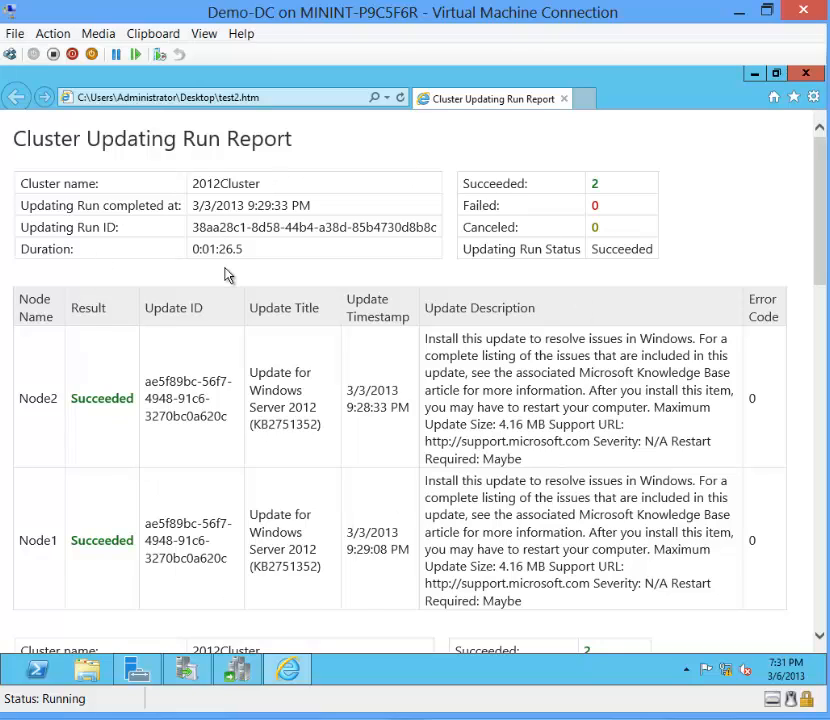
mouse_move(400, 388)
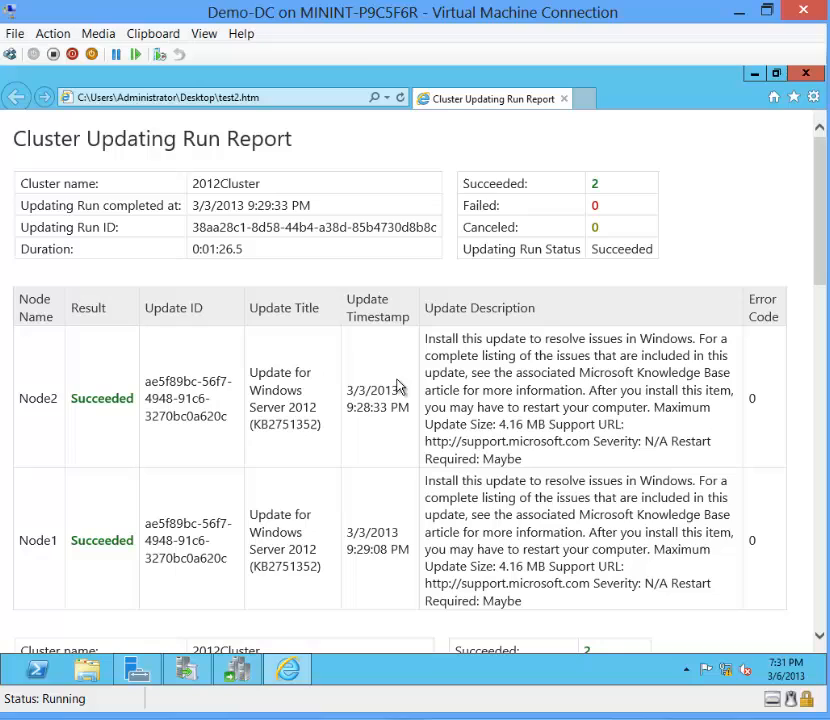
mouse_move(416, 446)
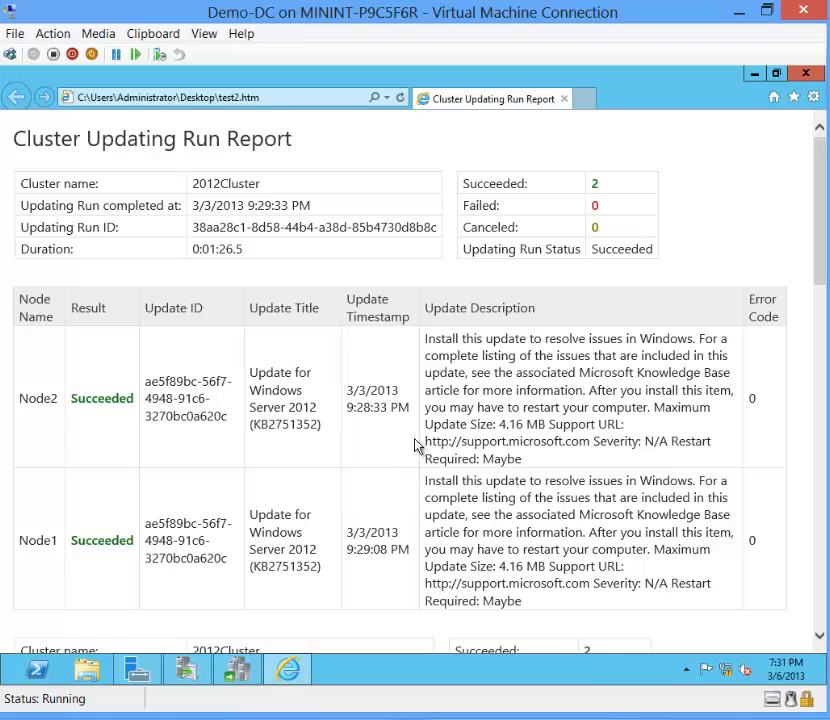
mouse_move(442, 516)
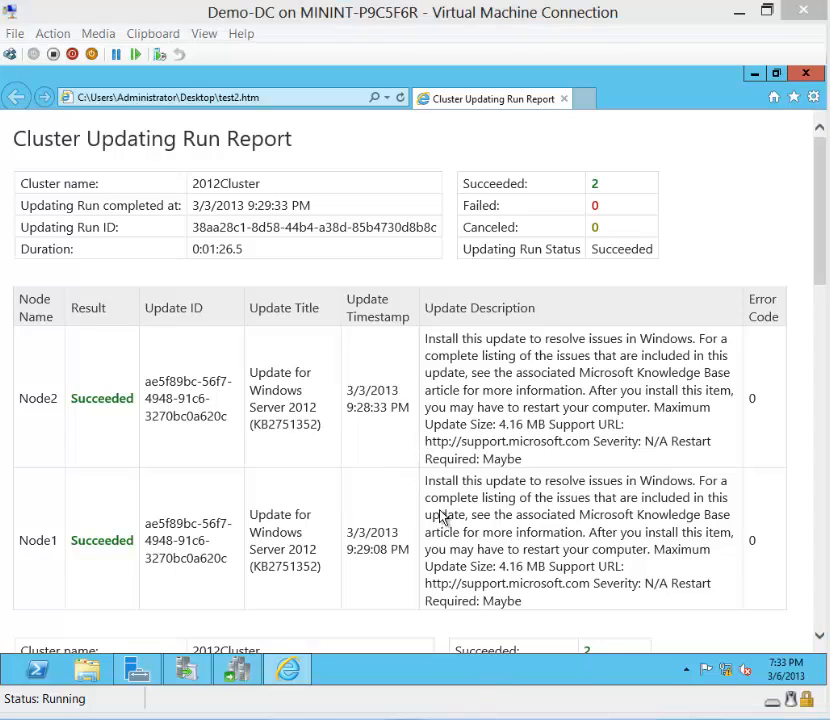
click(236, 668)
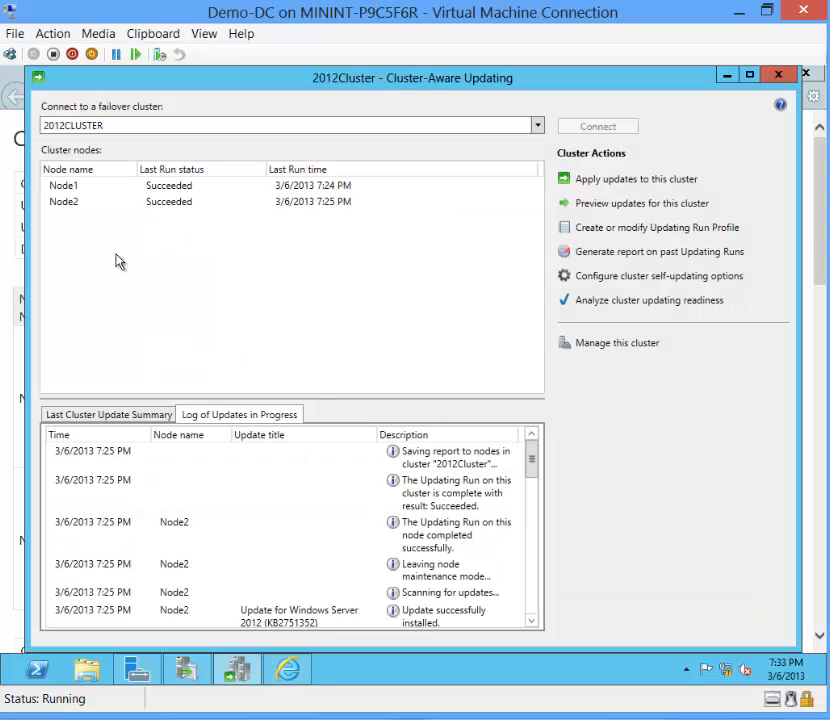
mouse_move(268, 348)
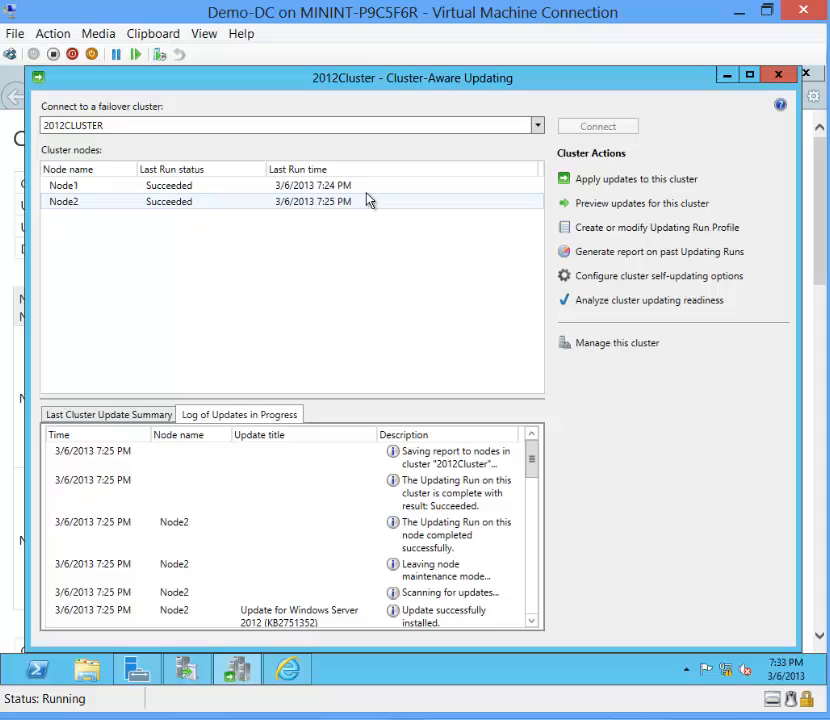
click(64, 184)
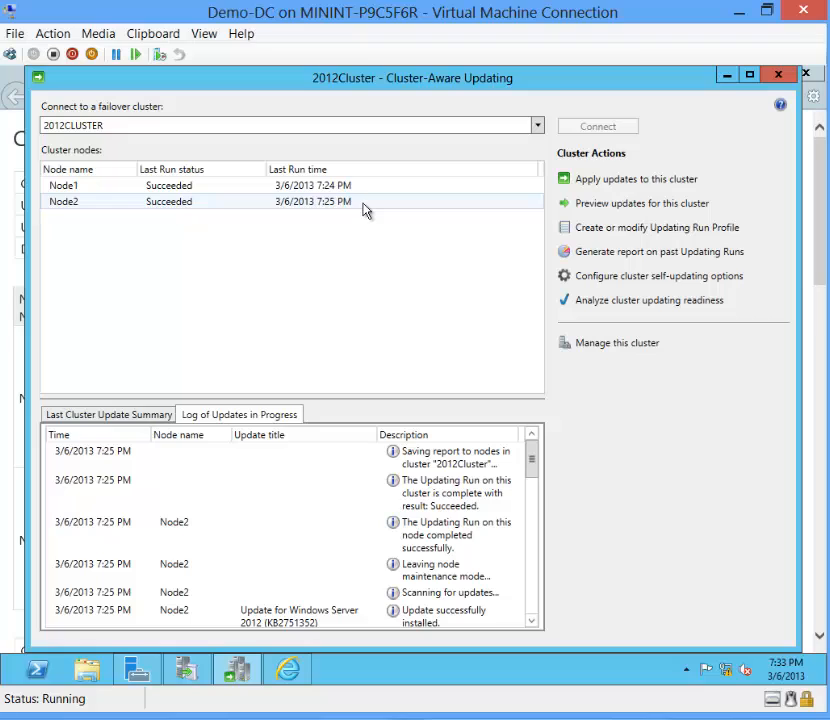
mouse_move(400, 204)
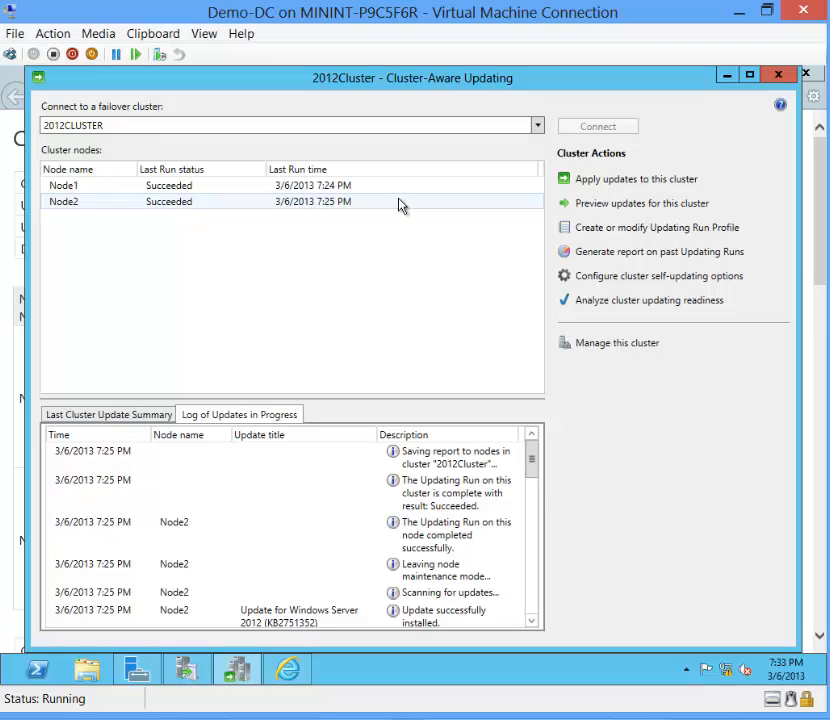
mouse_move(404, 200)
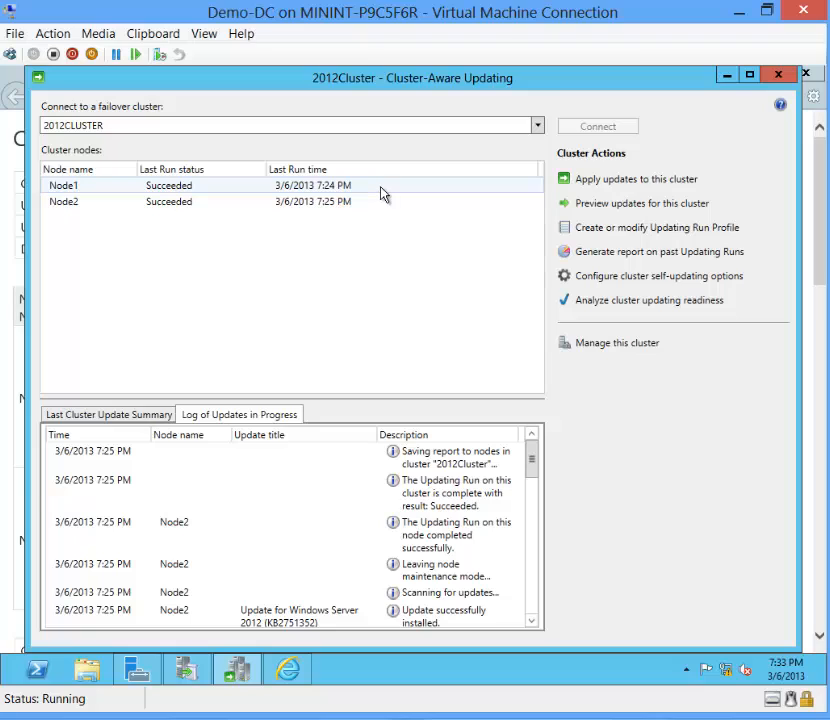
mouse_move(388, 200)
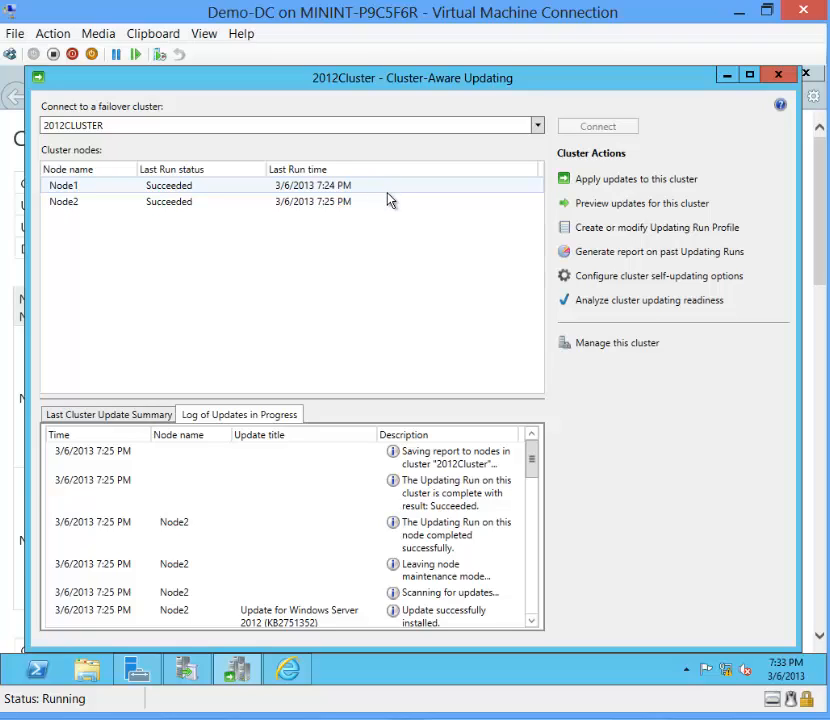
click(64, 184)
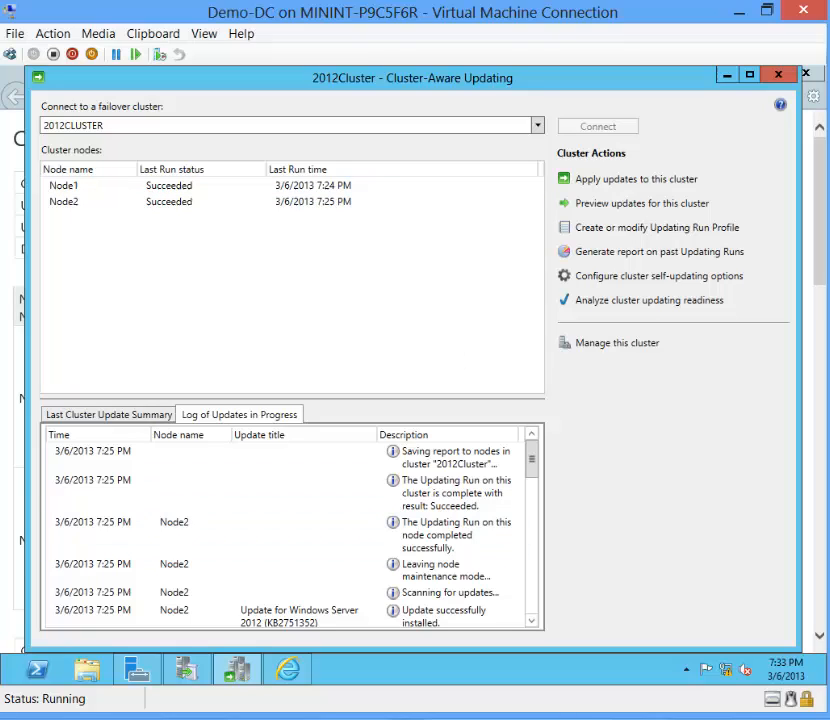